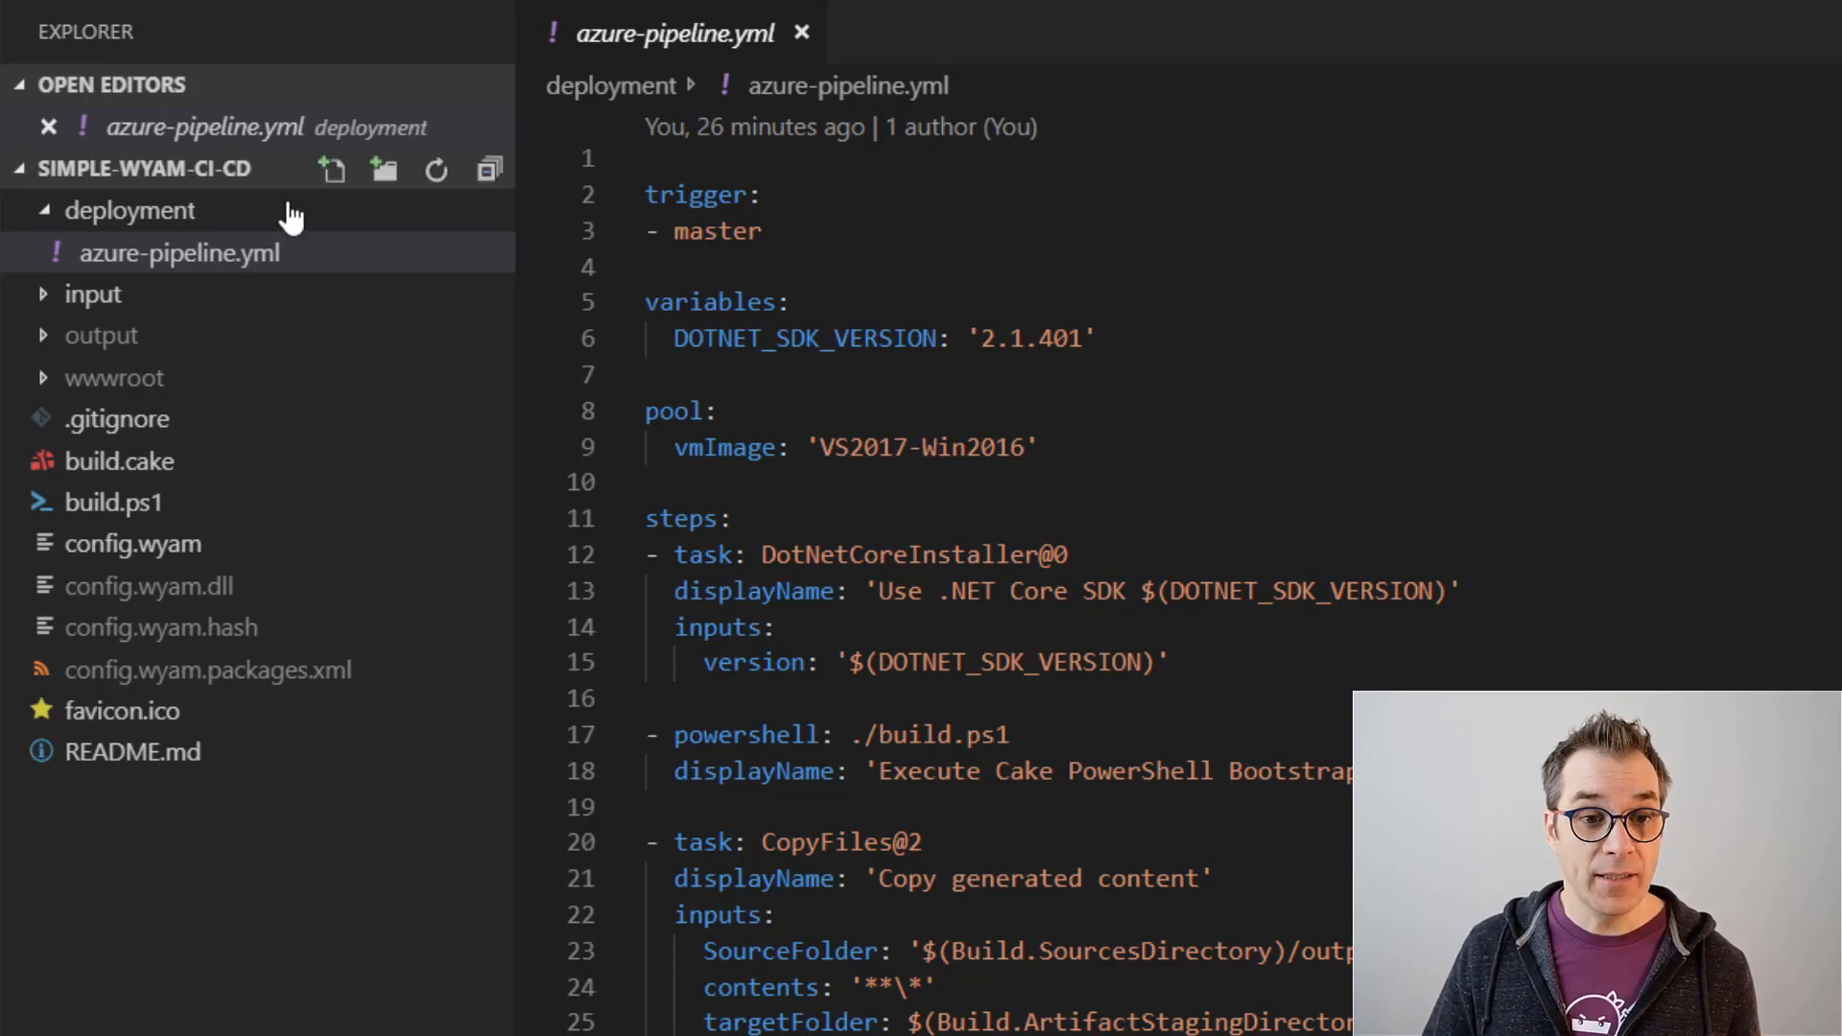
{"action": "mouse_move", "coordinate": [329, 171]}
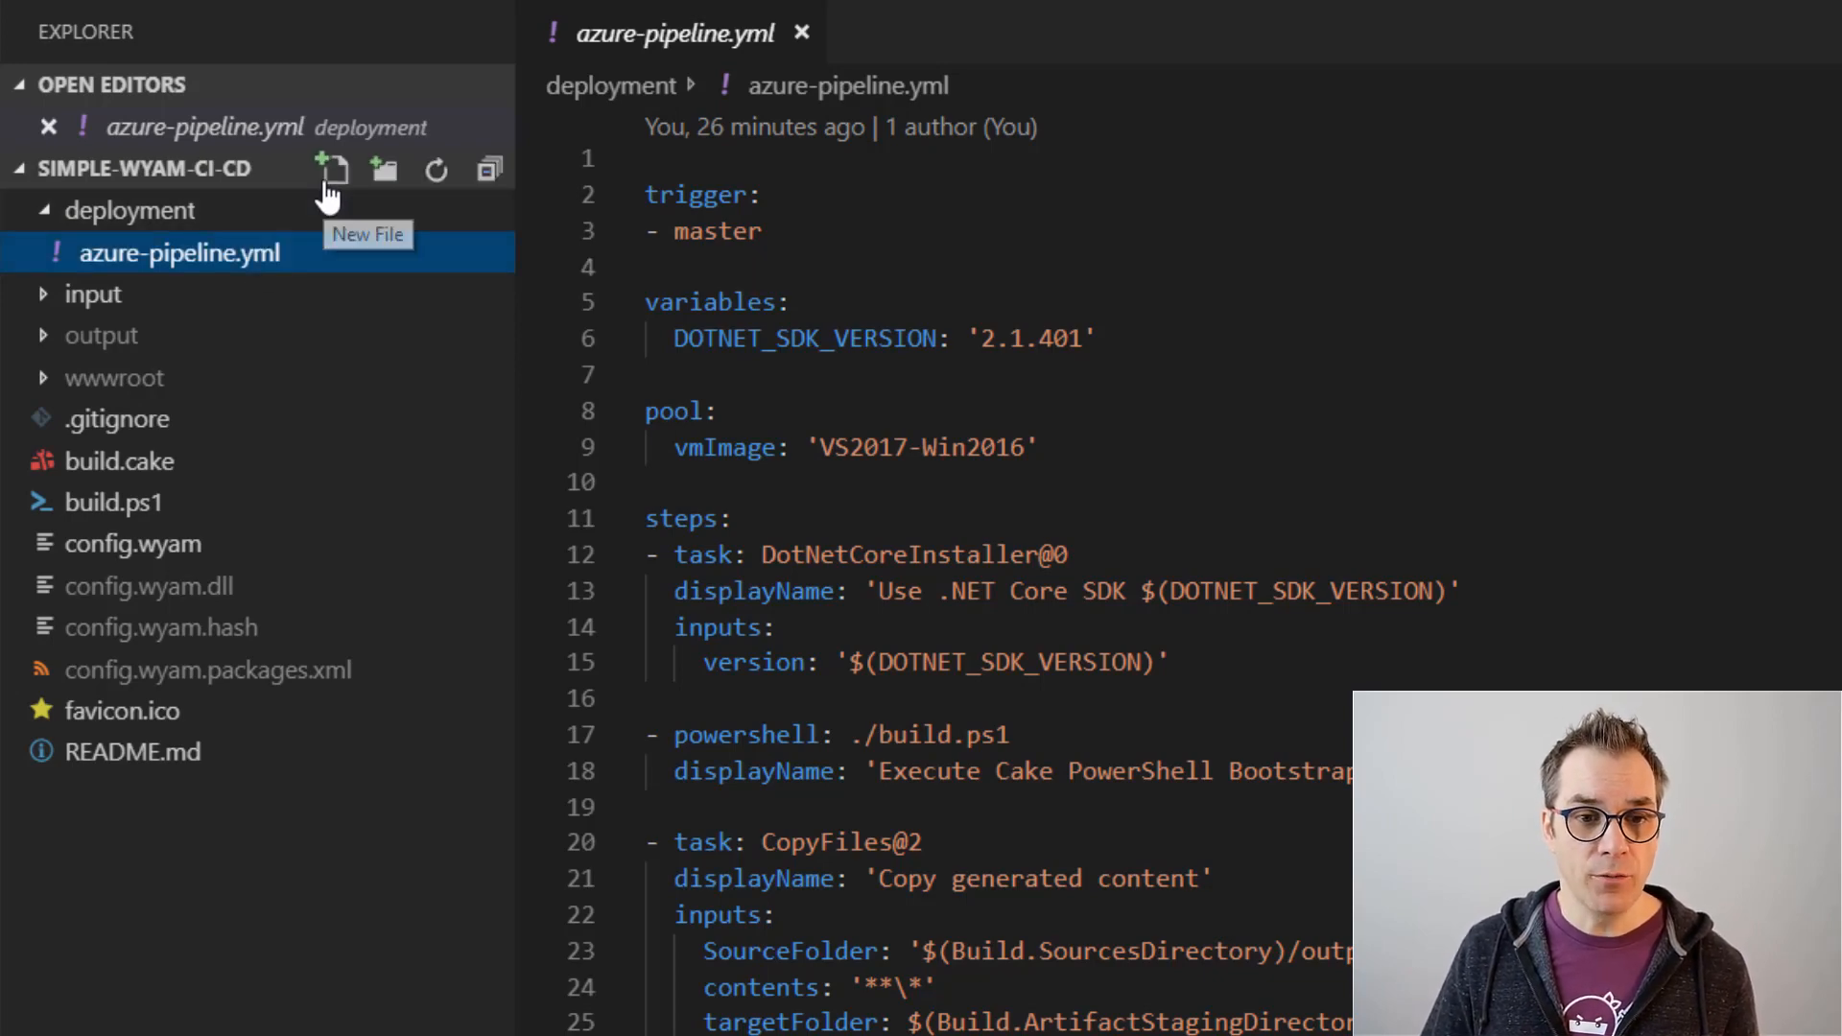
Create a new file named deploy.json in the deployment folder.
{"action": "left_click", "coordinate": [327, 169]}
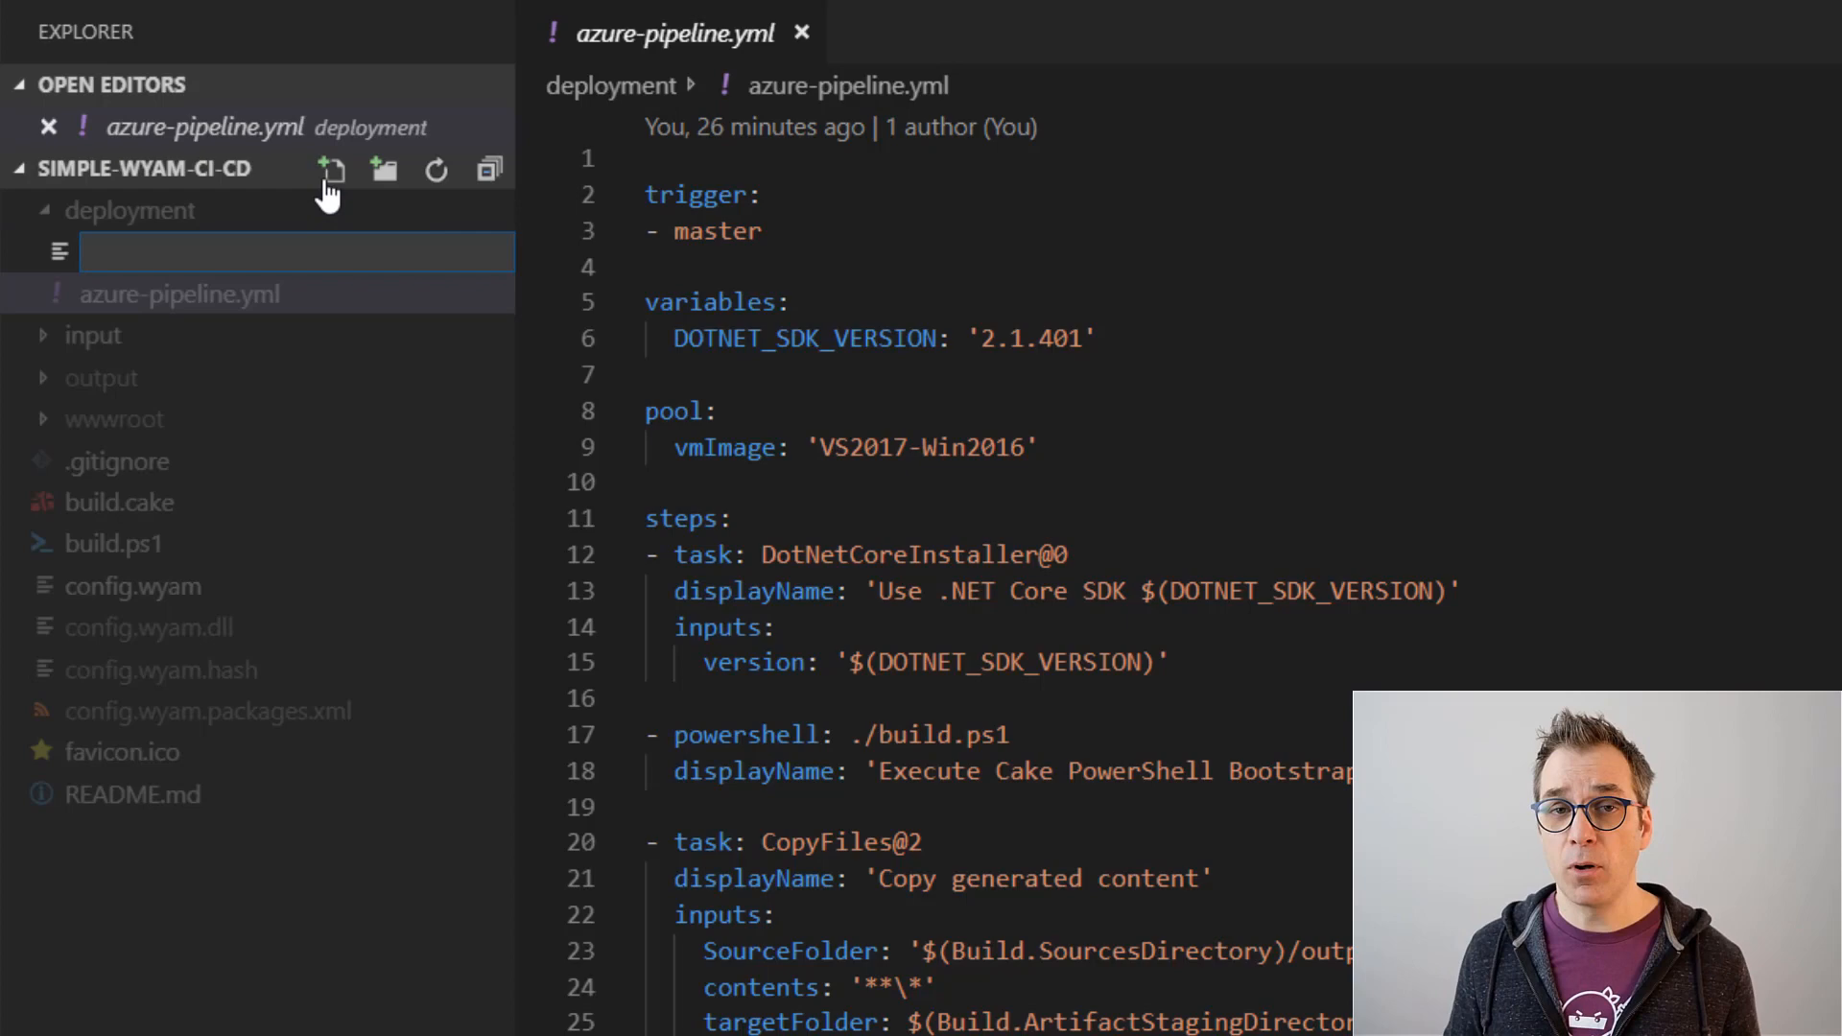
{"action": "type", "text": "deplo"}
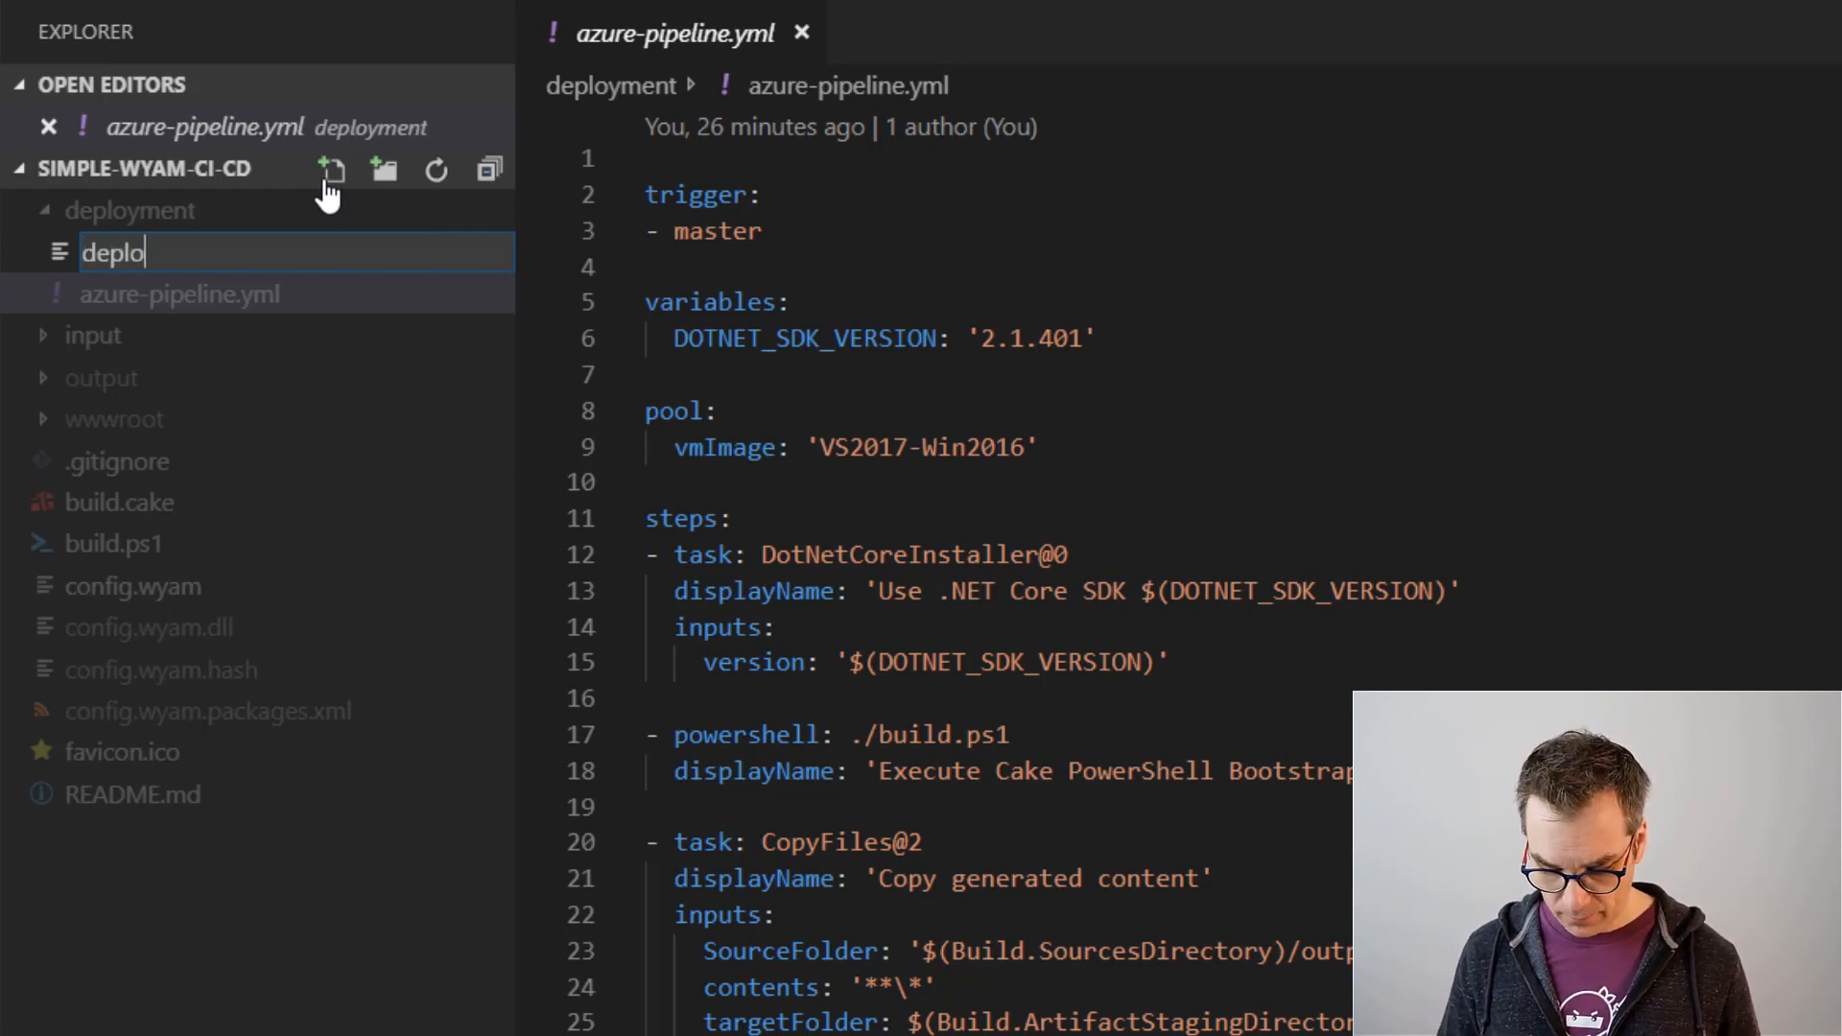
{"action": "type", "text": "deploy.json"}
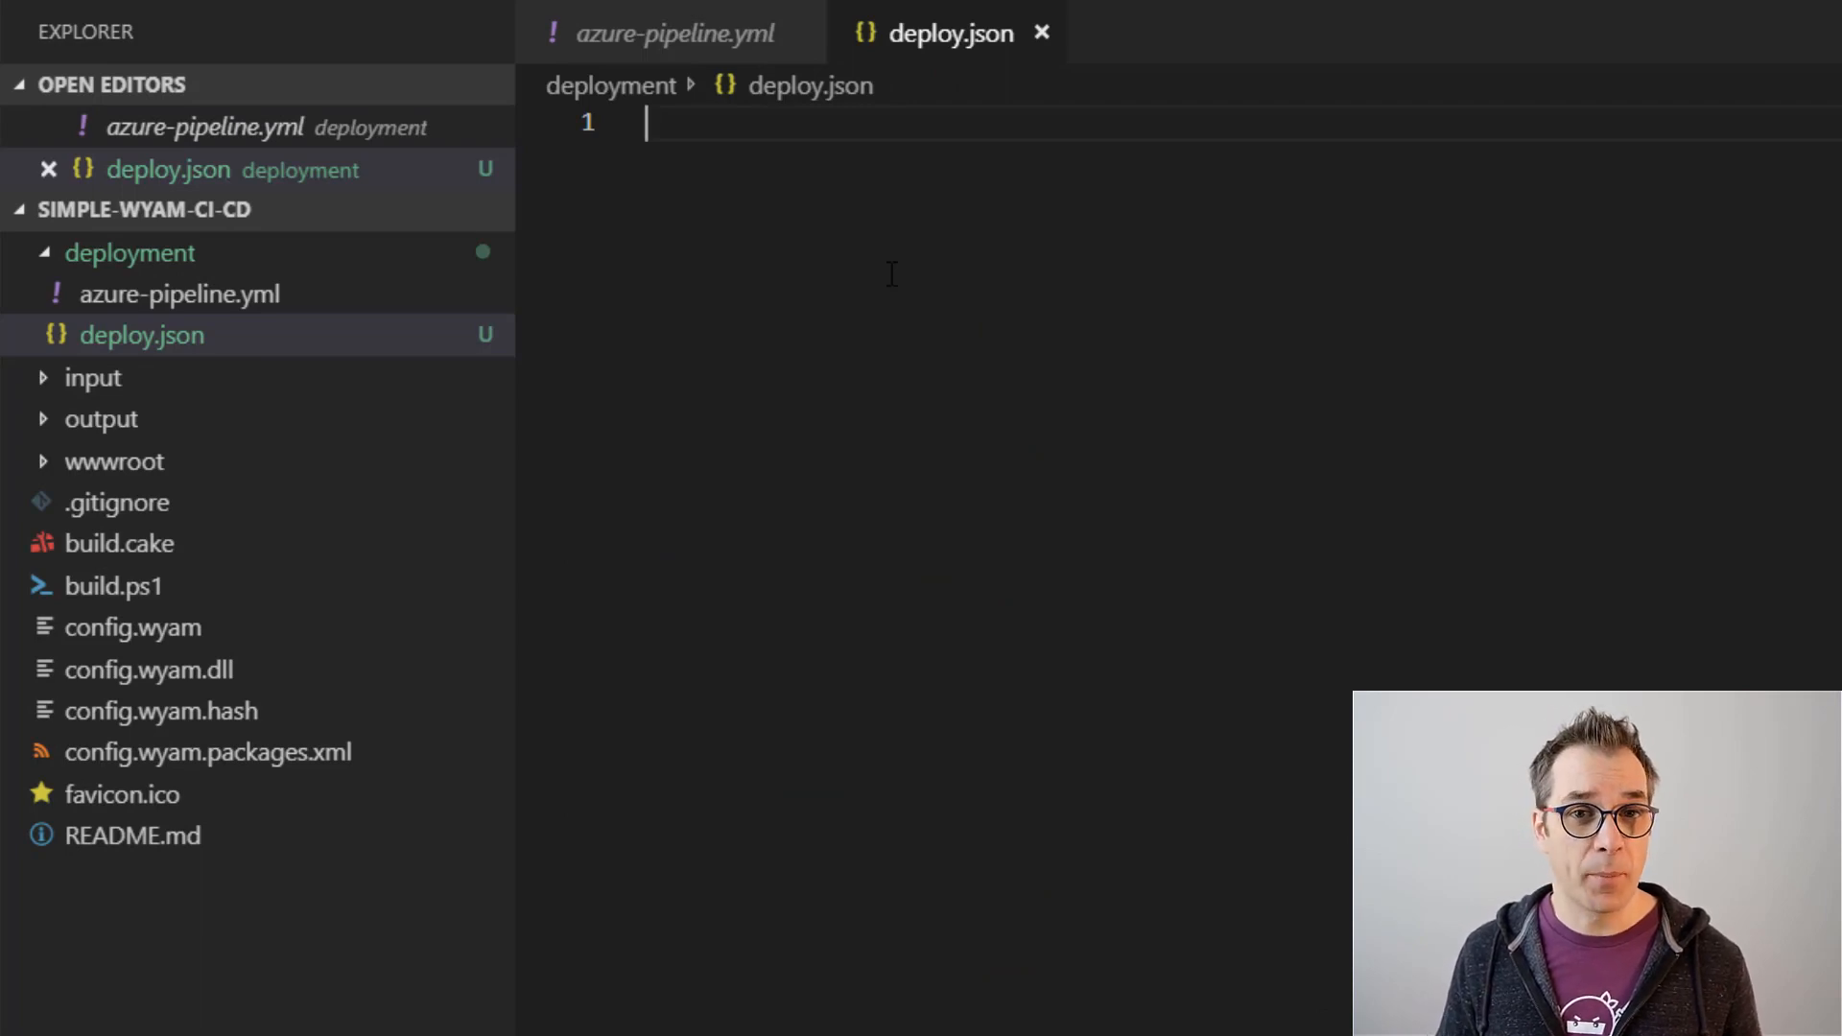
Insert the arm! template skeleton plus an arm-stg storage account resource named BlogStorage.
{"action": "type", "text": "arm"}
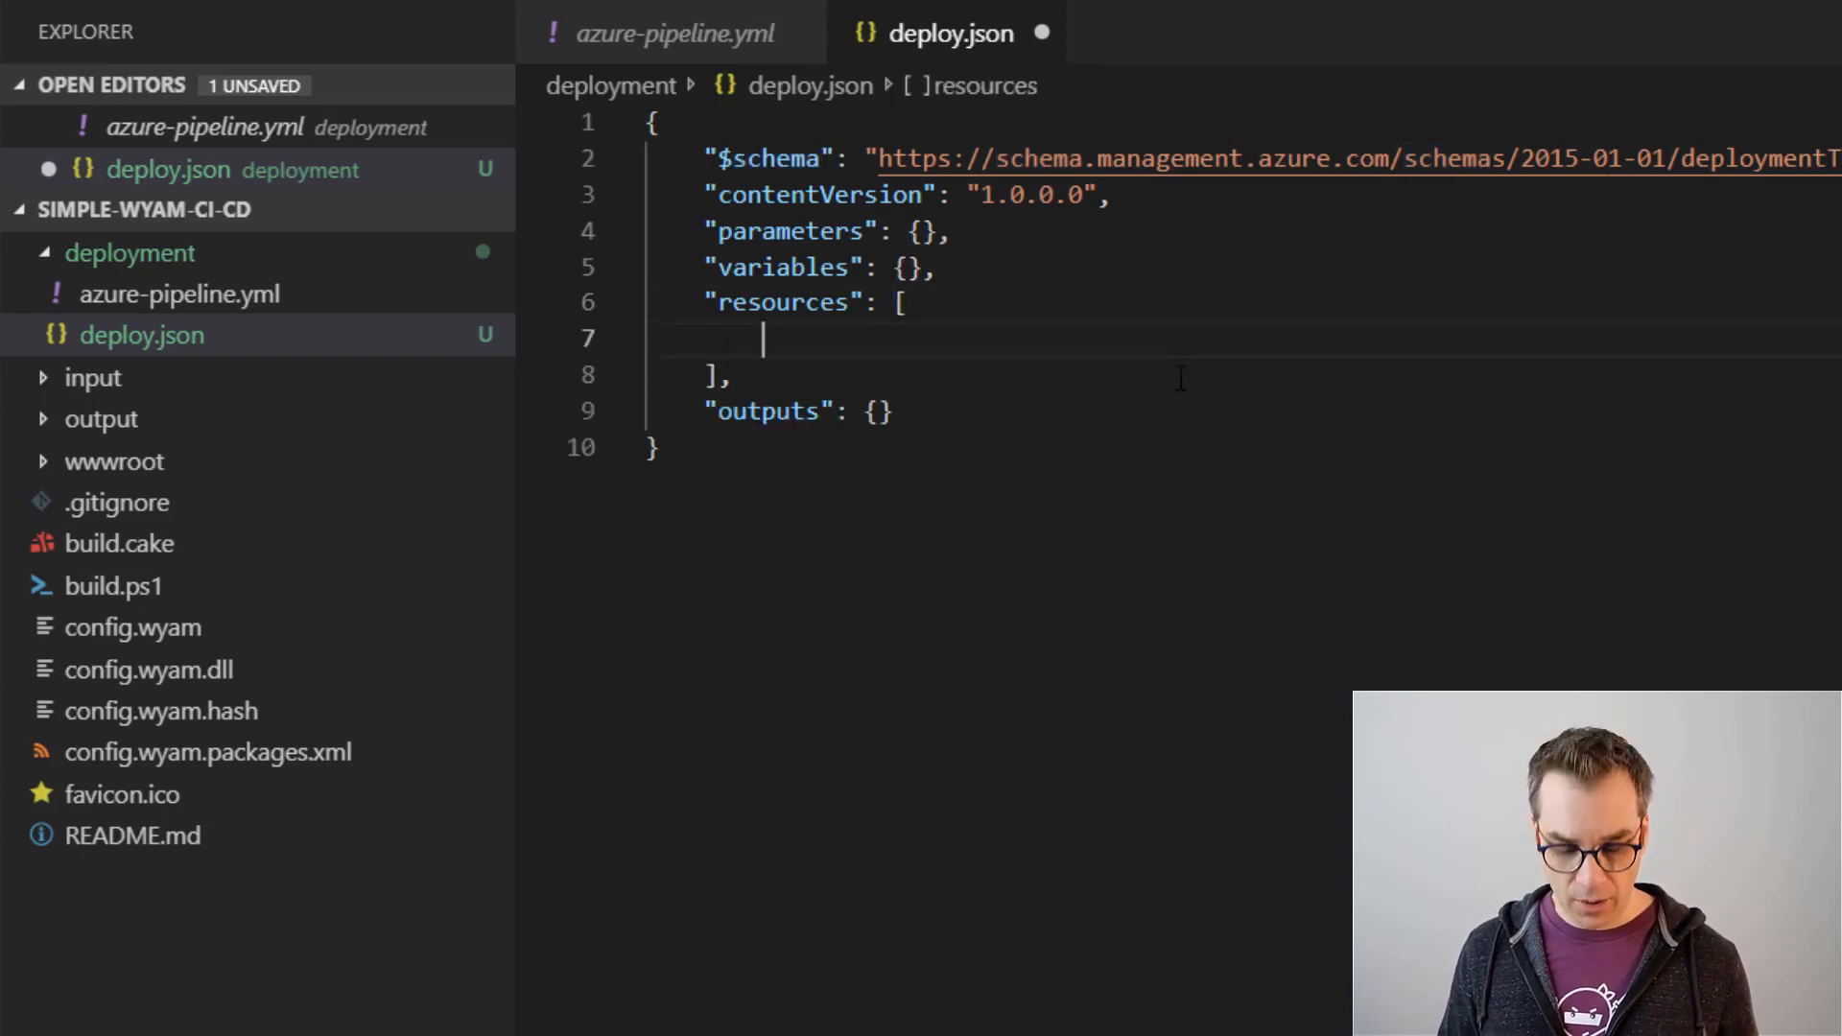
{"action": "type", "text": "arm"}
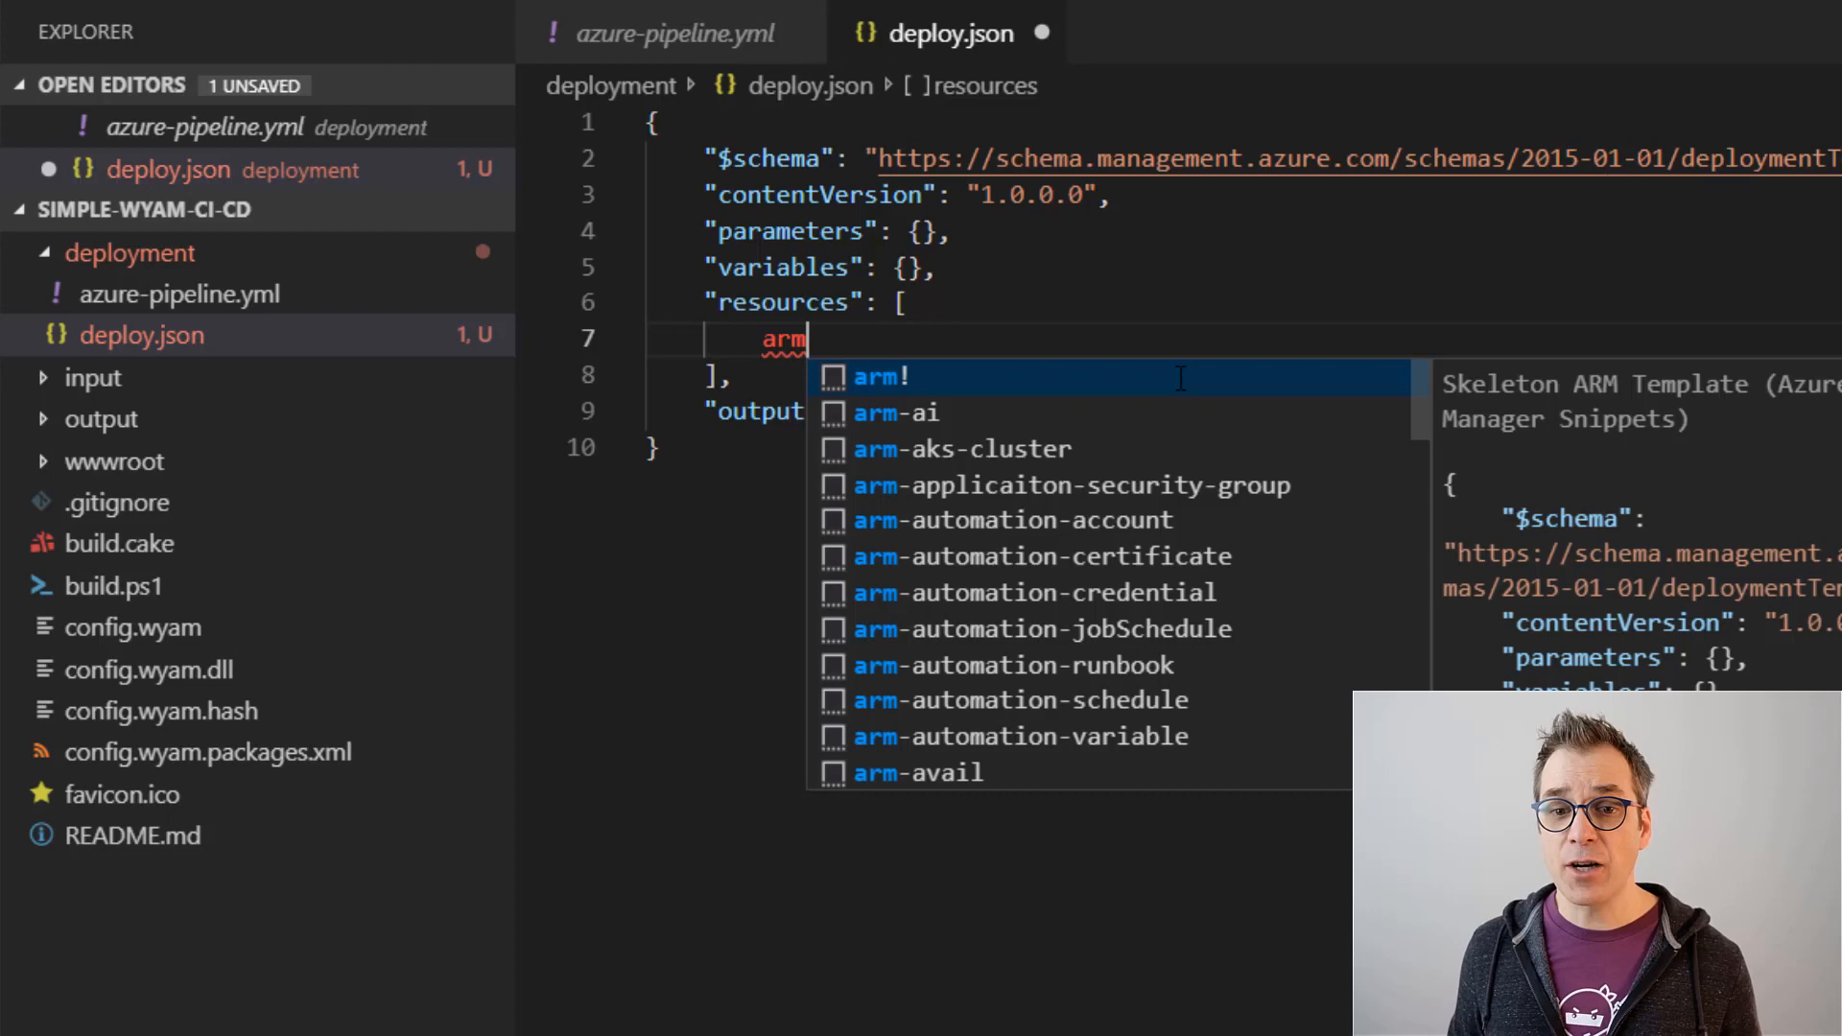
{"action": "type", "text": "-st"}
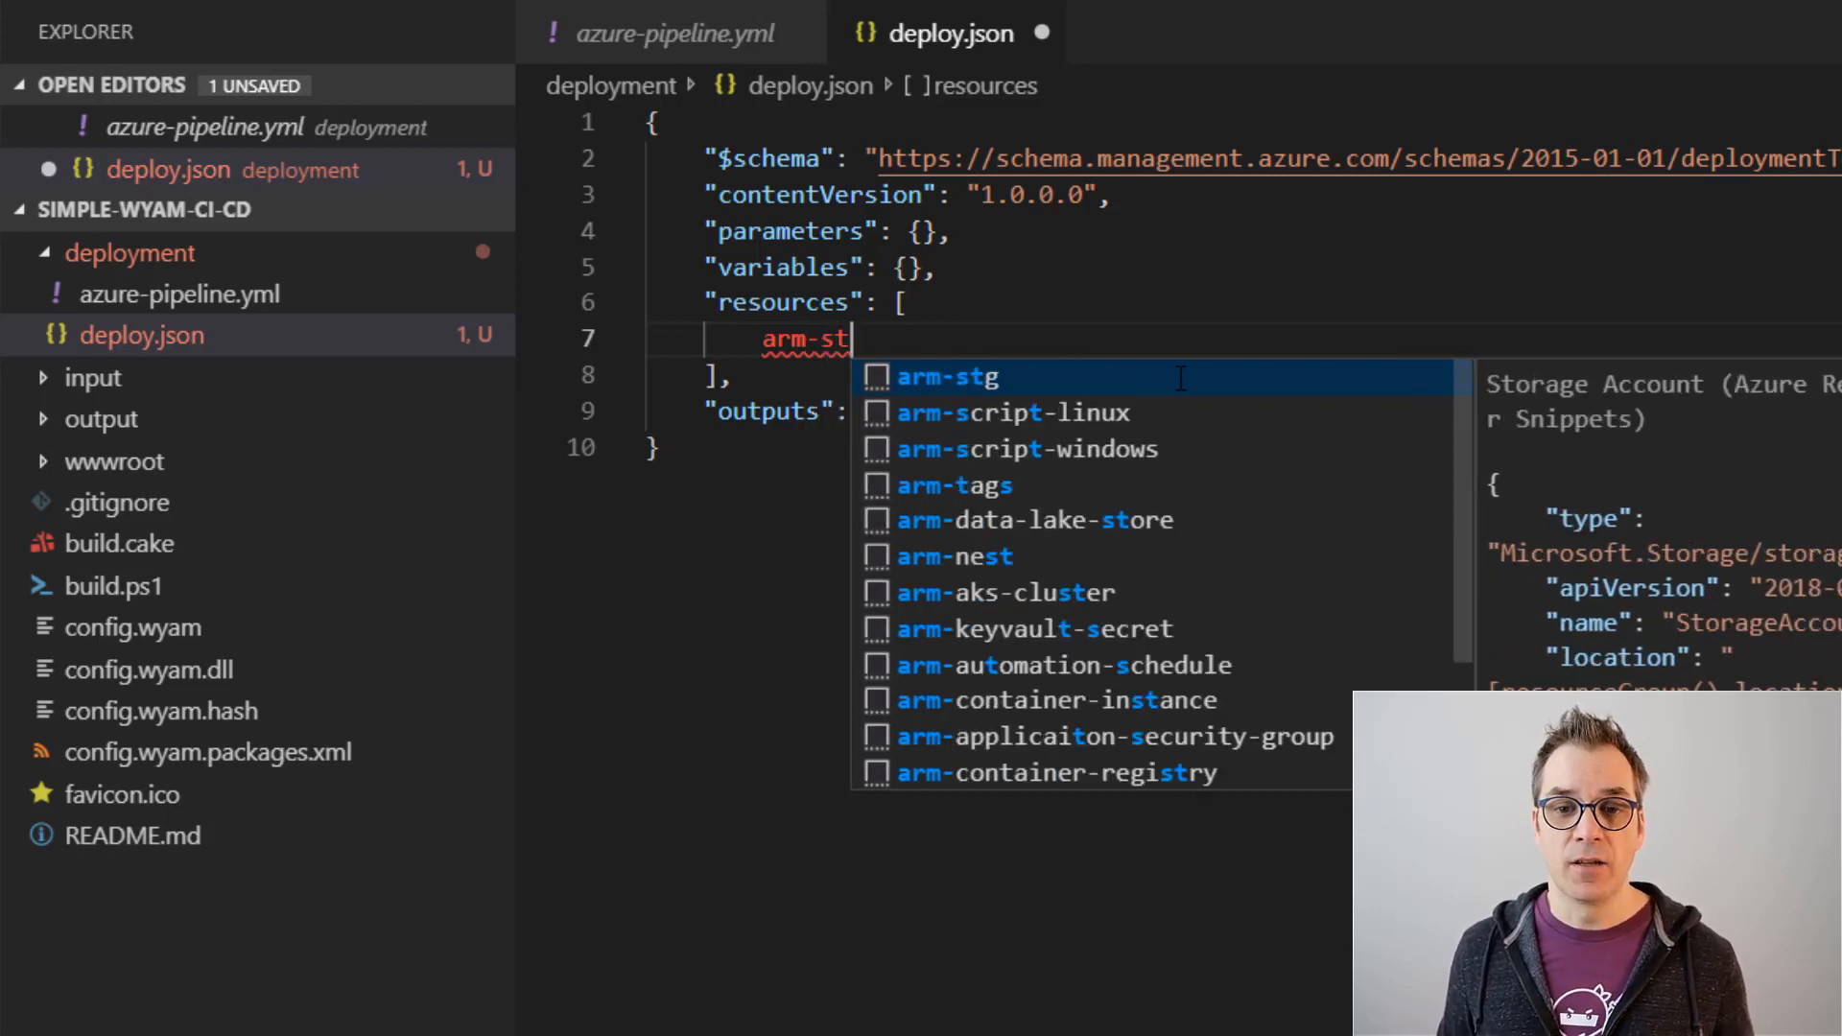
{"action": "left_click", "coordinate": [948, 377]}
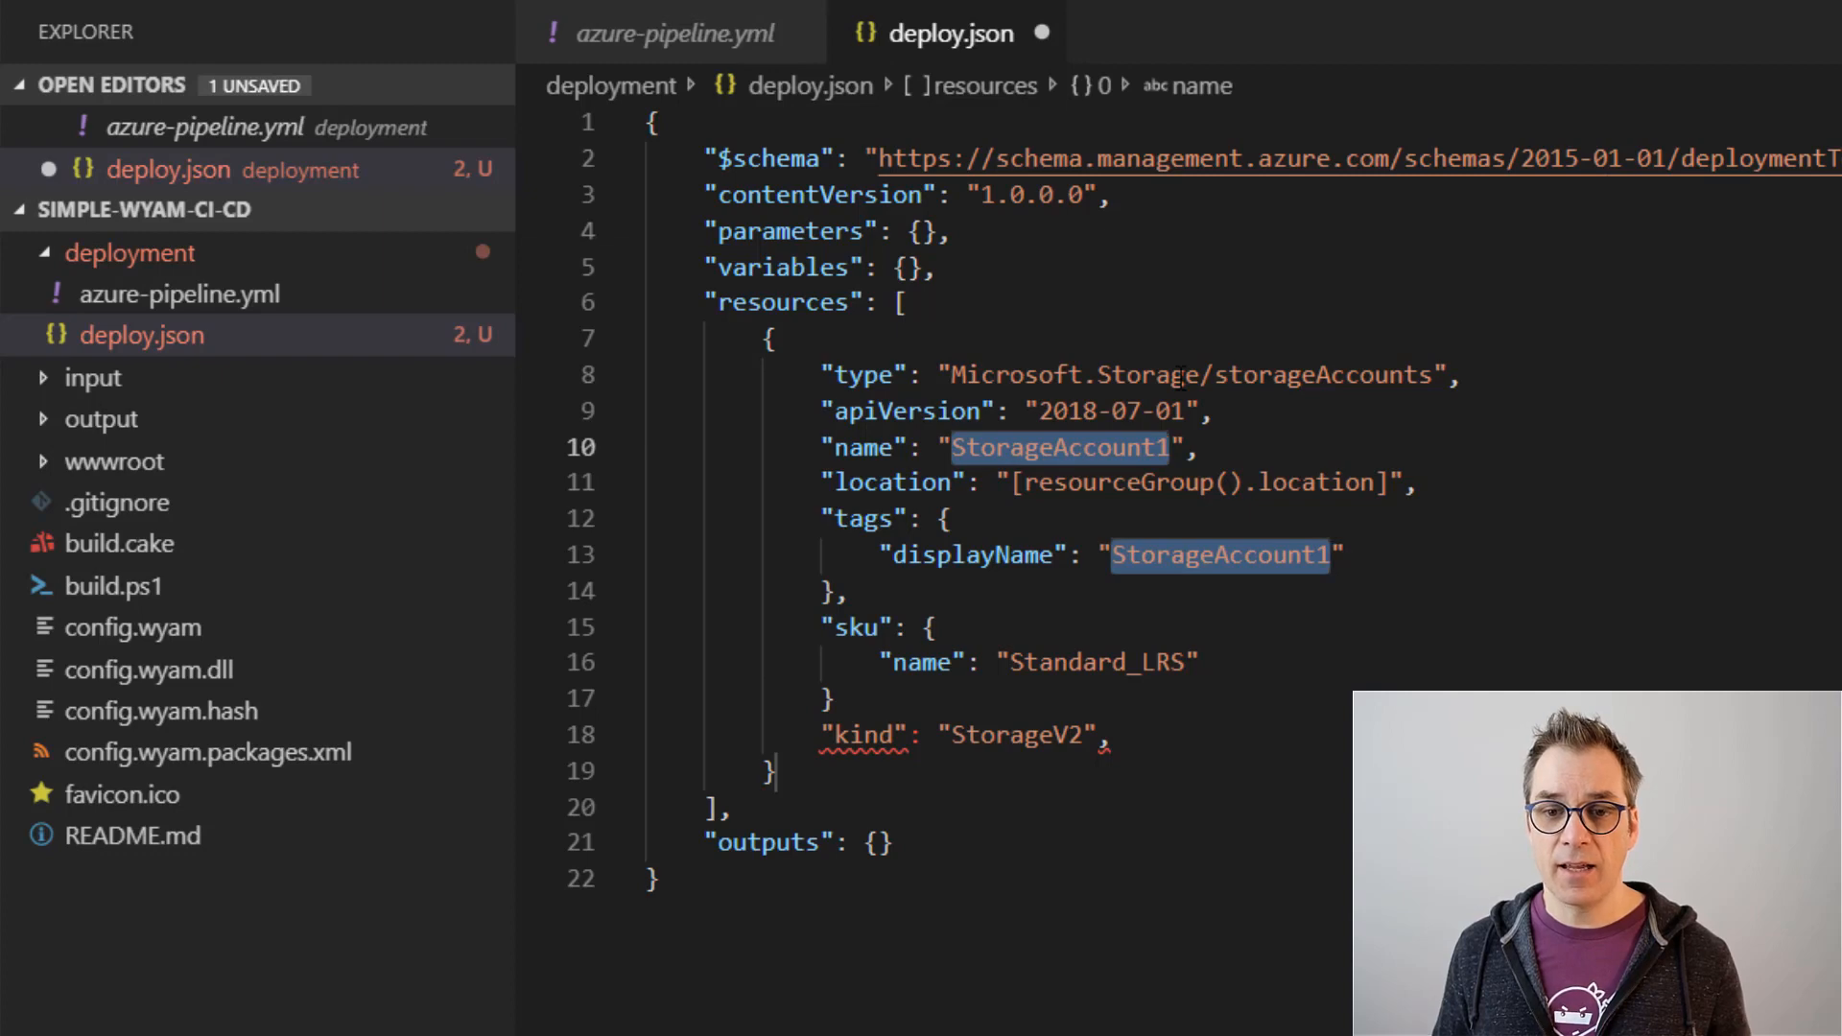
{"action": "key", "text": "Delete"}
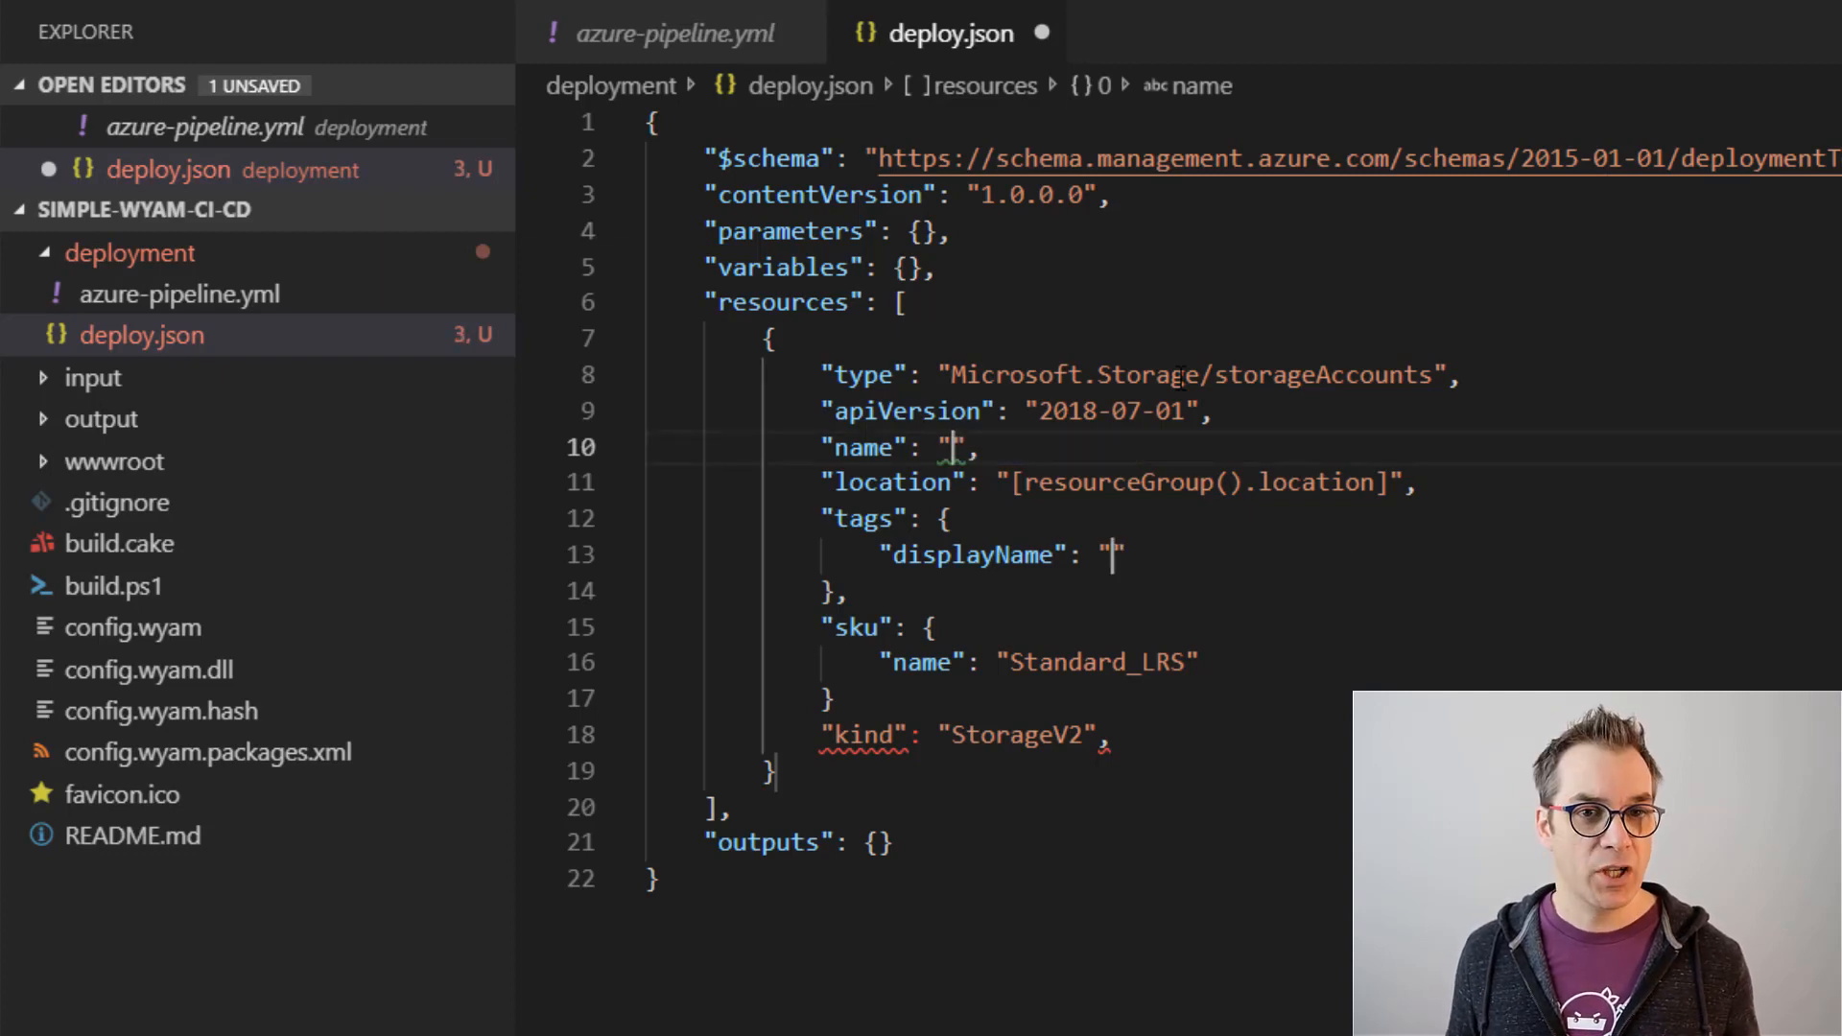
{"action": "type", "text": "B"}
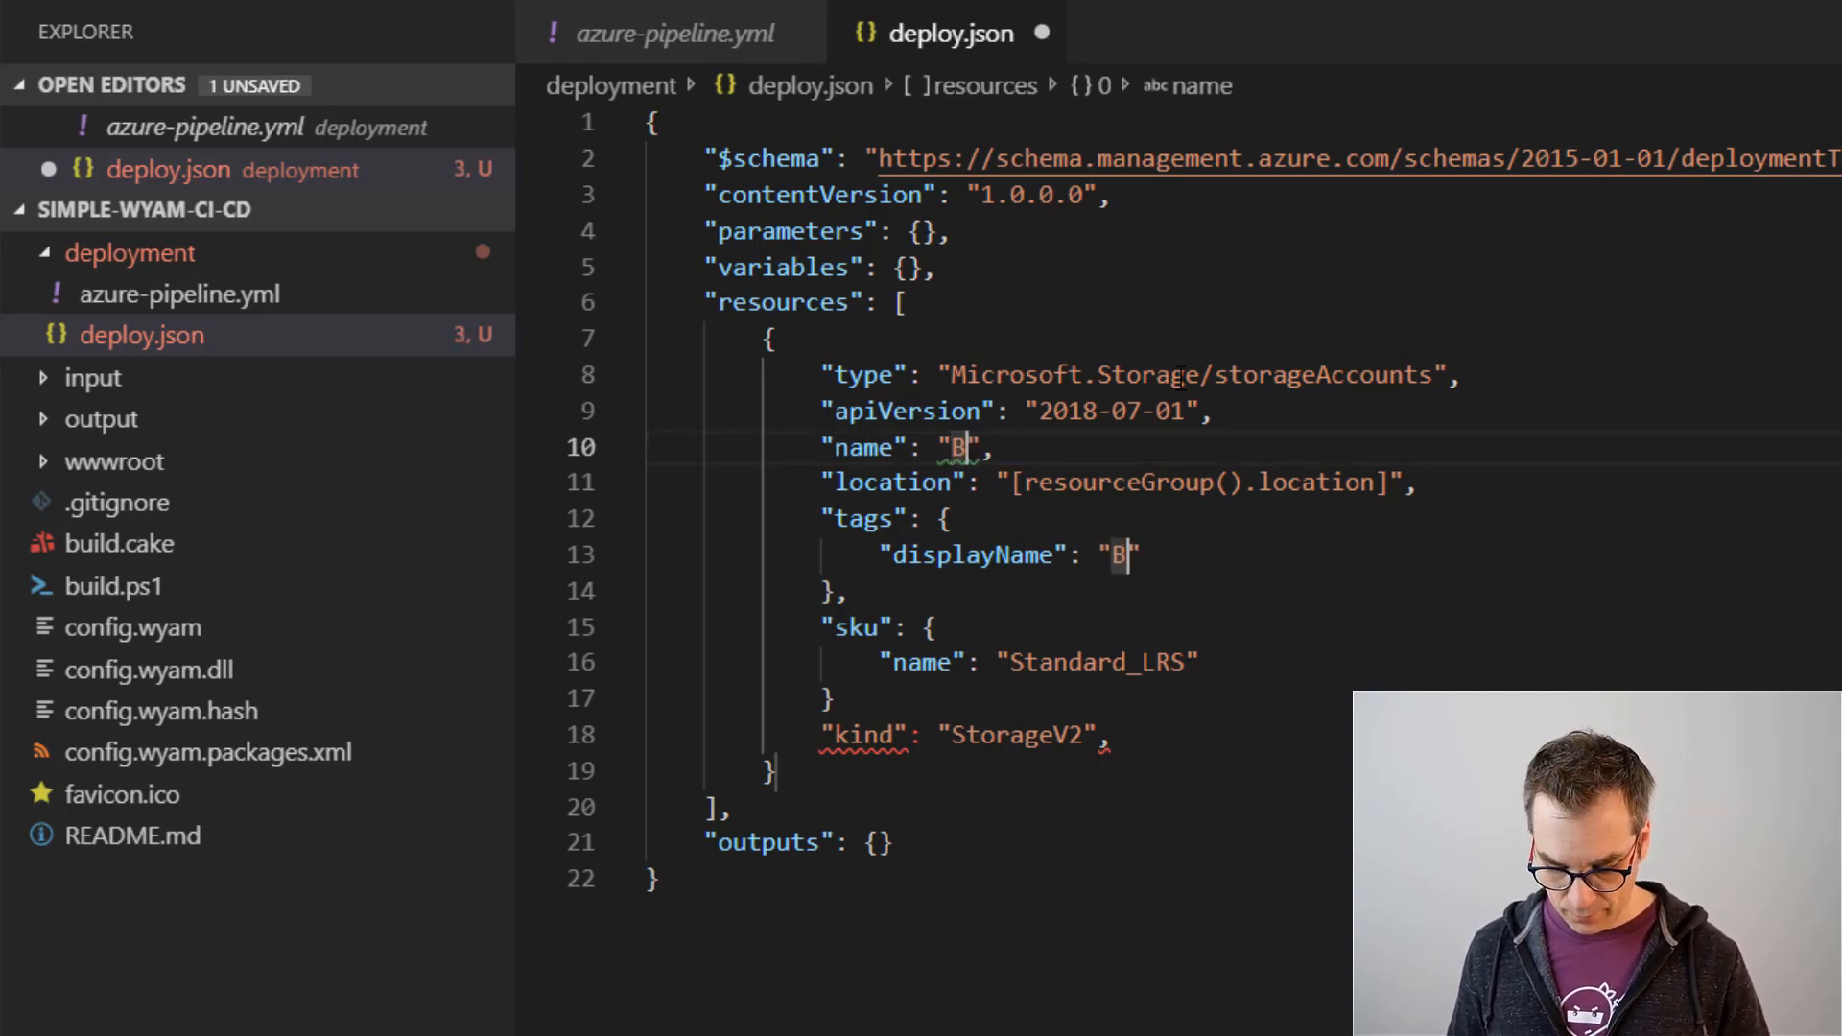
{"action": "type", "text": "logStorage"}
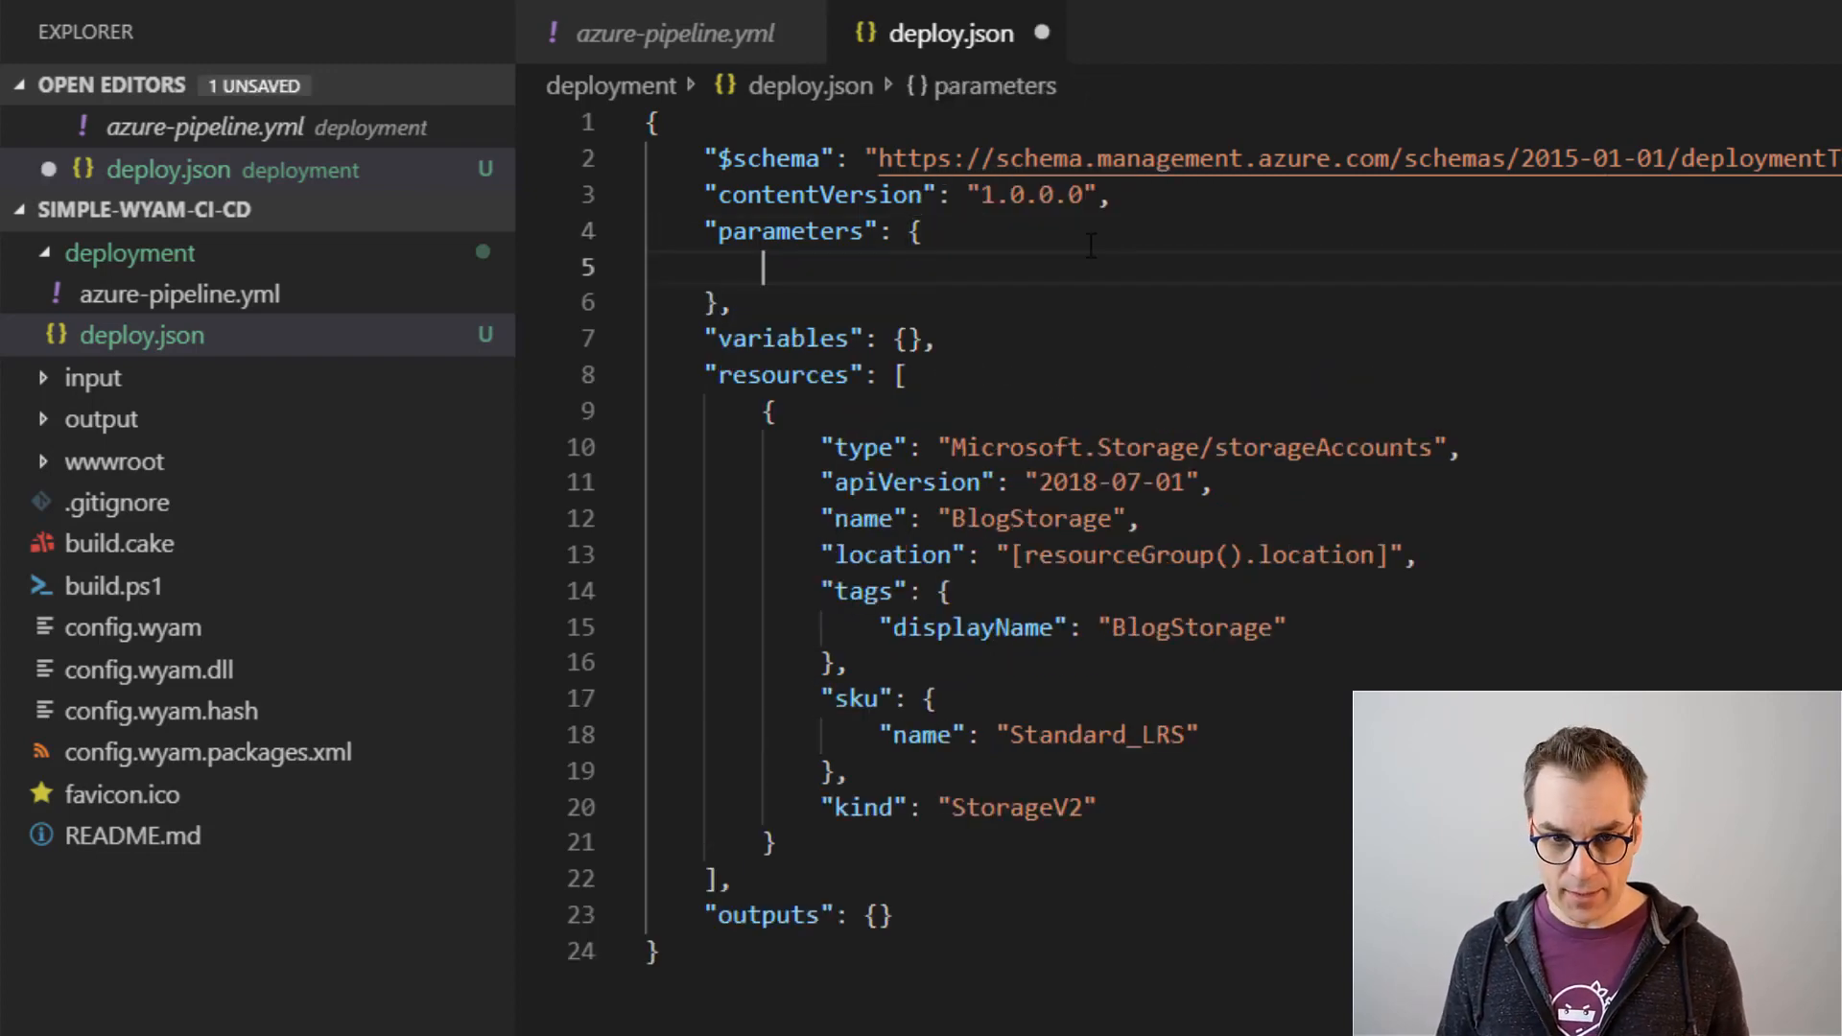
Add an arm-param parameter with defaultValue 'wyamfrankdemo' and select parameterName for renaming.
{"action": "type", "text": "arm"}
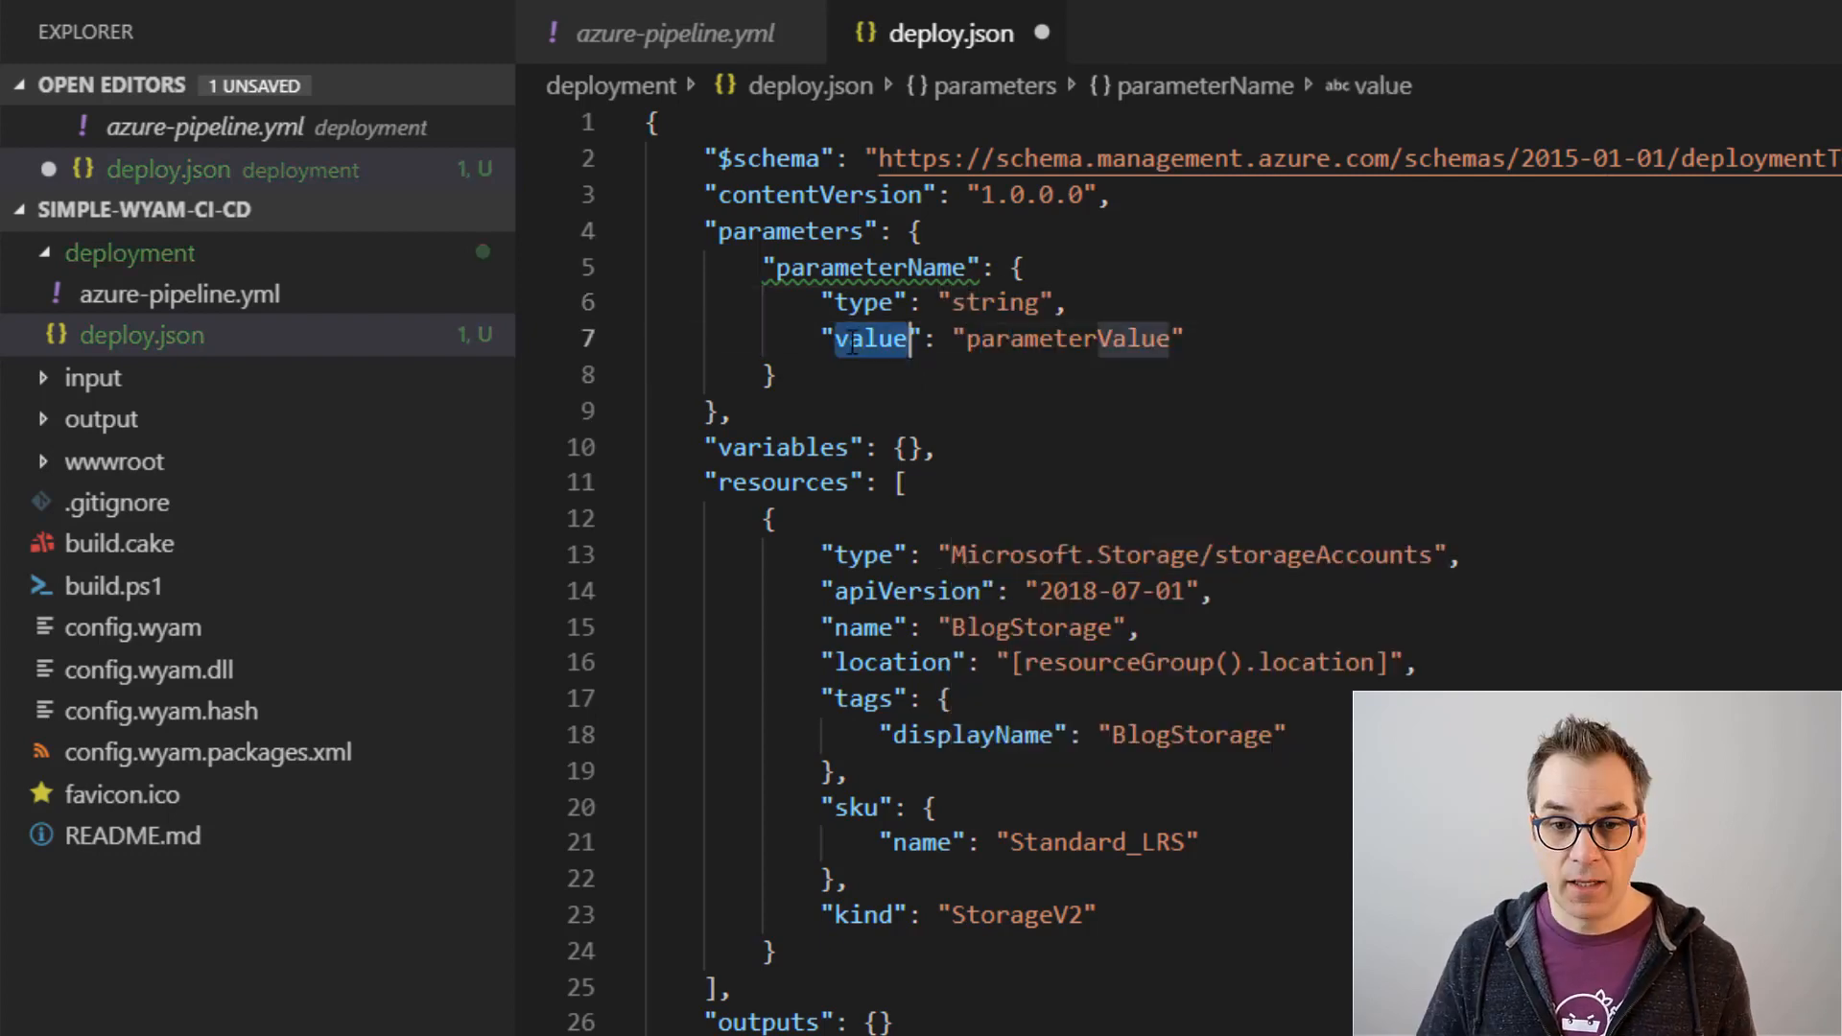
{"action": "type", "text": "De"}
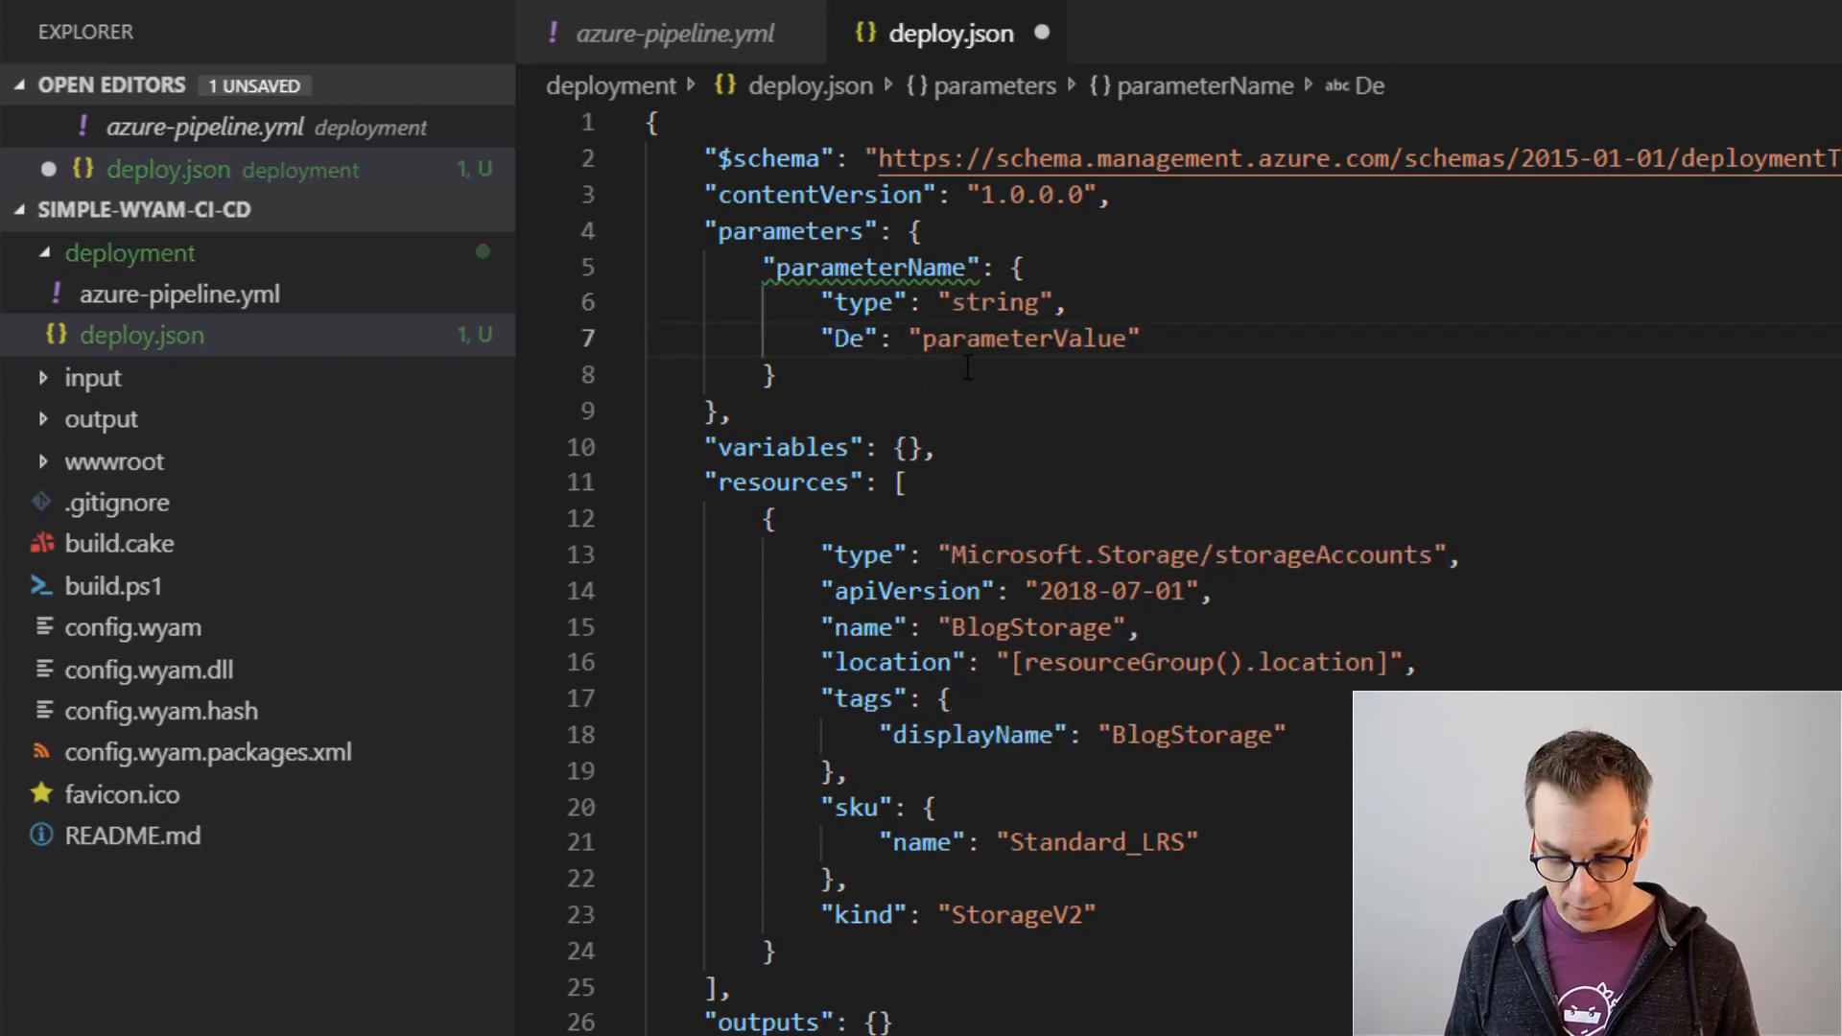
{"action": "type", "text": "defaultValue\": \"w\""}
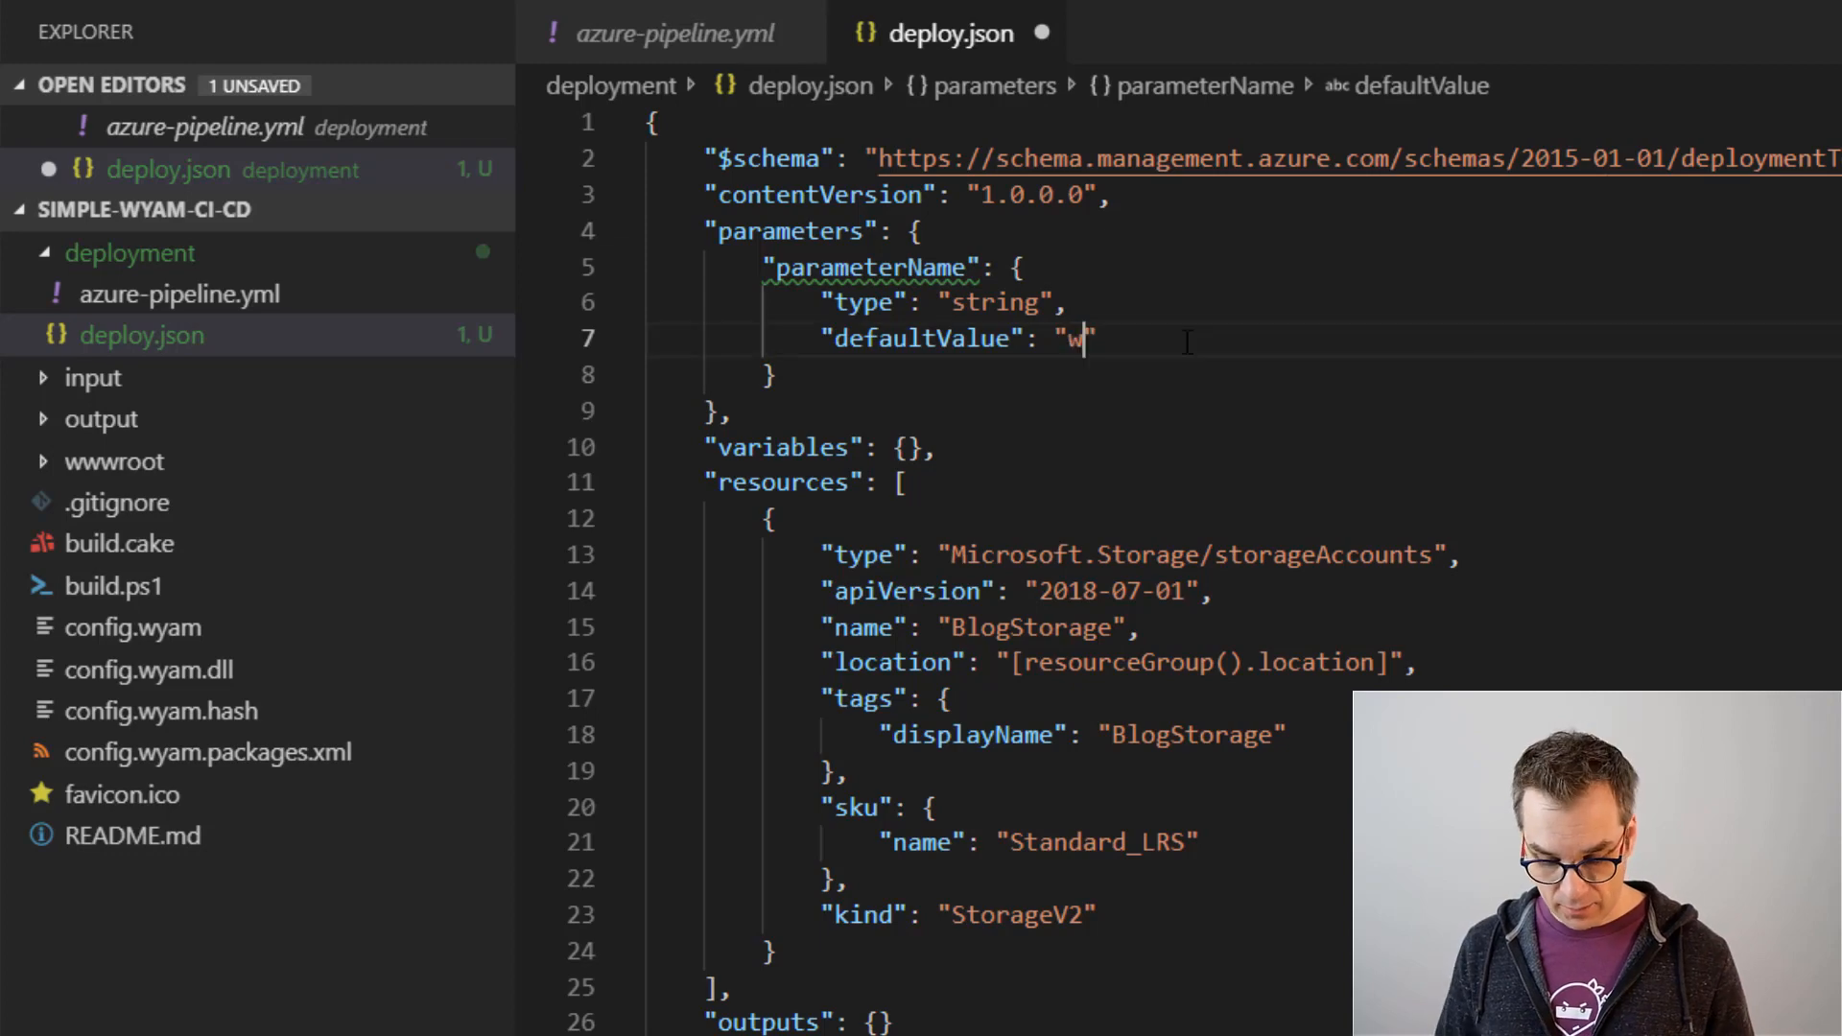
{"action": "type", "text": "yamfrank"}
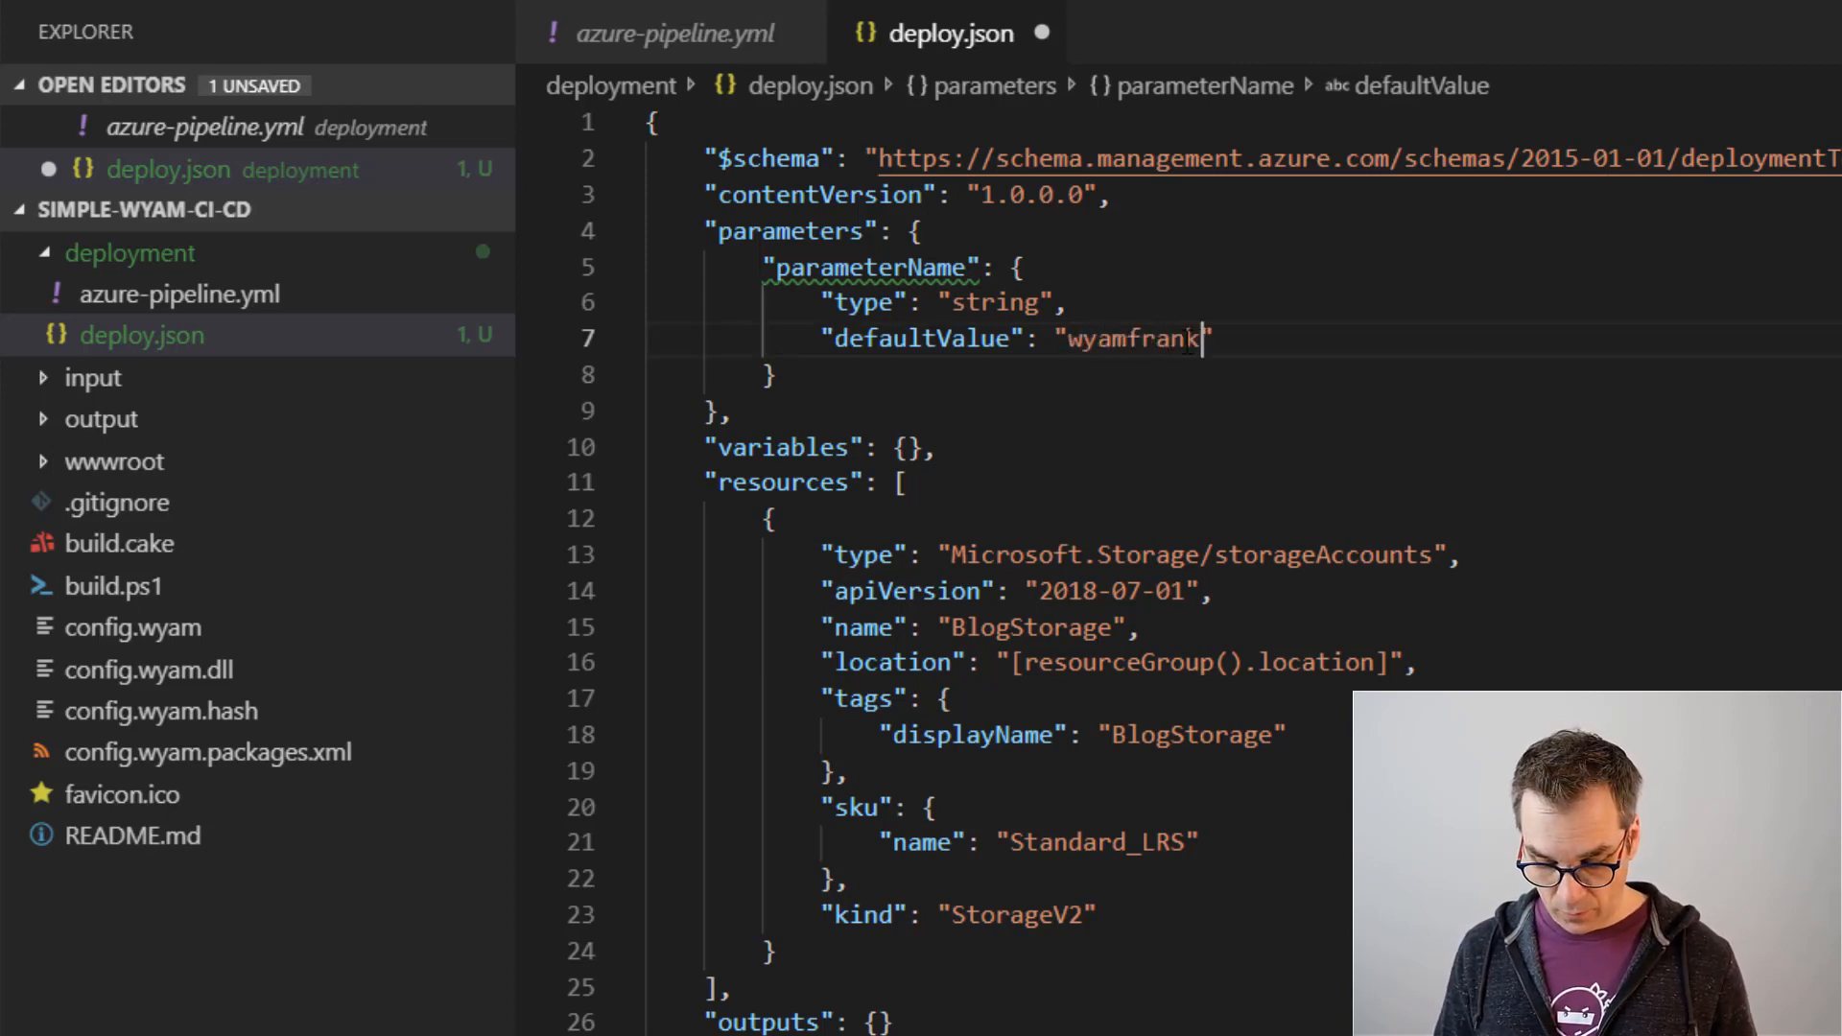
{"action": "type", "text": "demo"}
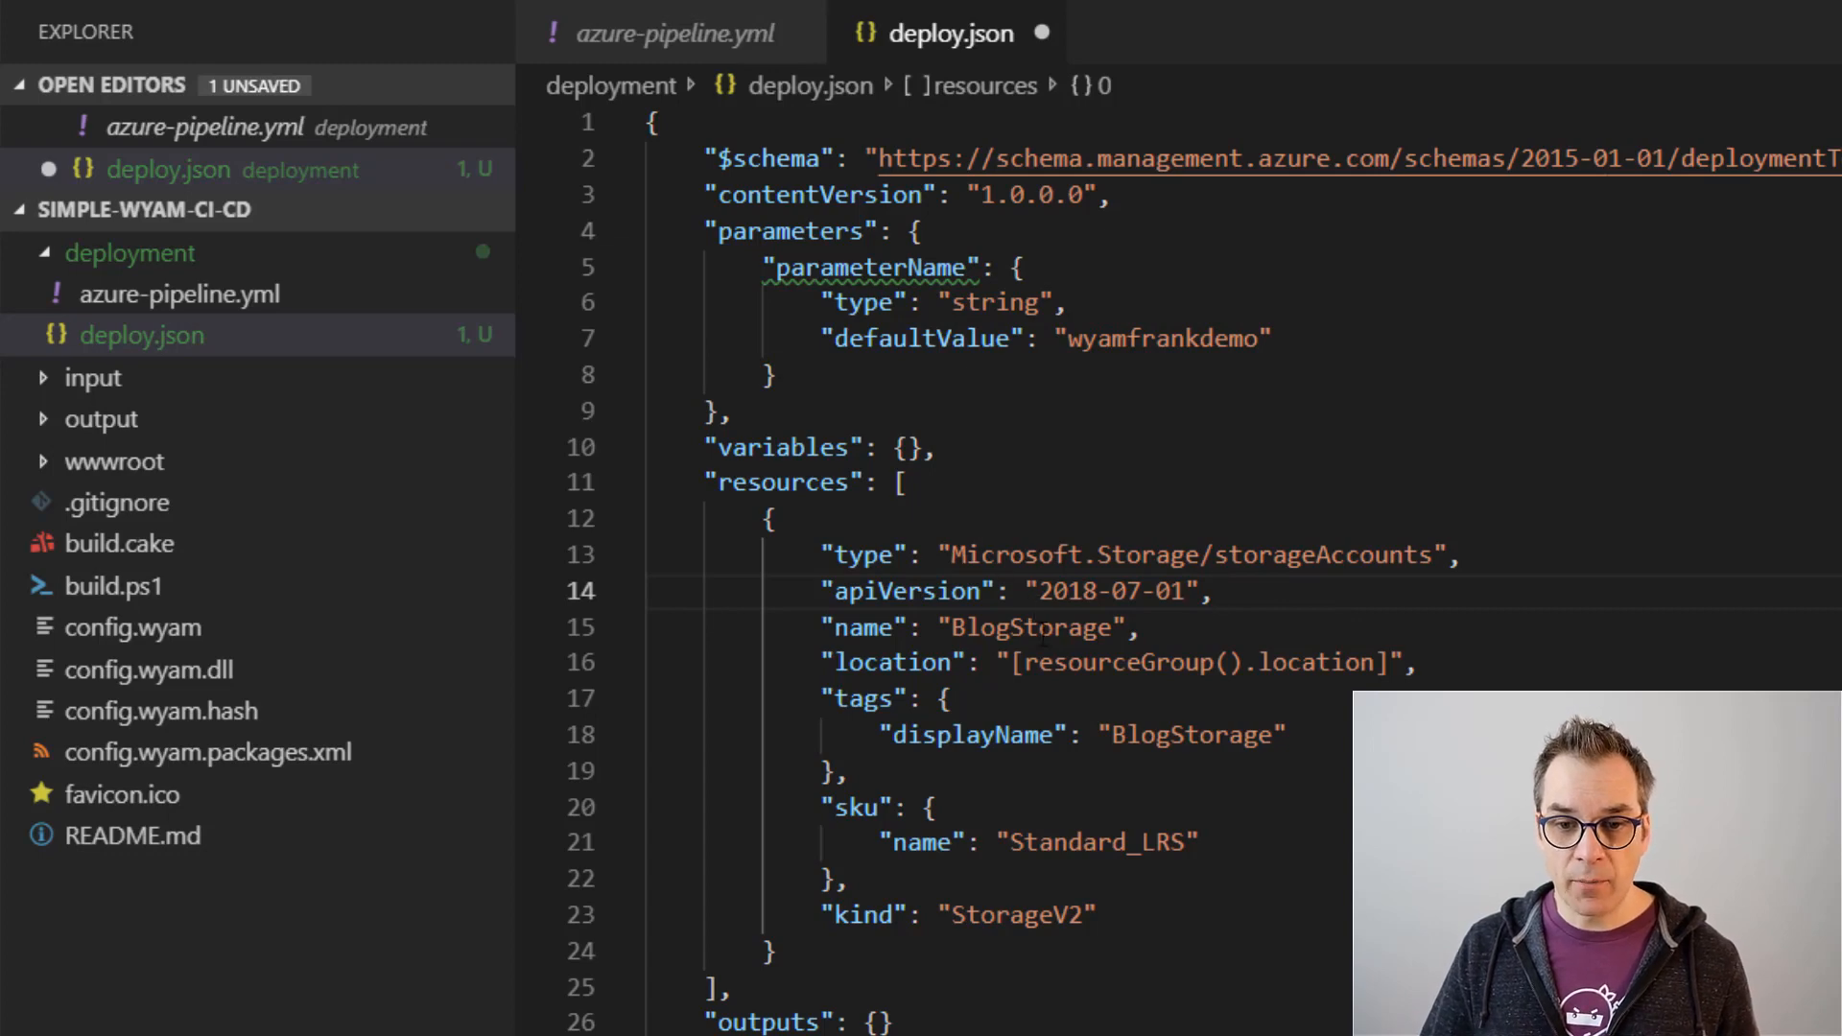
{"action": "double_click", "coordinate": [1030, 627]}
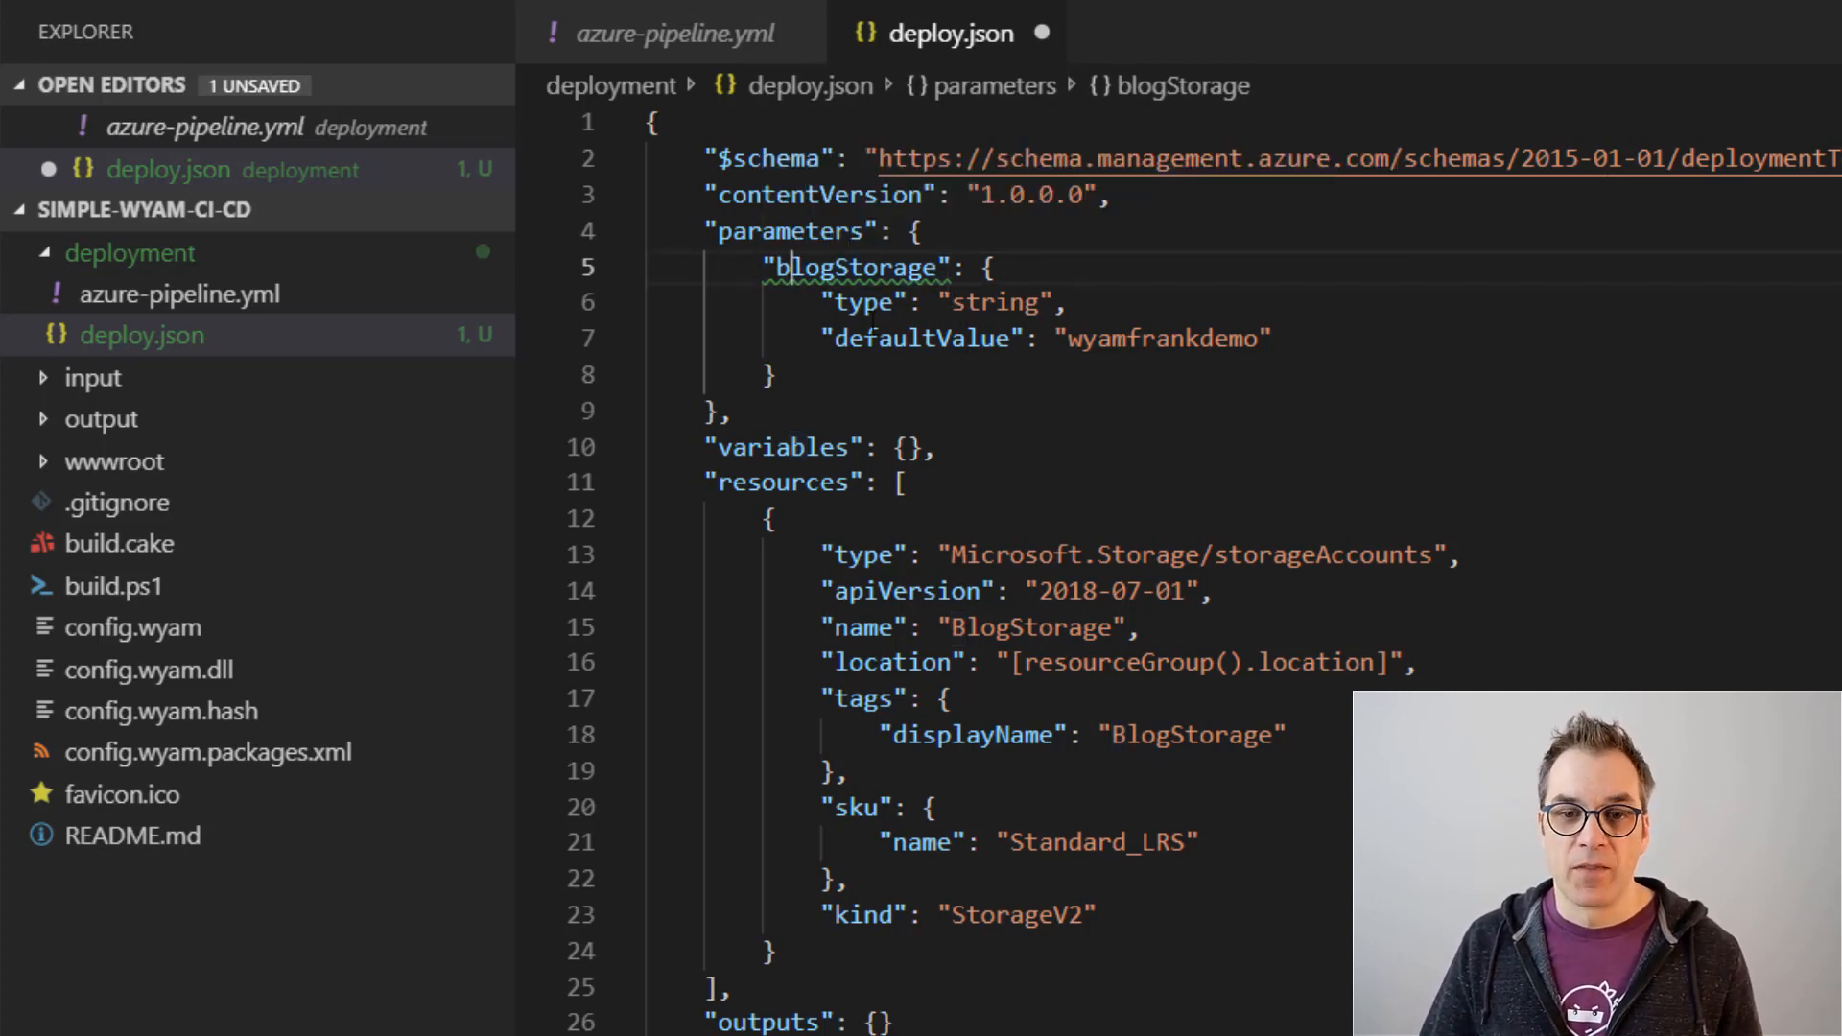
Replace the storage account name with [parameters('blogStorage')].
{"action": "left_click", "coordinate": [1002, 627]}
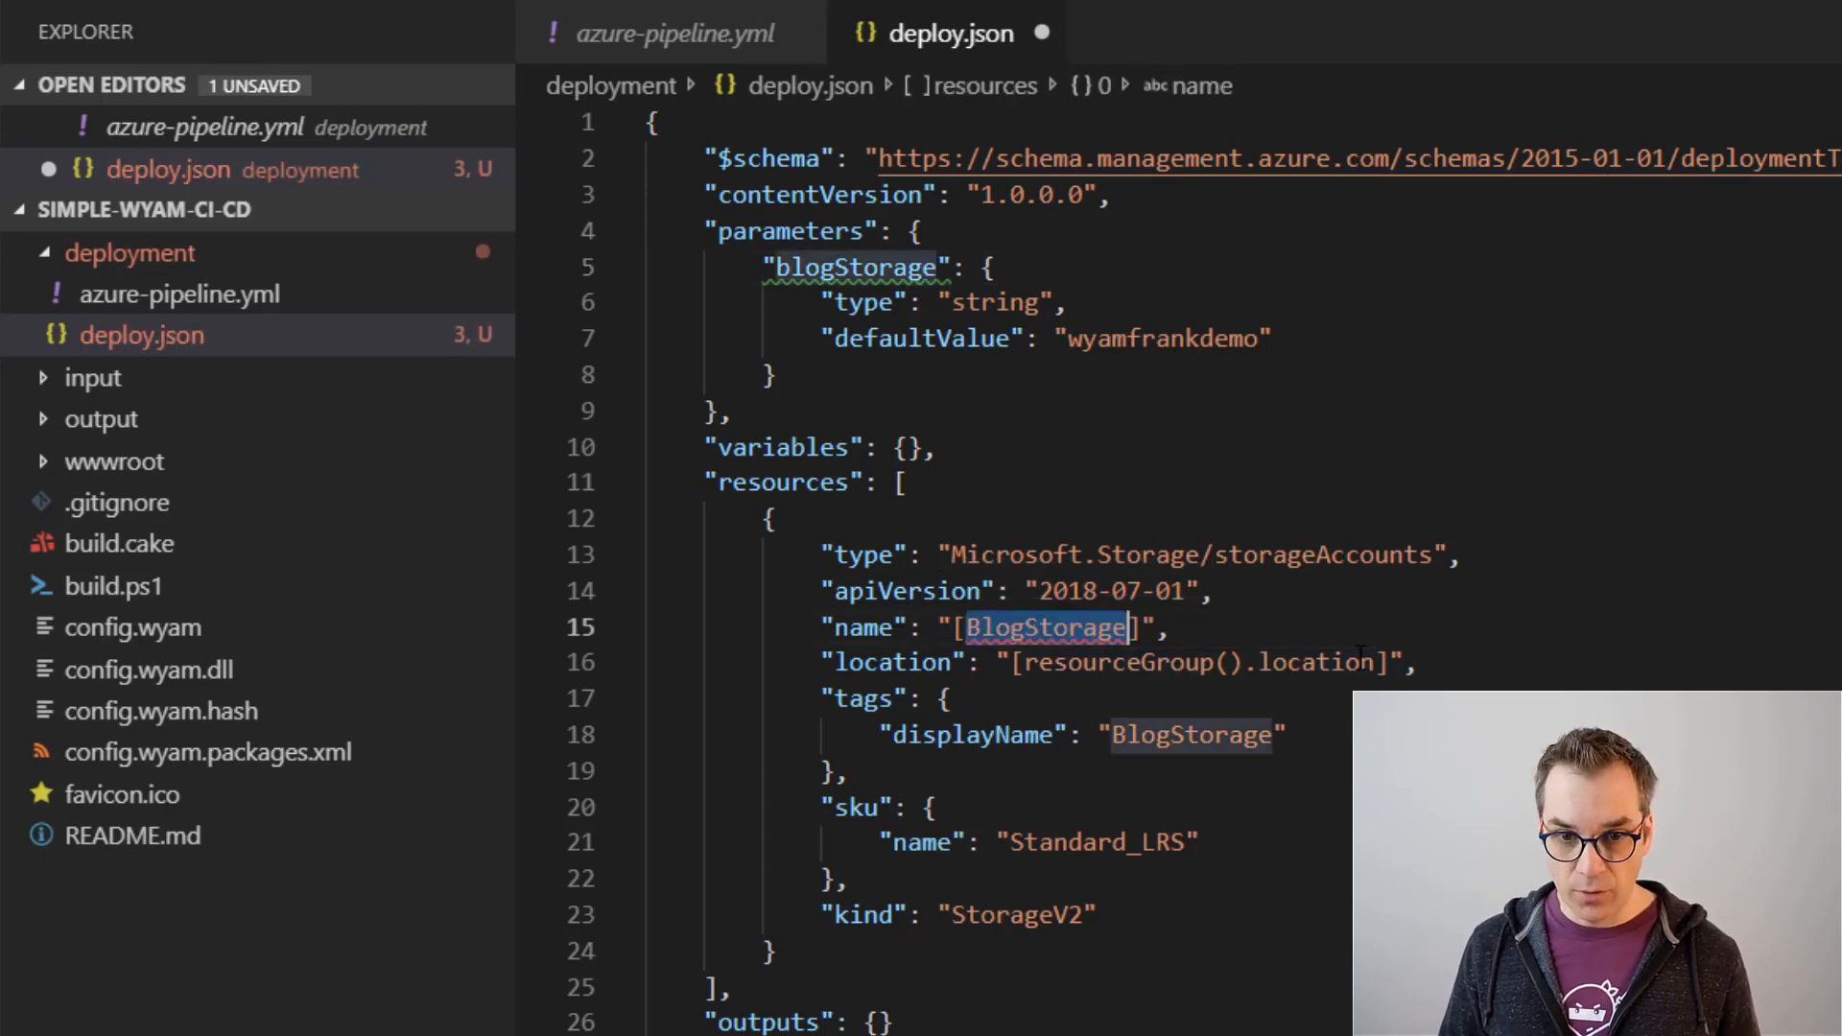
{"action": "type", "text": "parameters("}
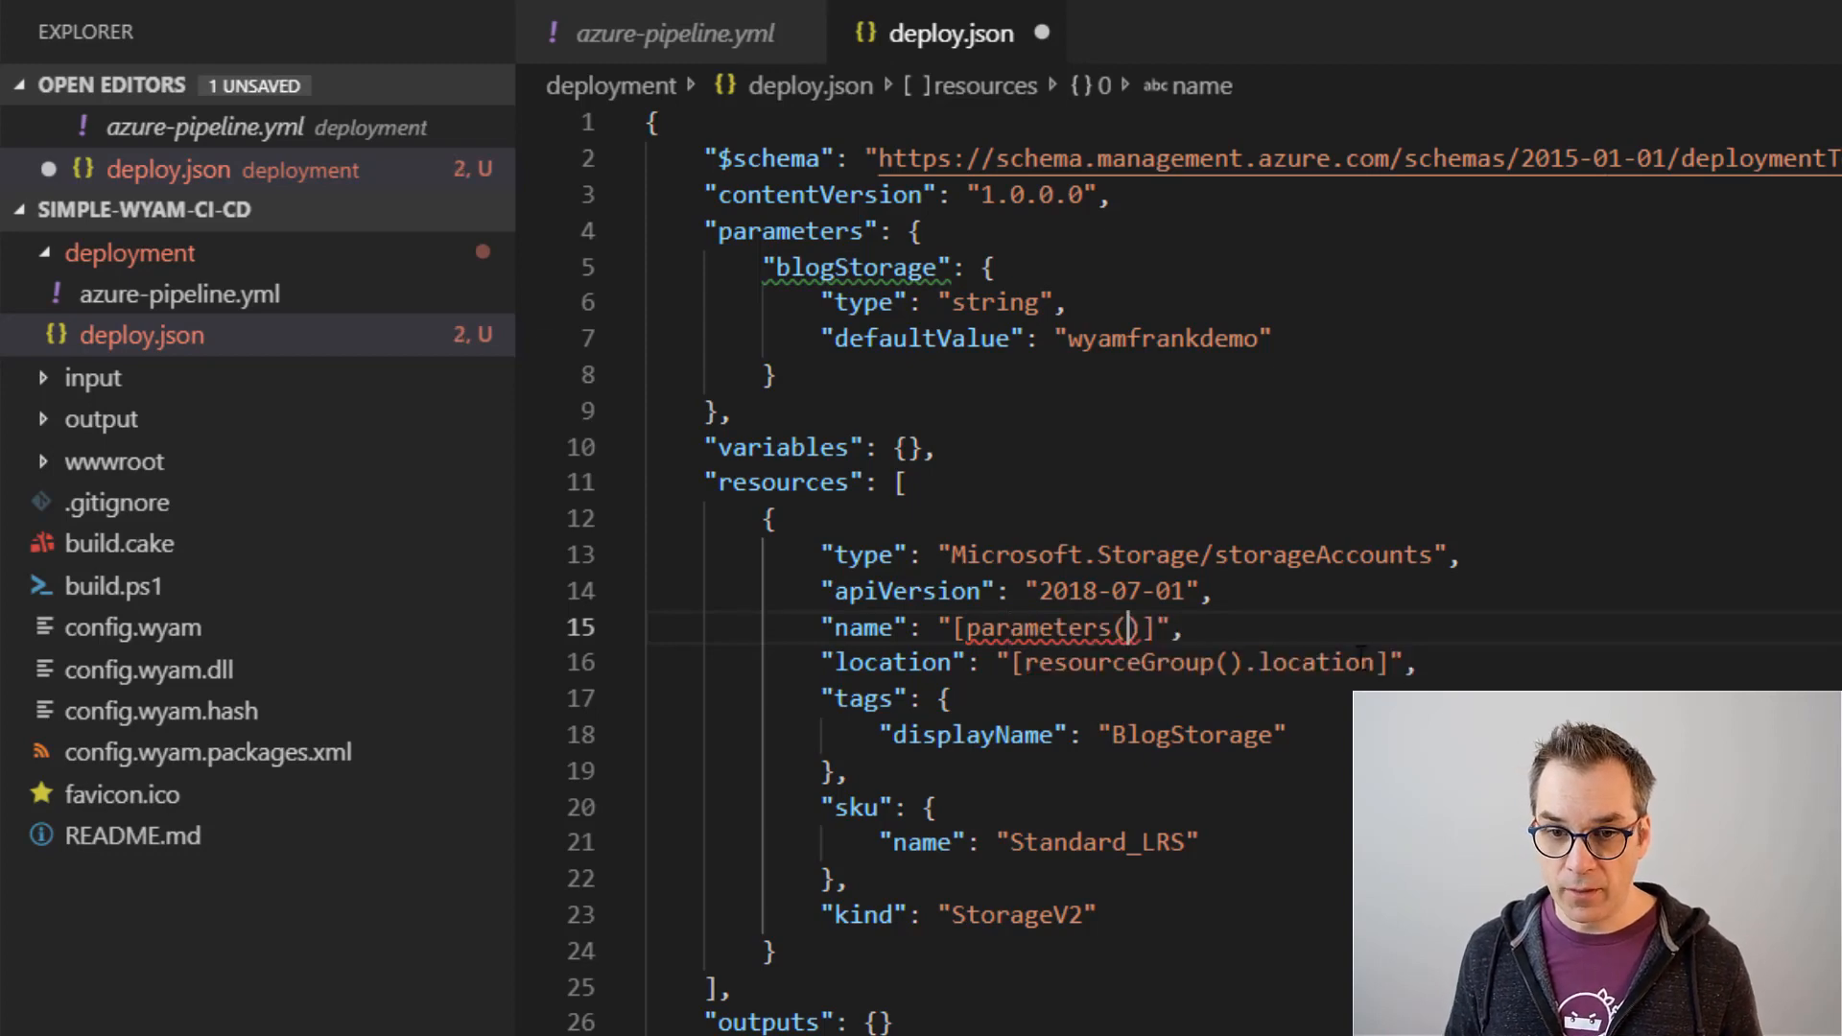
{"action": "type", "text": "'blogStorage'"}
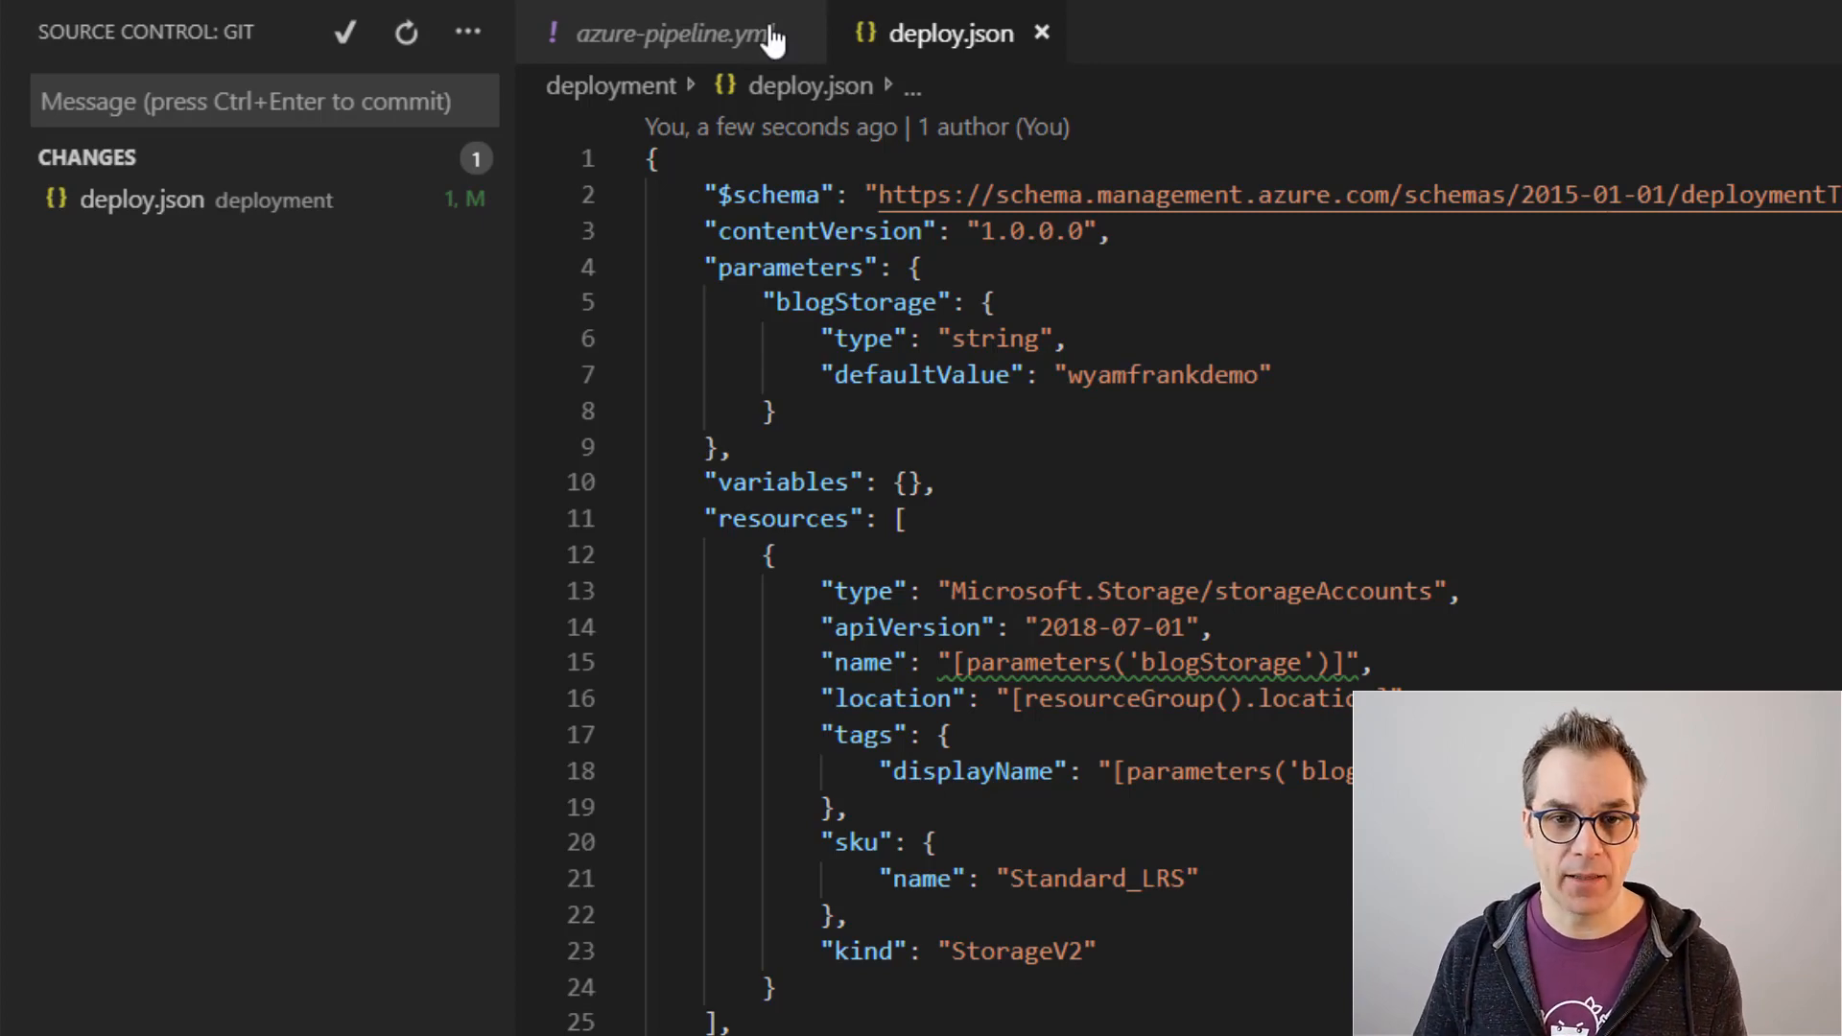
Add a CopyFiles@2 task to azure-pipeline.yml, then open the Azure DevOps Releases page.
{"action": "left_click", "coordinate": [673, 32]}
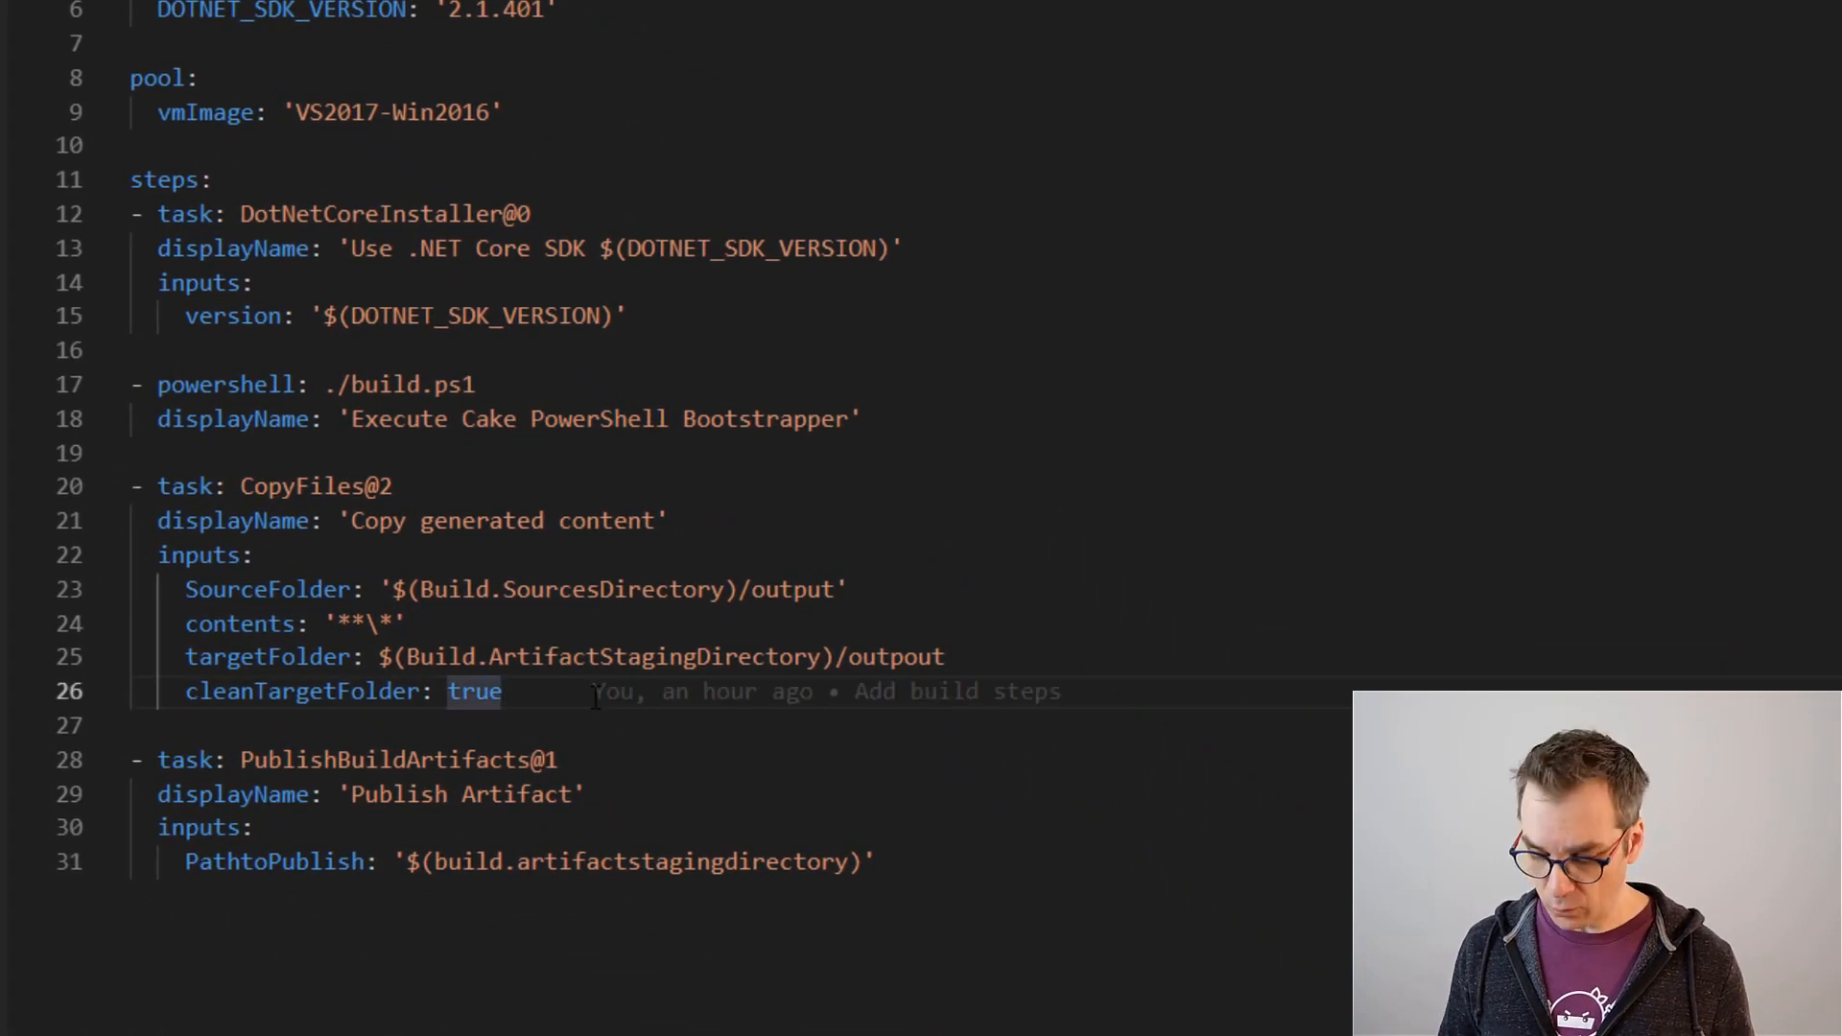
{"action": "type", "text": "- task: CopyFiles@2"}
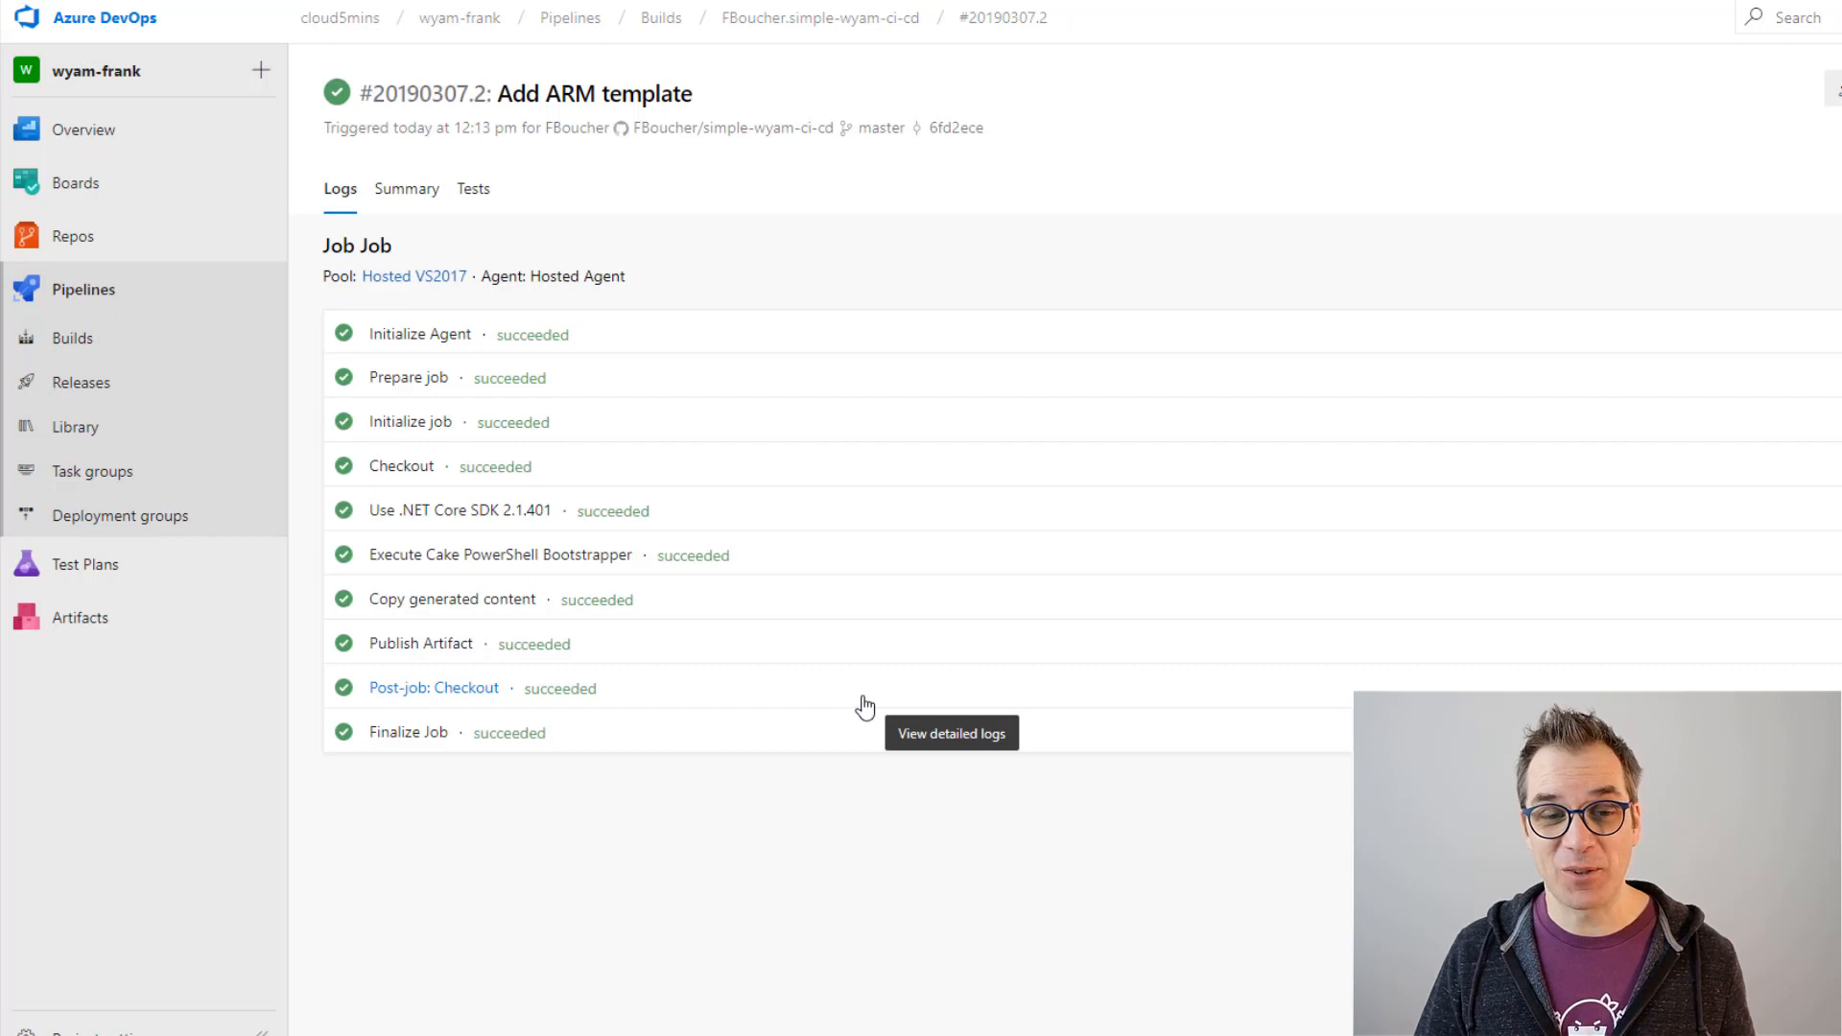
{"action": "mouse_move", "coordinate": [206, 399]}
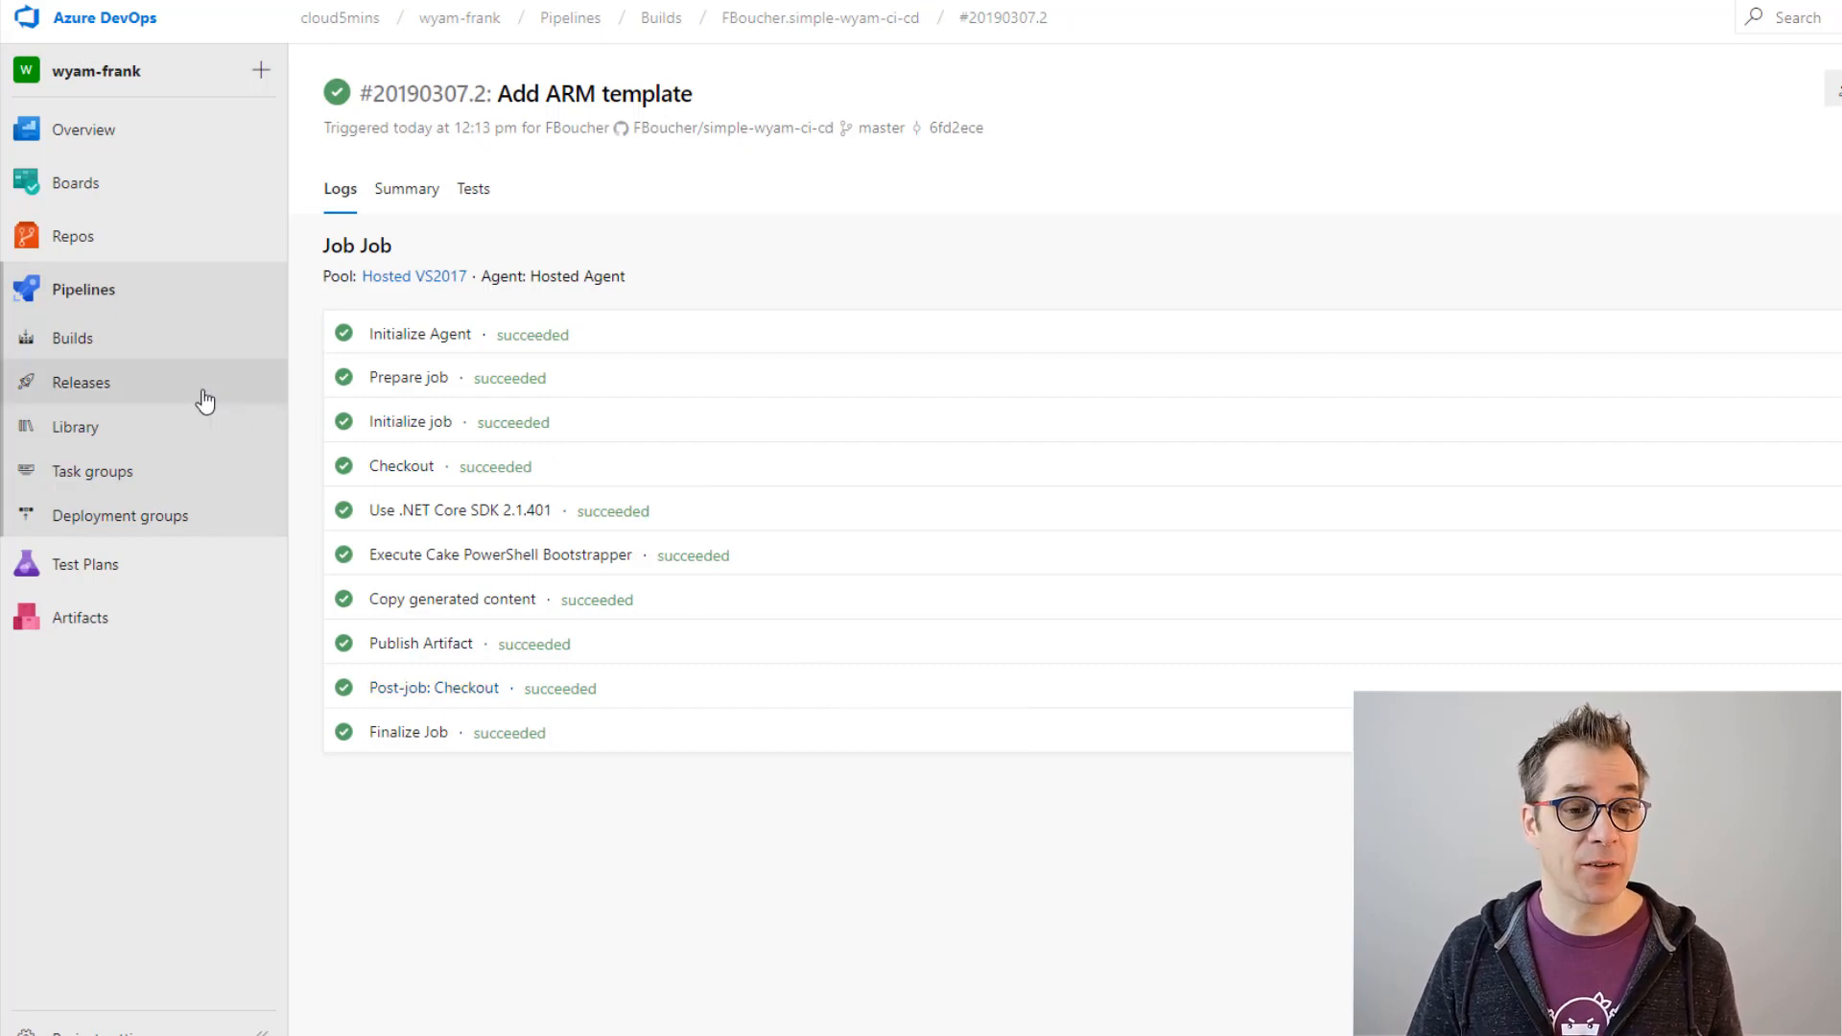
{"action": "left_click", "coordinate": [82, 382]}
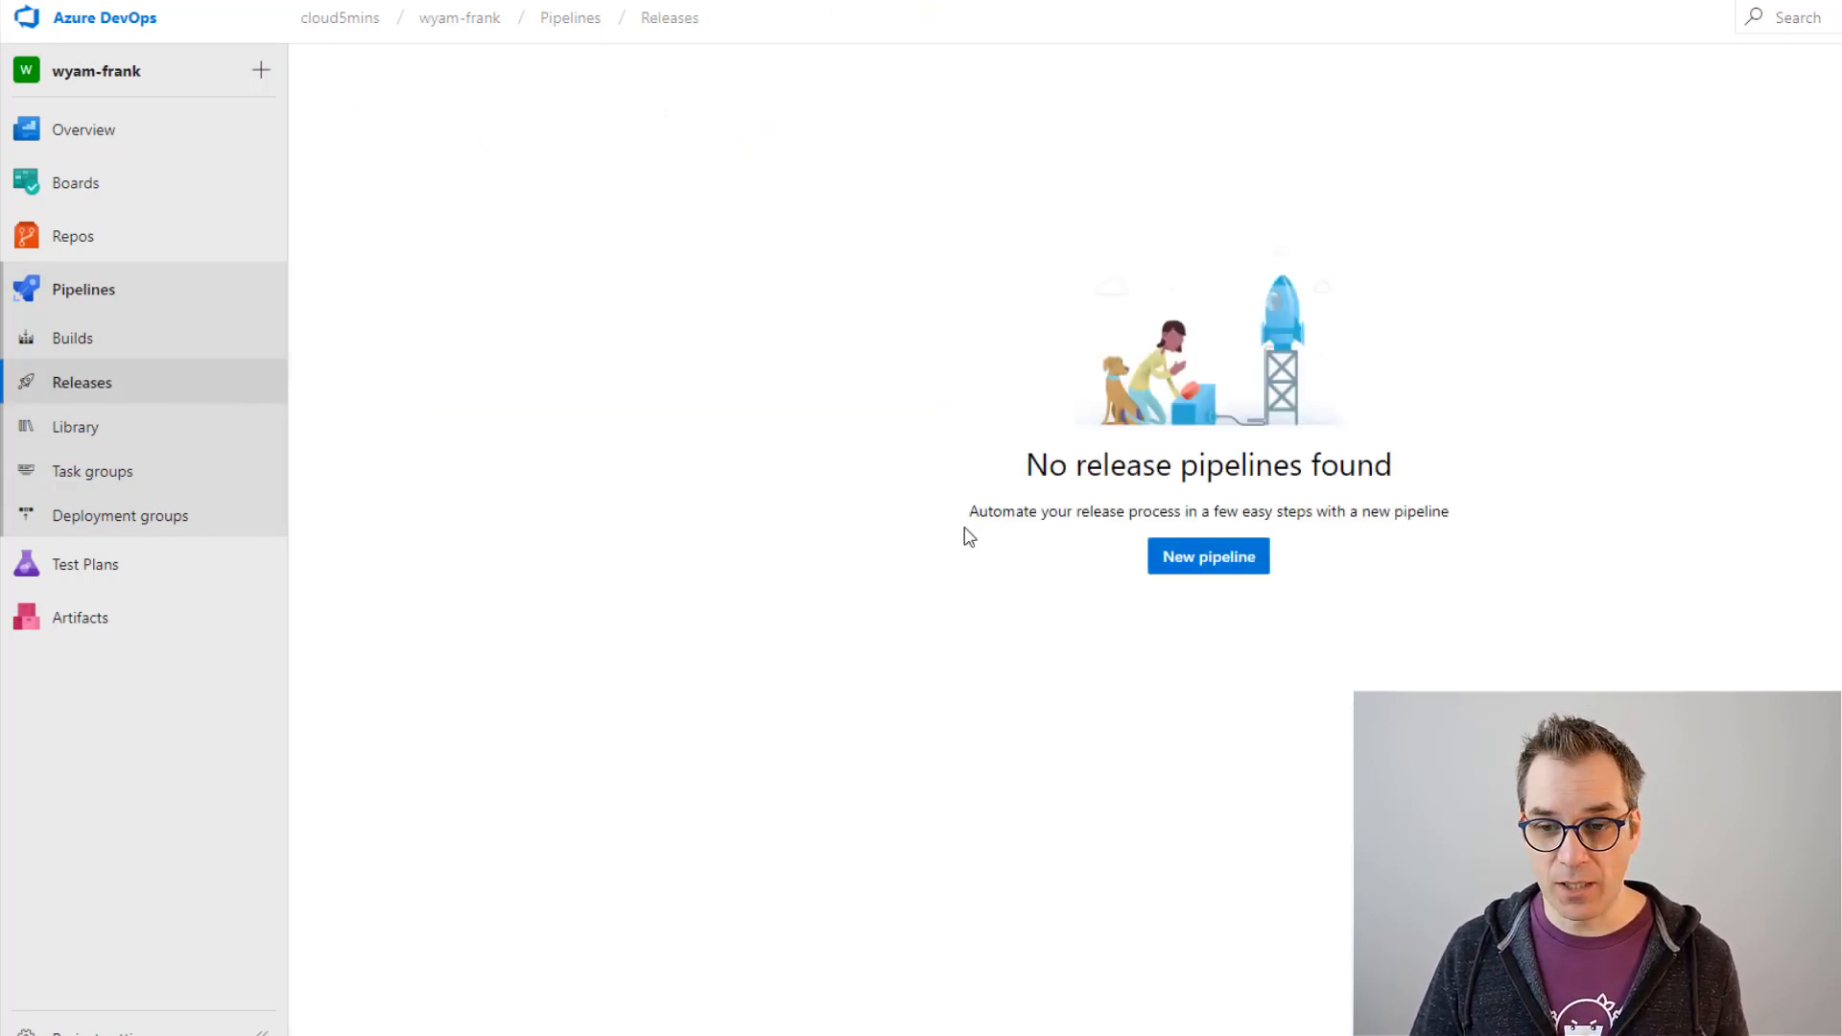
Start a new release pipeline from an Empty job and begin adding an artifact.
{"action": "left_click", "coordinate": [1208, 557]}
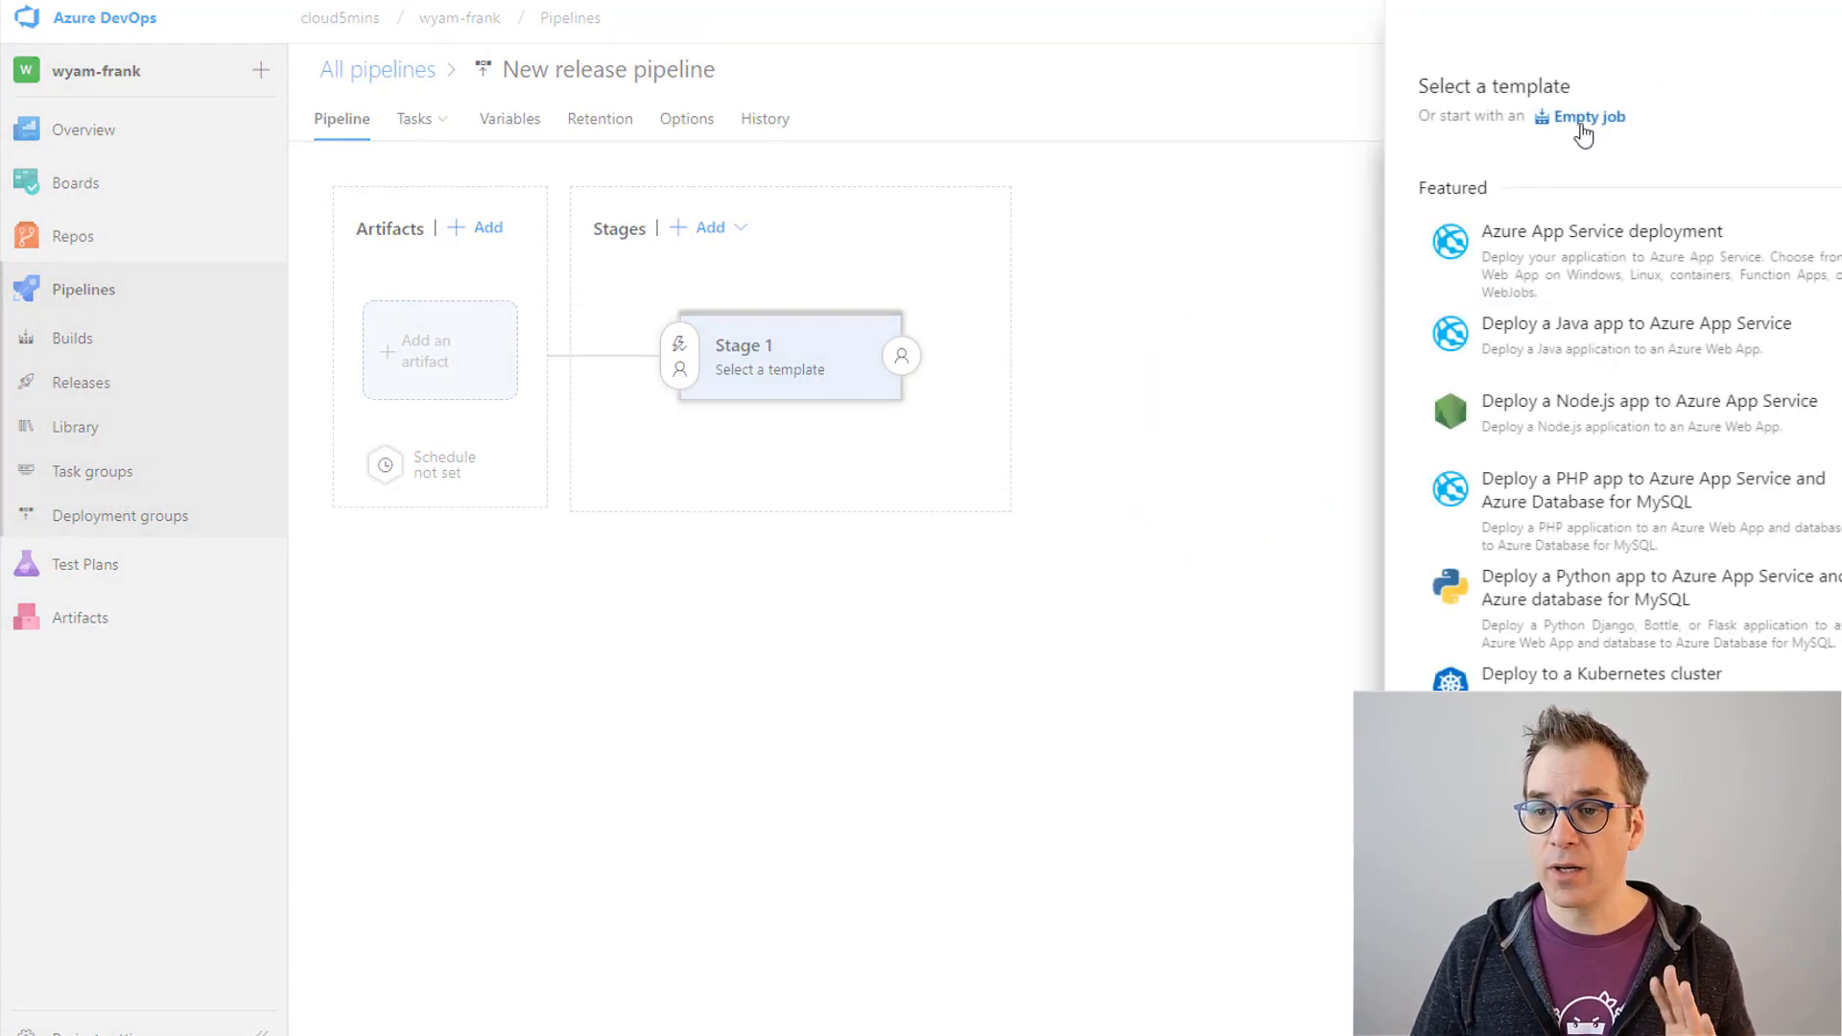
{"action": "left_click", "coordinate": [1585, 116]}
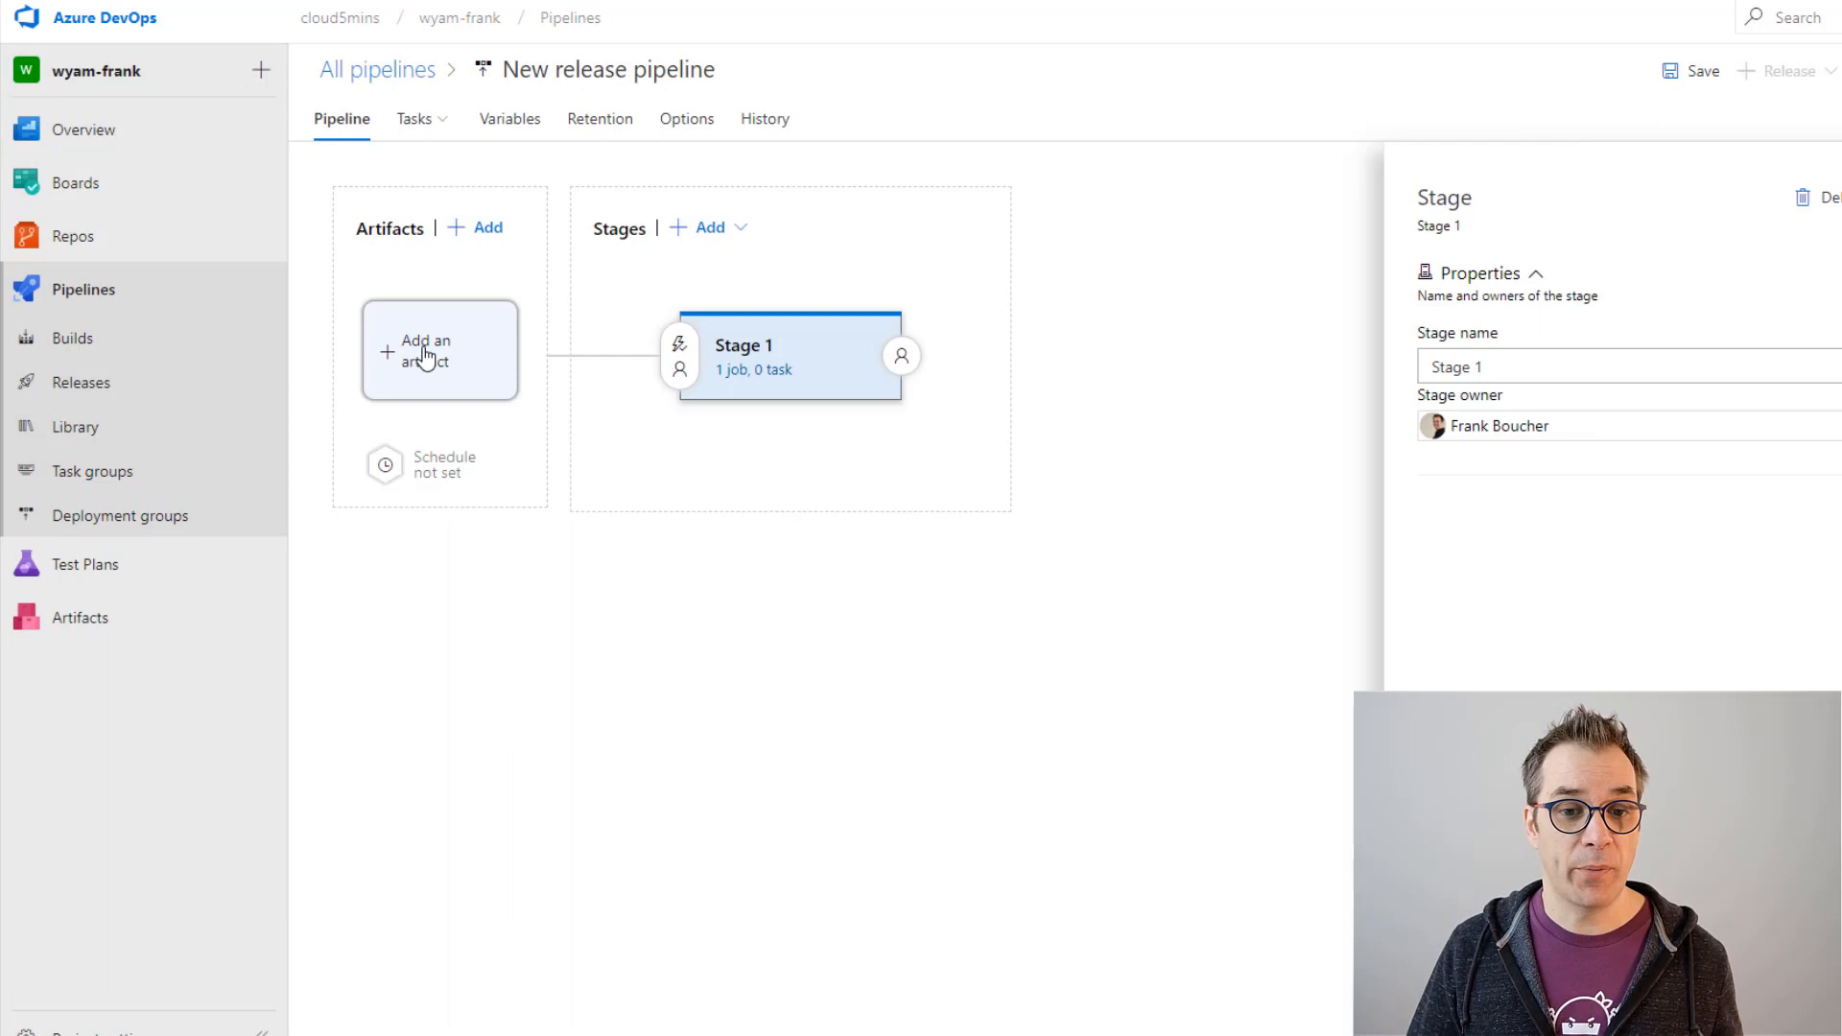
{"action": "left_click", "coordinate": [439, 350]}
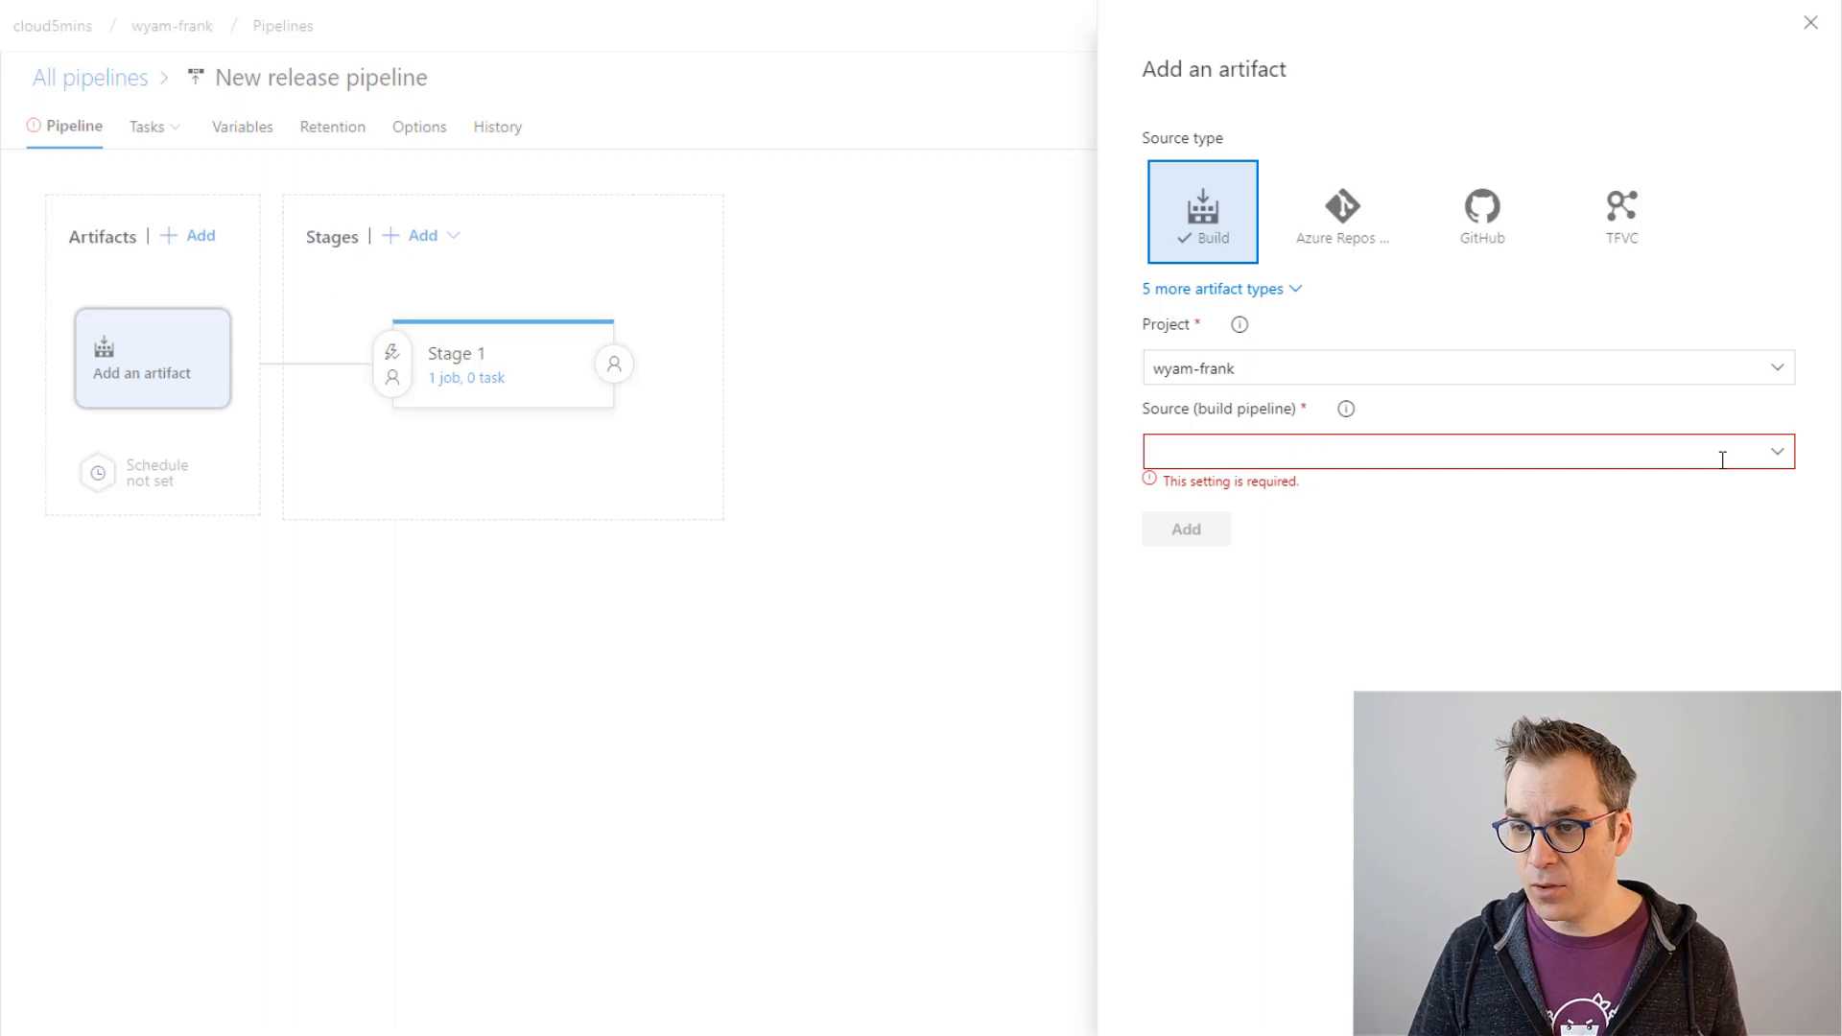
Add the wyam CI/CD build as a latest-version artifact with alias 'drop'.
{"action": "left_click", "coordinate": [1466, 451]}
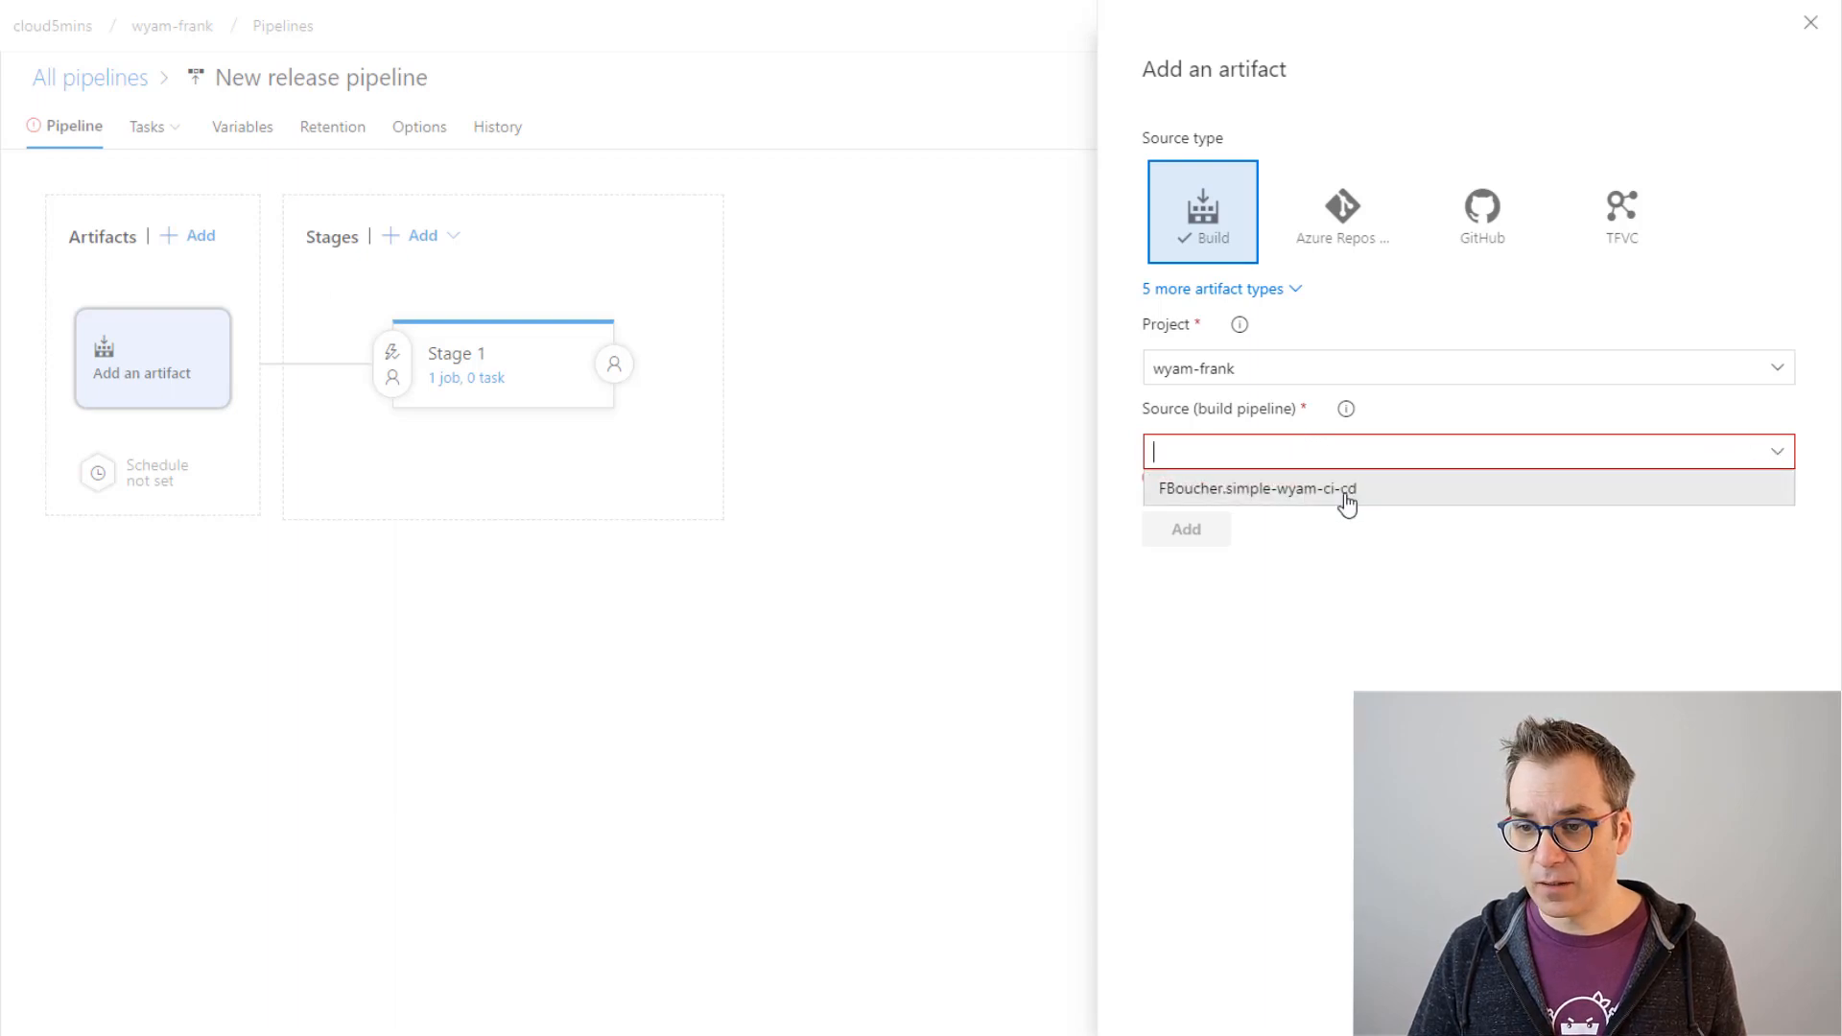
{"action": "left_click", "coordinate": [1250, 488]}
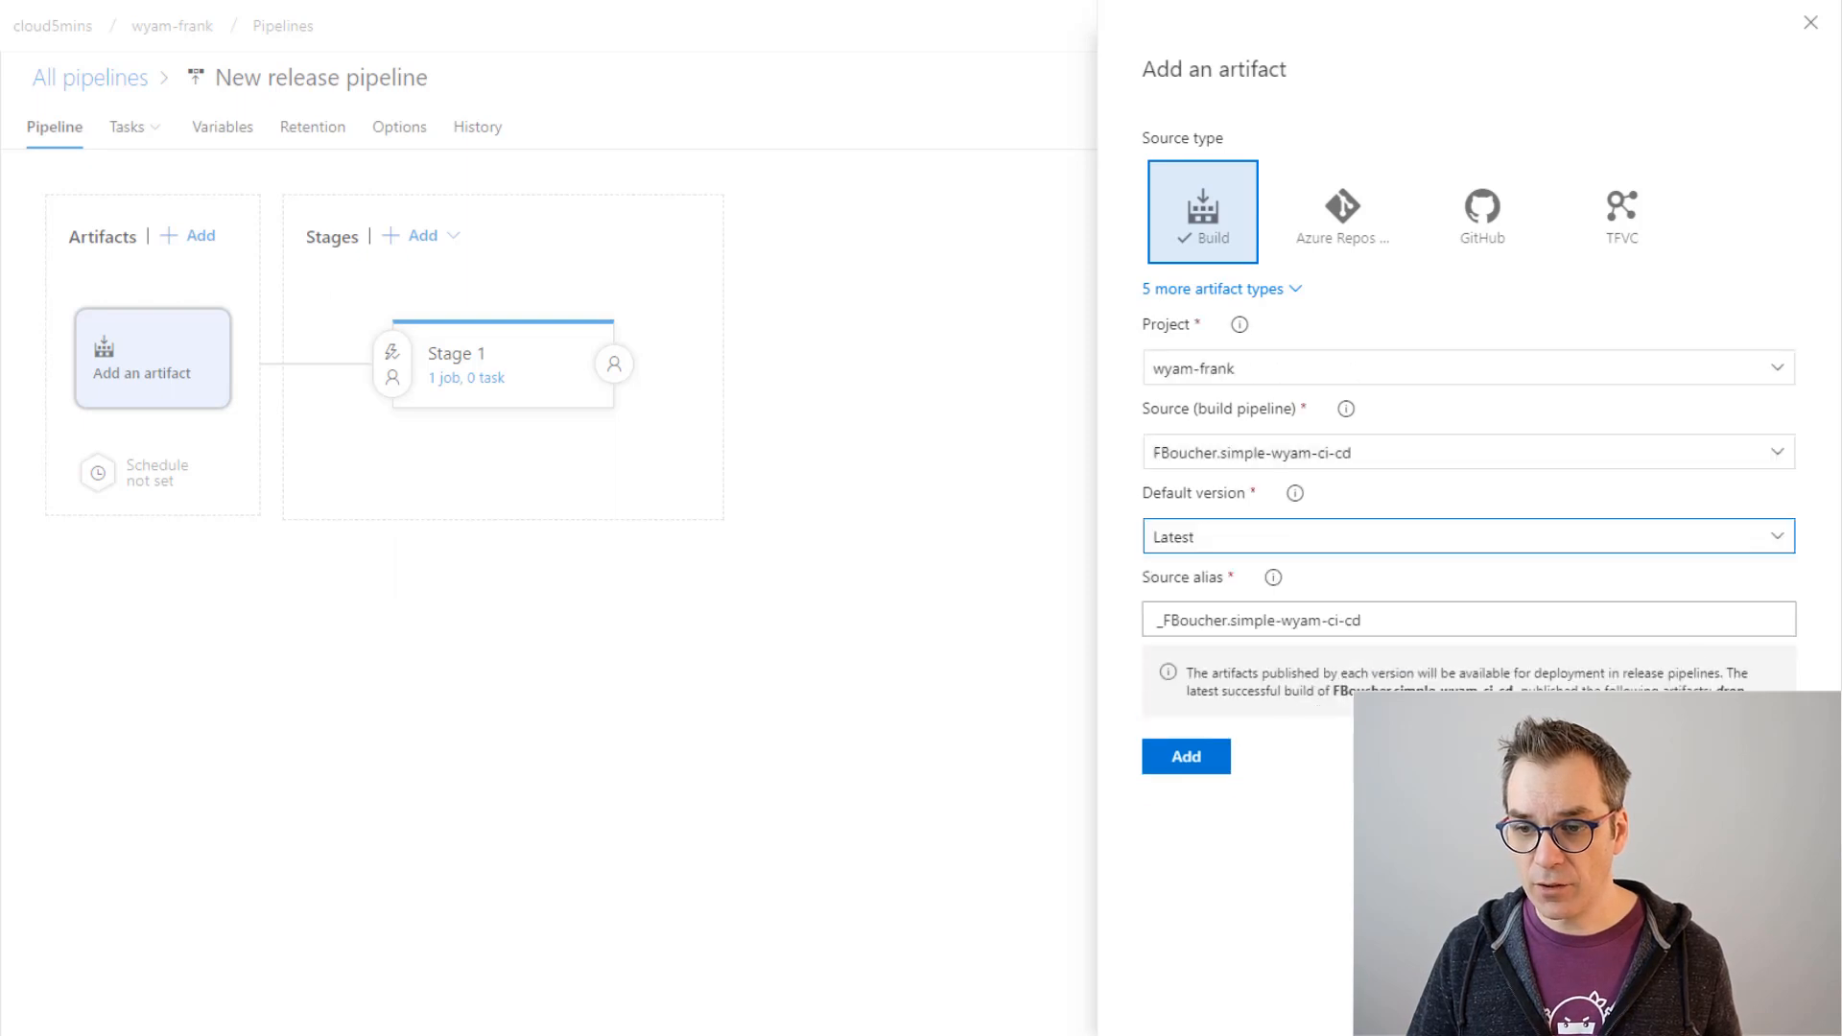
{"action": "type", "text": "dr"}
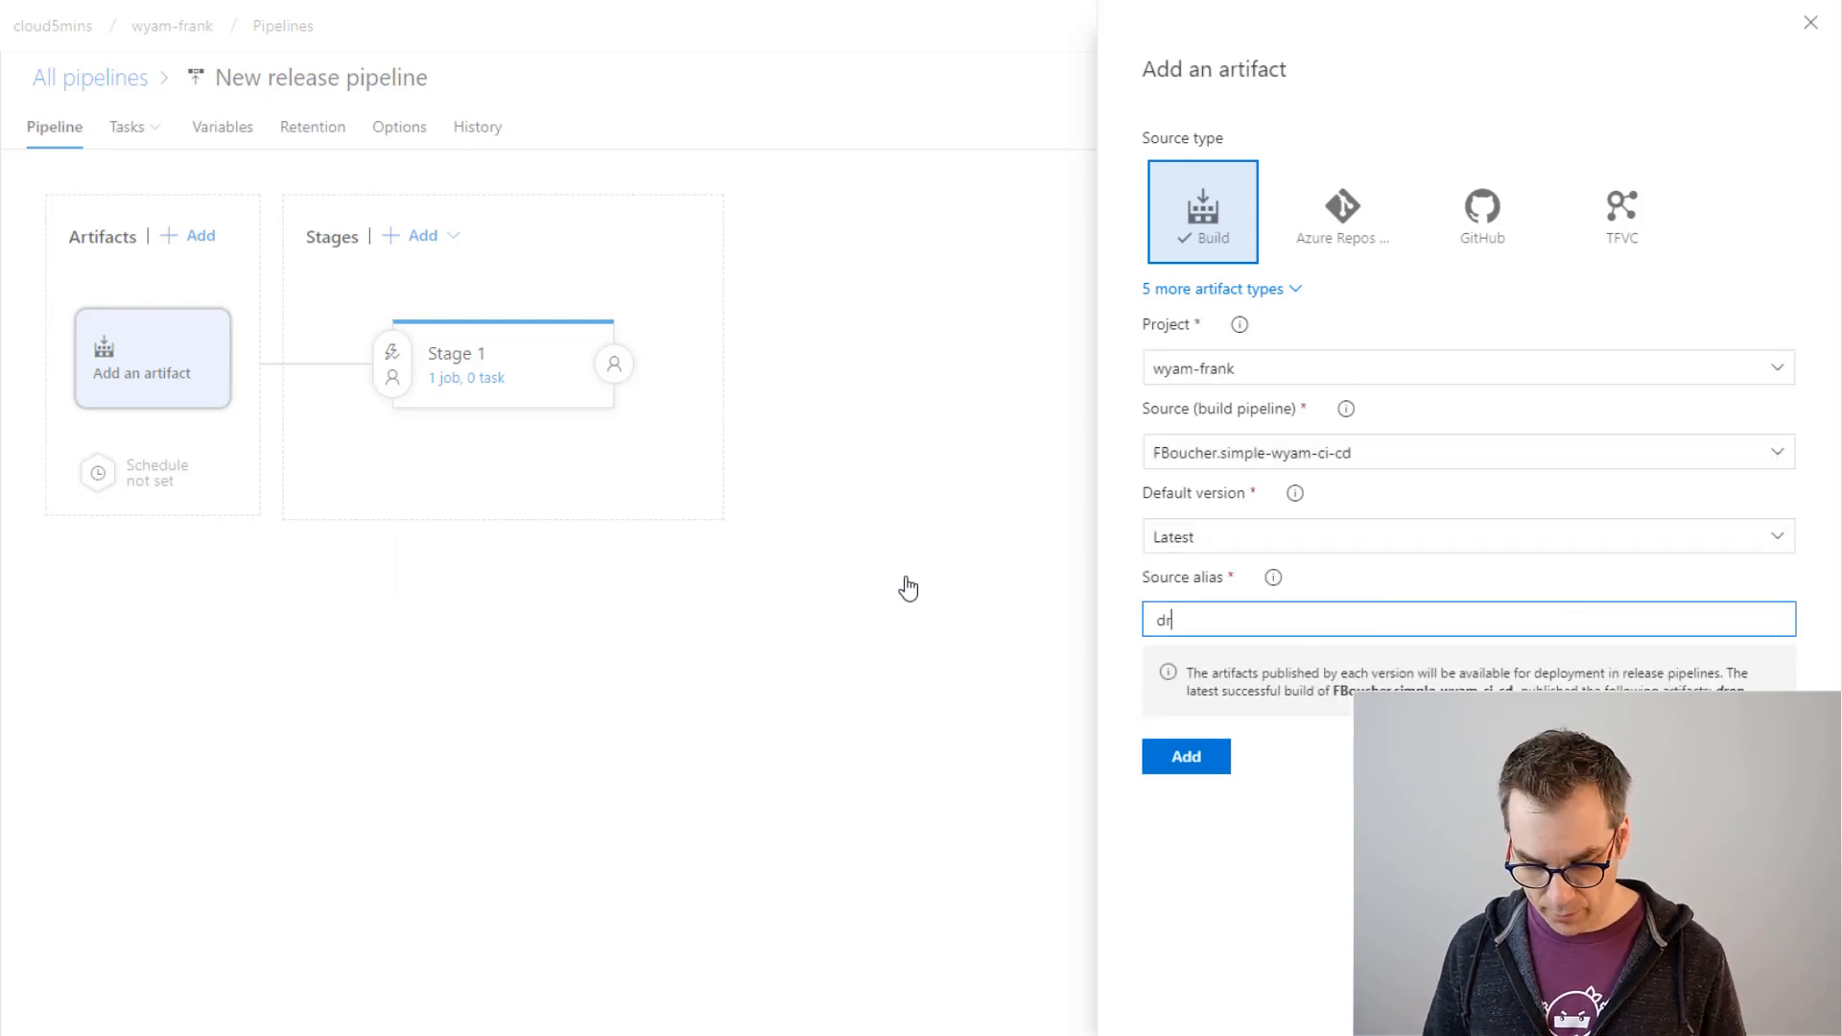
{"action": "left_click", "coordinate": [1186, 756]}
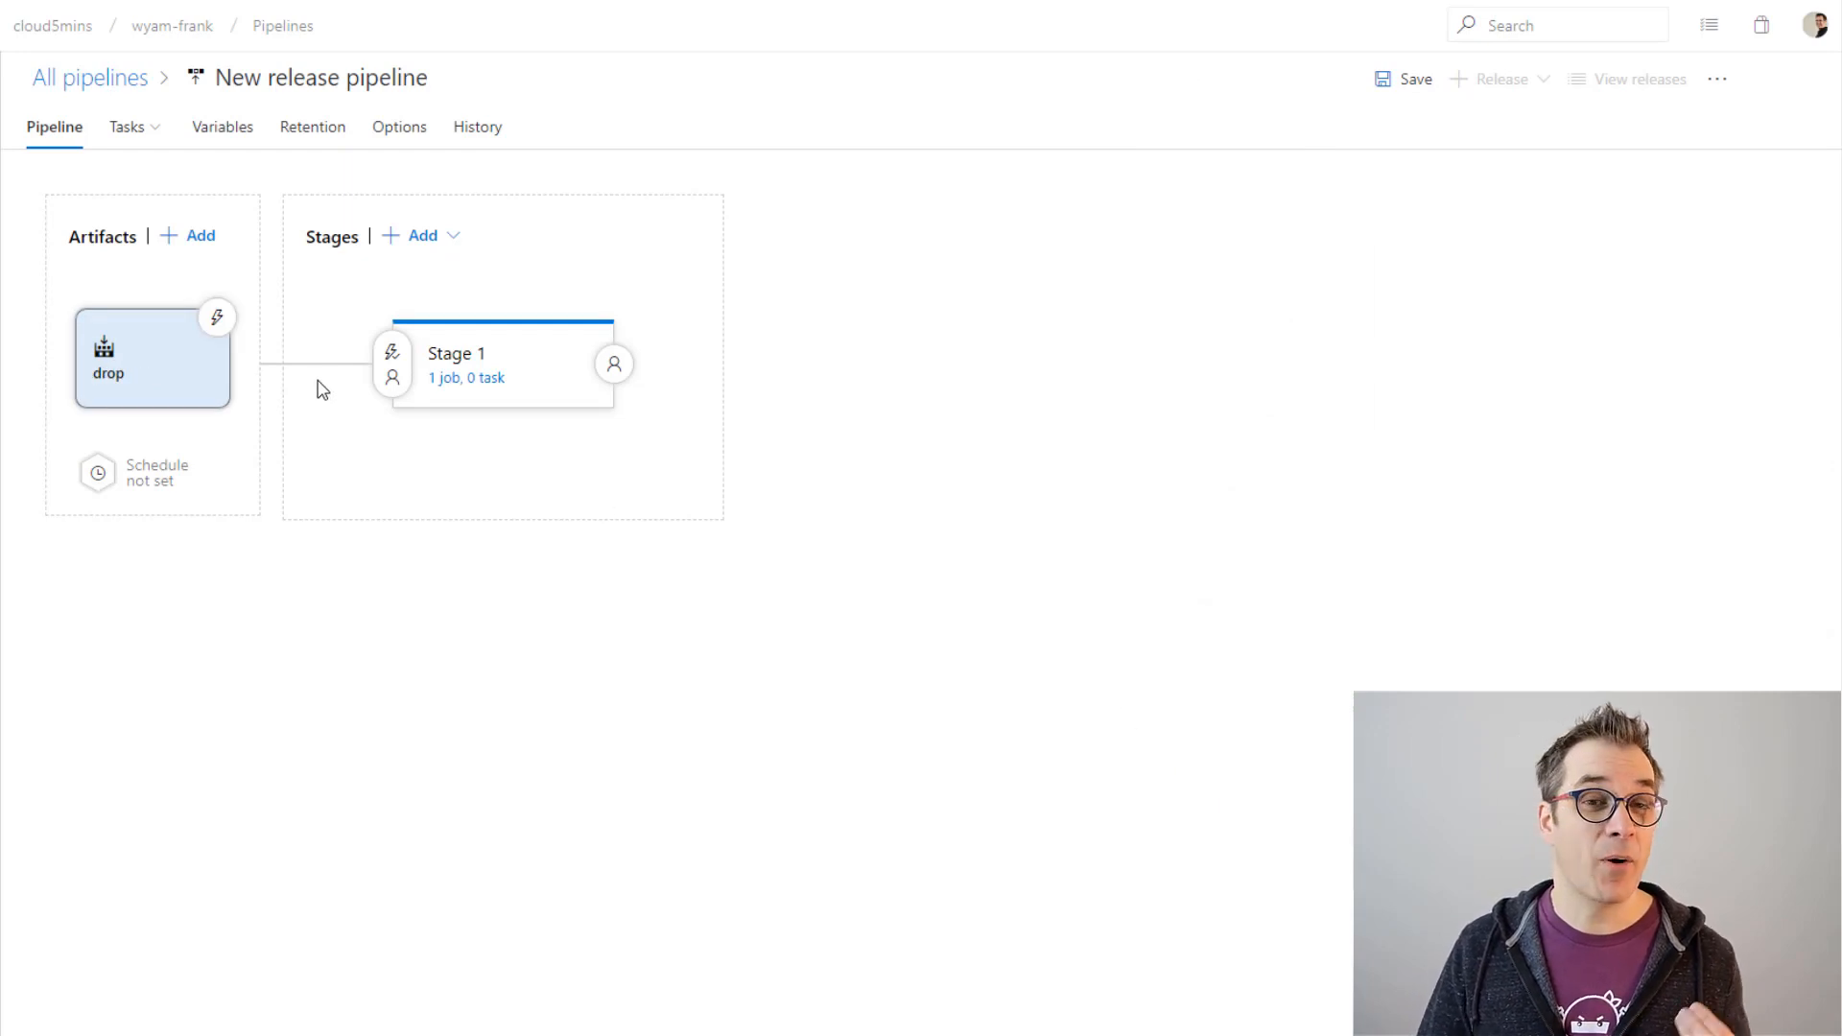
Enable the drop artifact's continuous deployment trigger and bring up Stage 1's task catalog.
{"action": "left_click", "coordinate": [217, 318]}
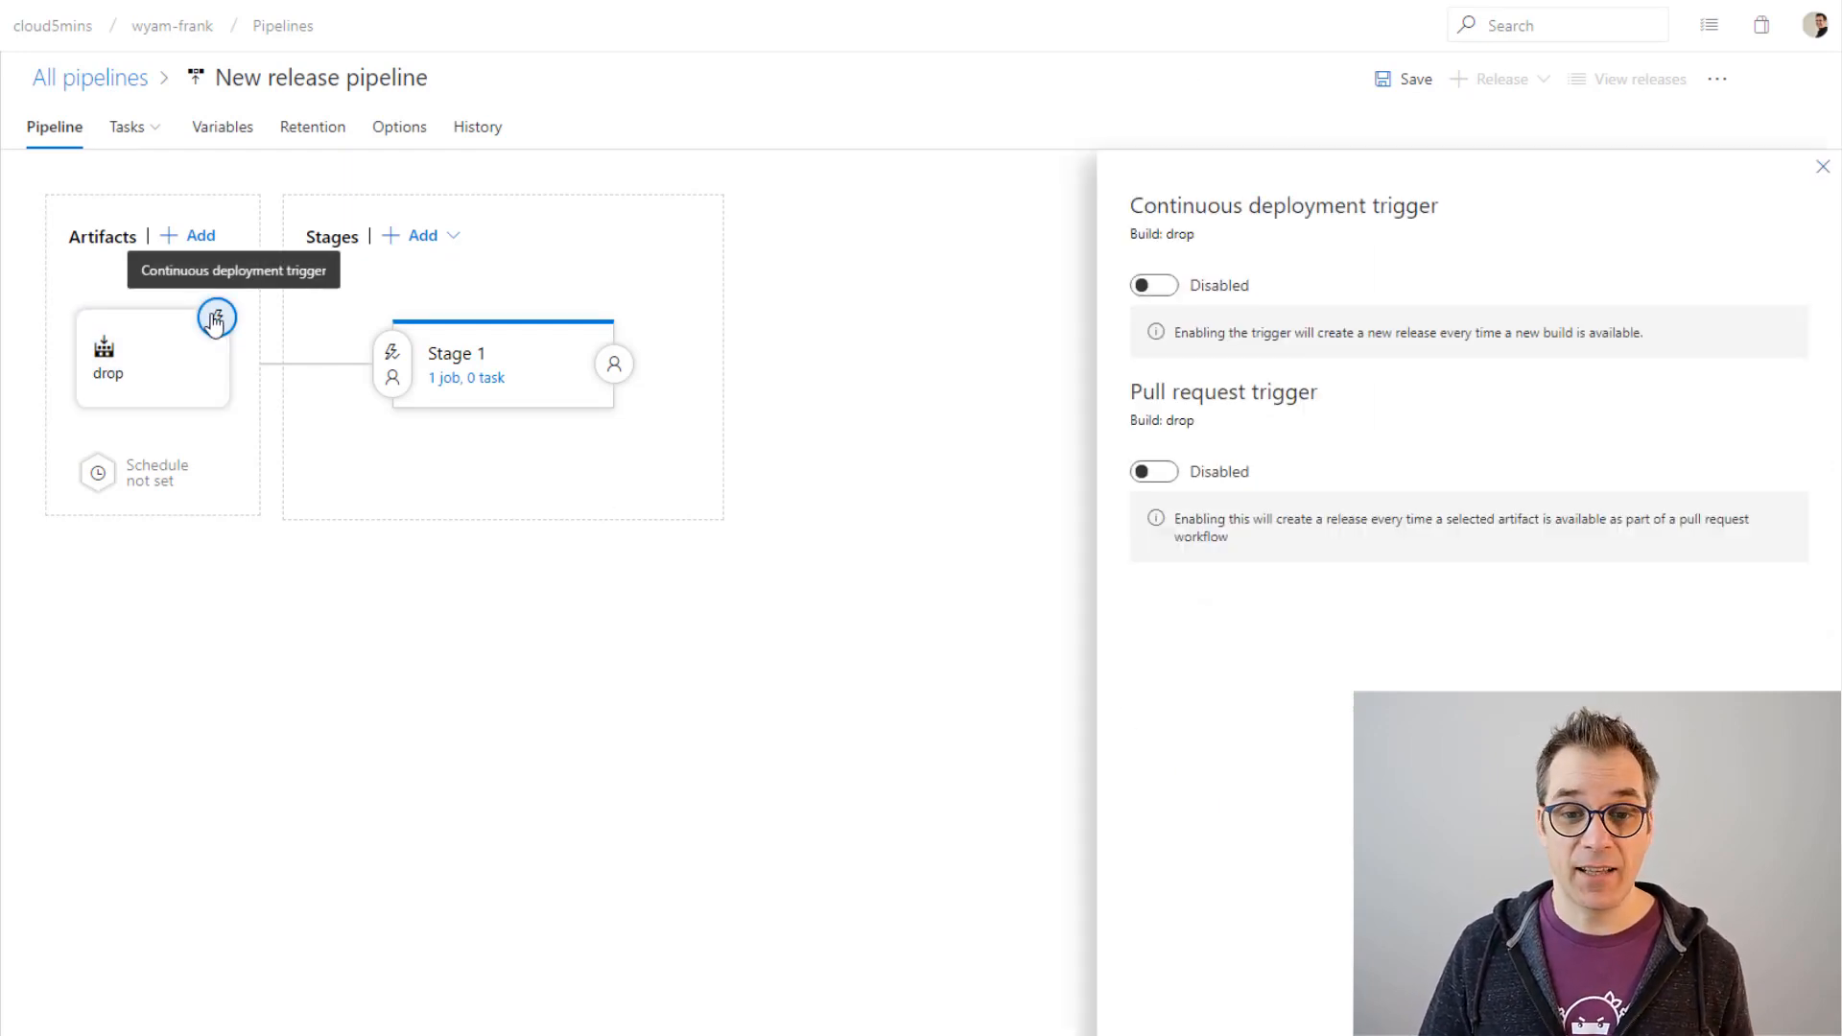
{"action": "left_click", "coordinate": [1153, 285]}
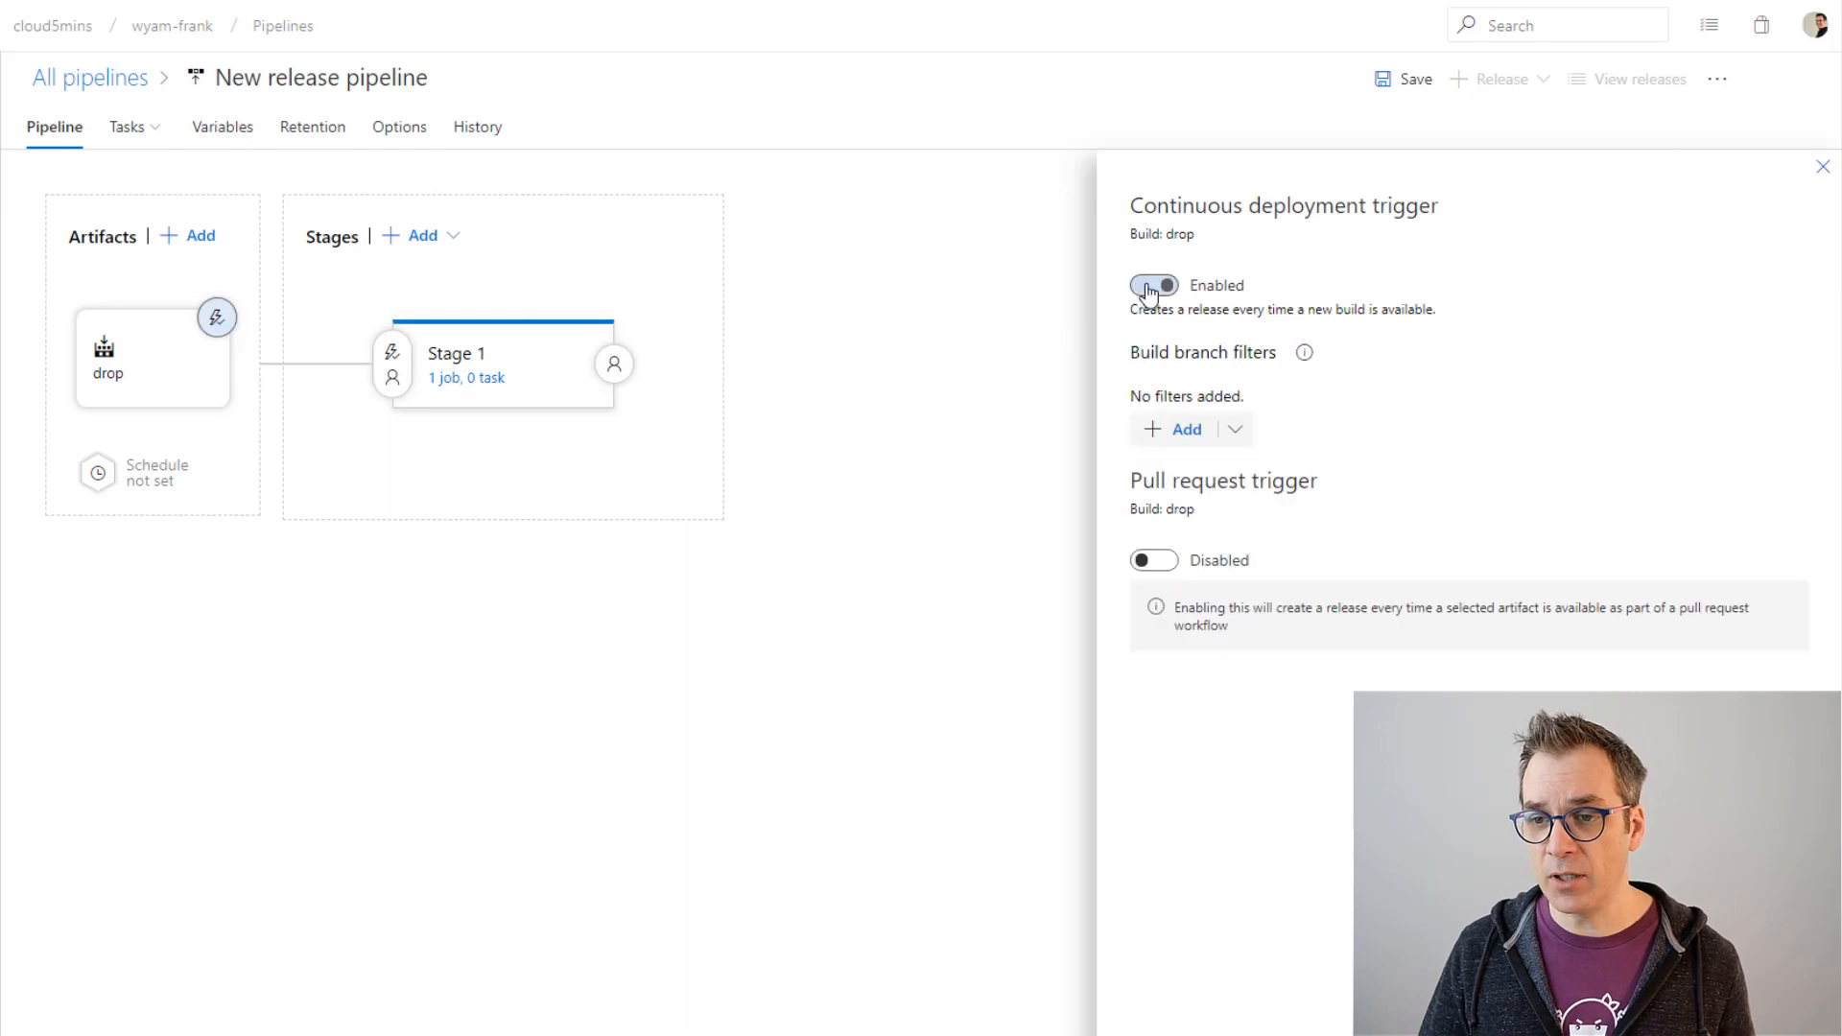
{"action": "left_click", "coordinate": [1822, 167]}
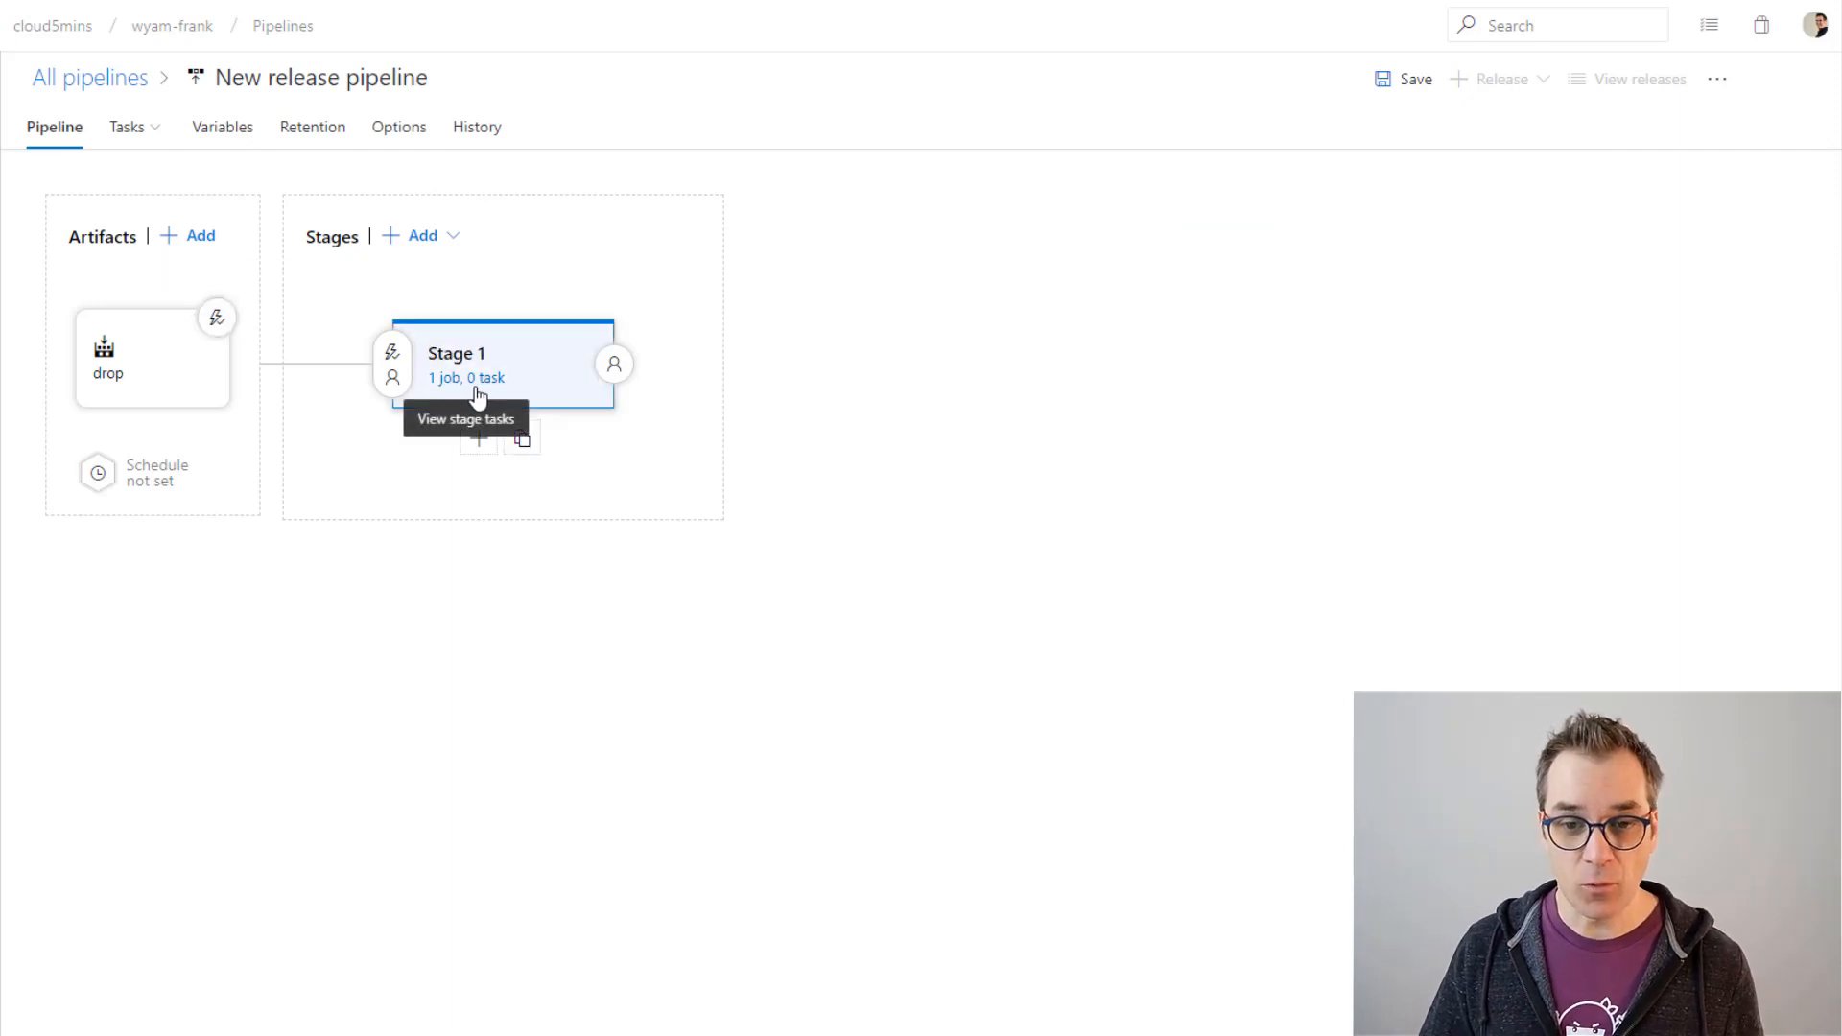
{"action": "left_click", "coordinate": [466, 378]}
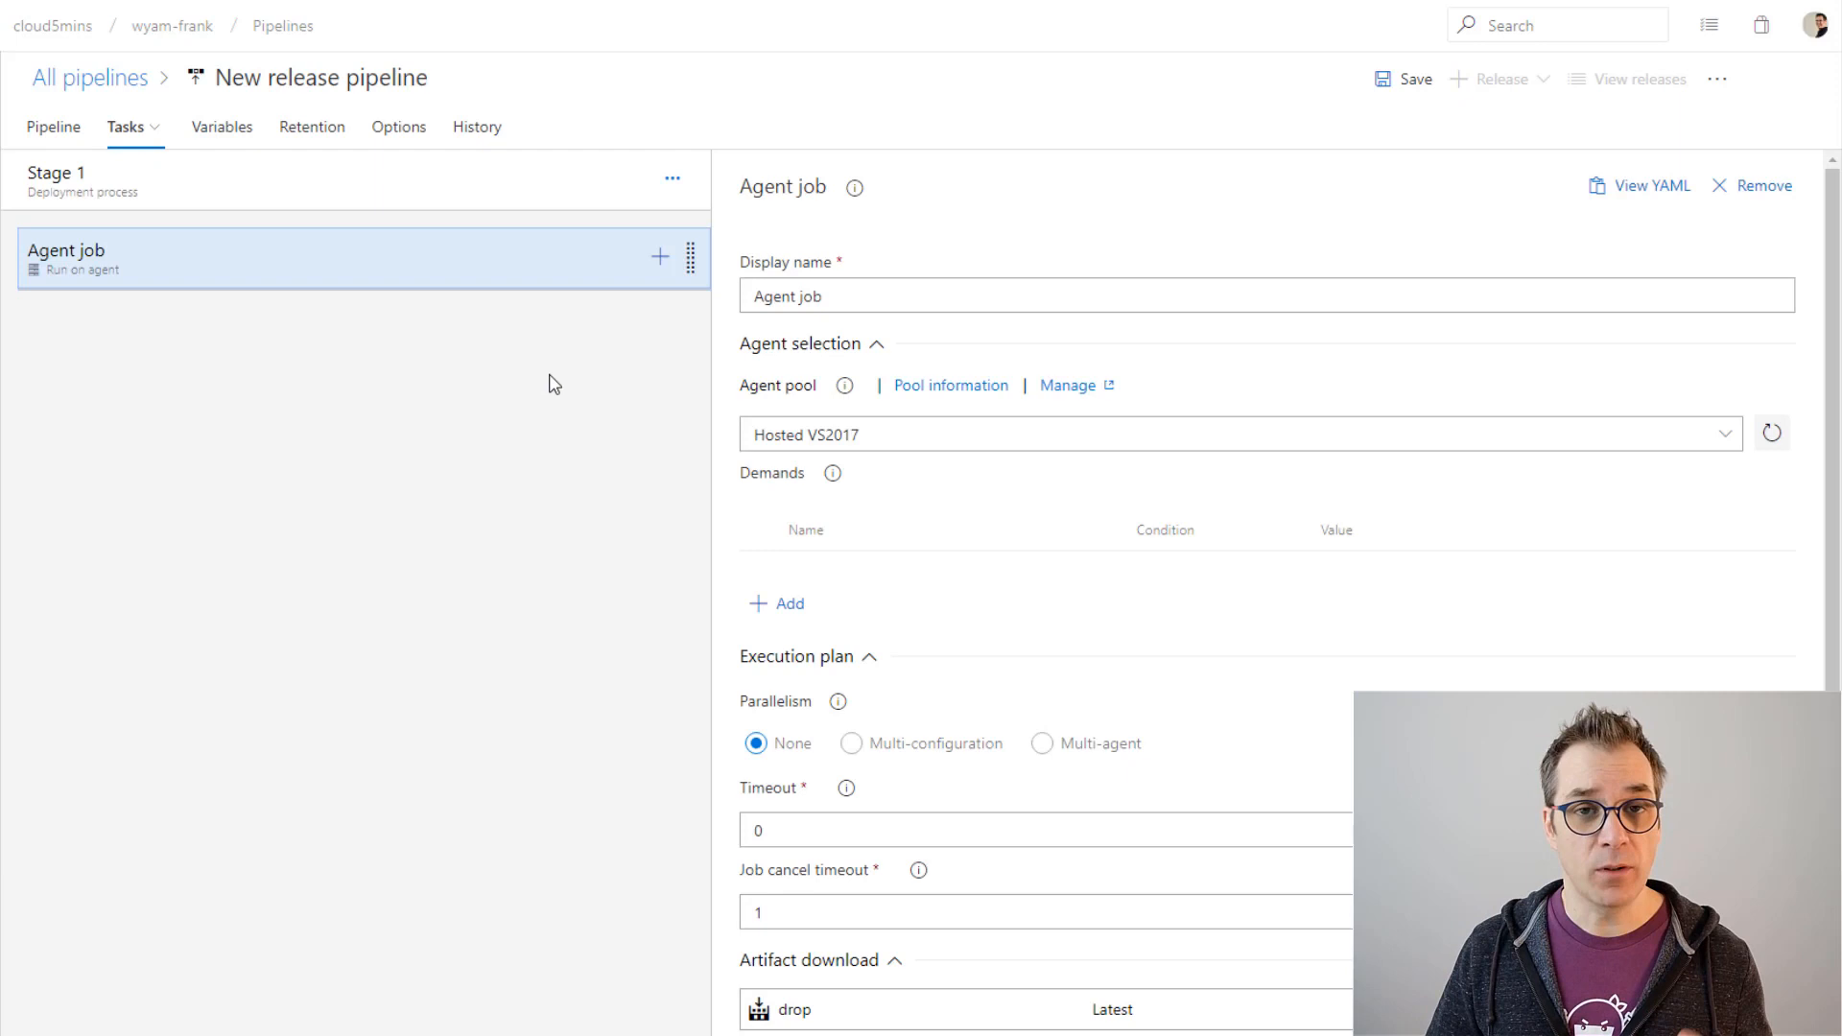
{"action": "left_click", "coordinate": [658, 257]}
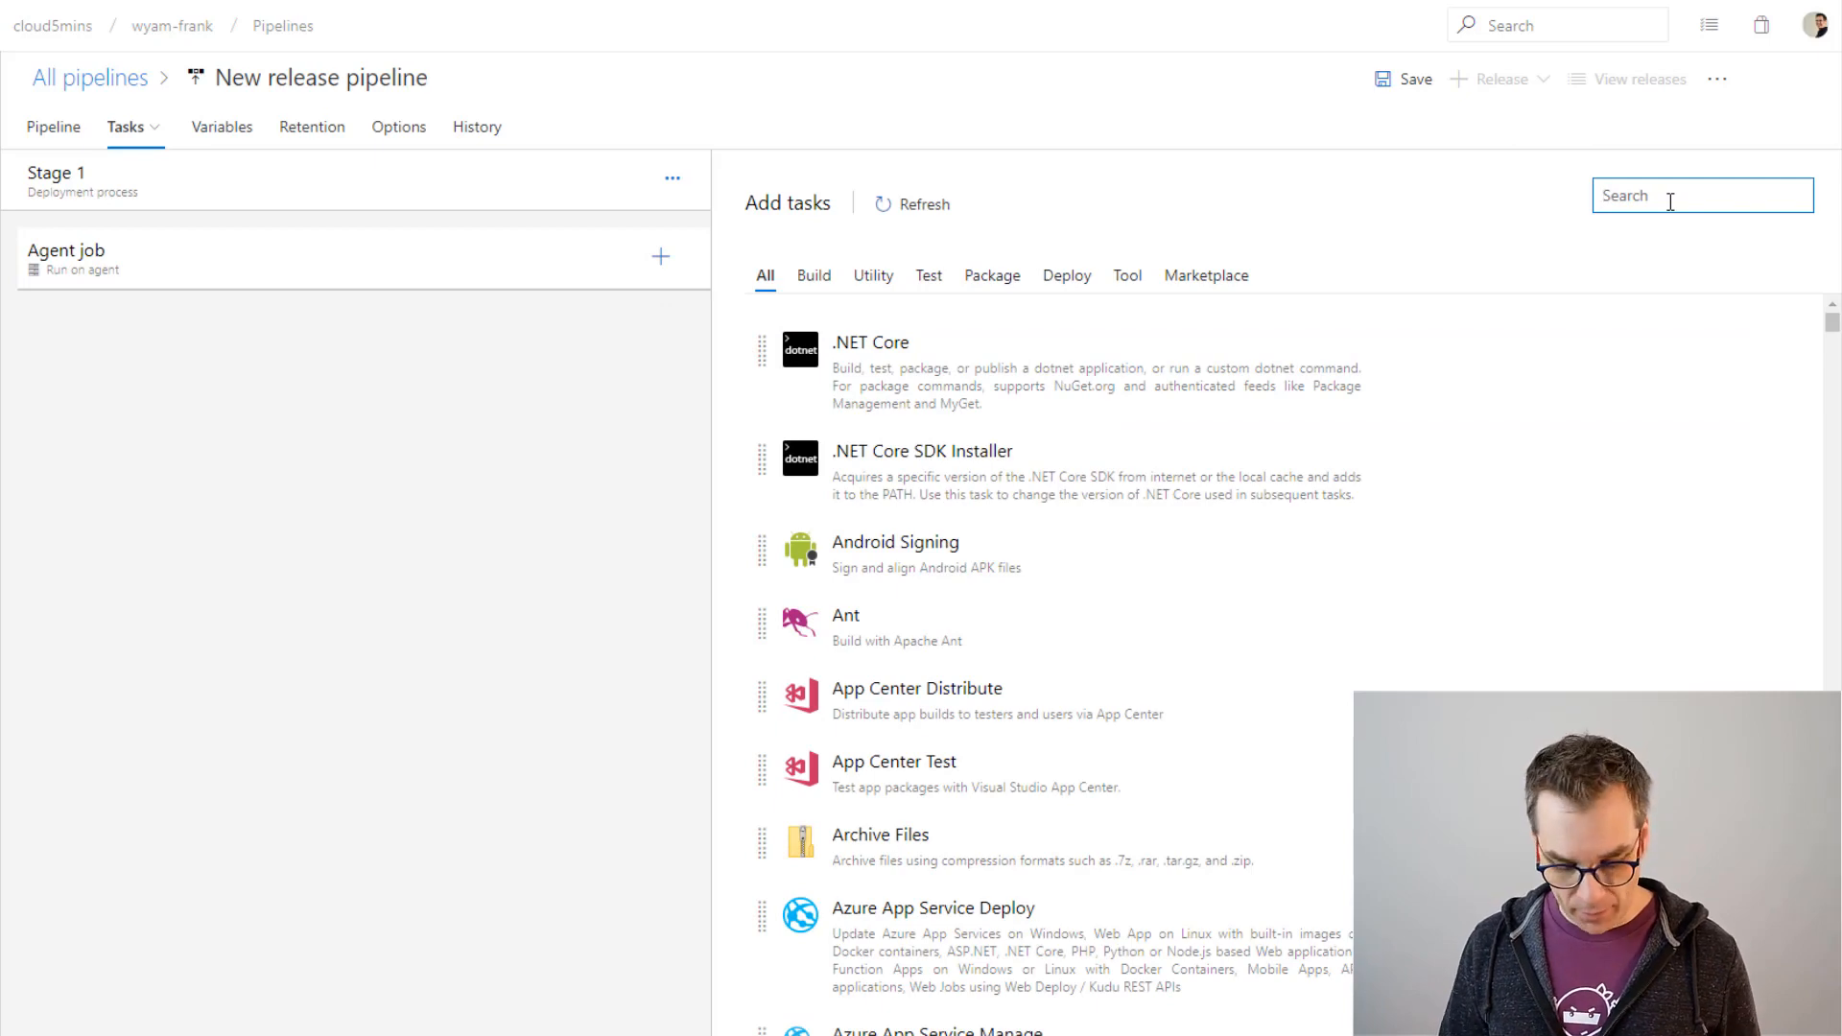
Search 'res' and add the Azure Resource Group Deployment task.
{"action": "type", "text": "resource"}
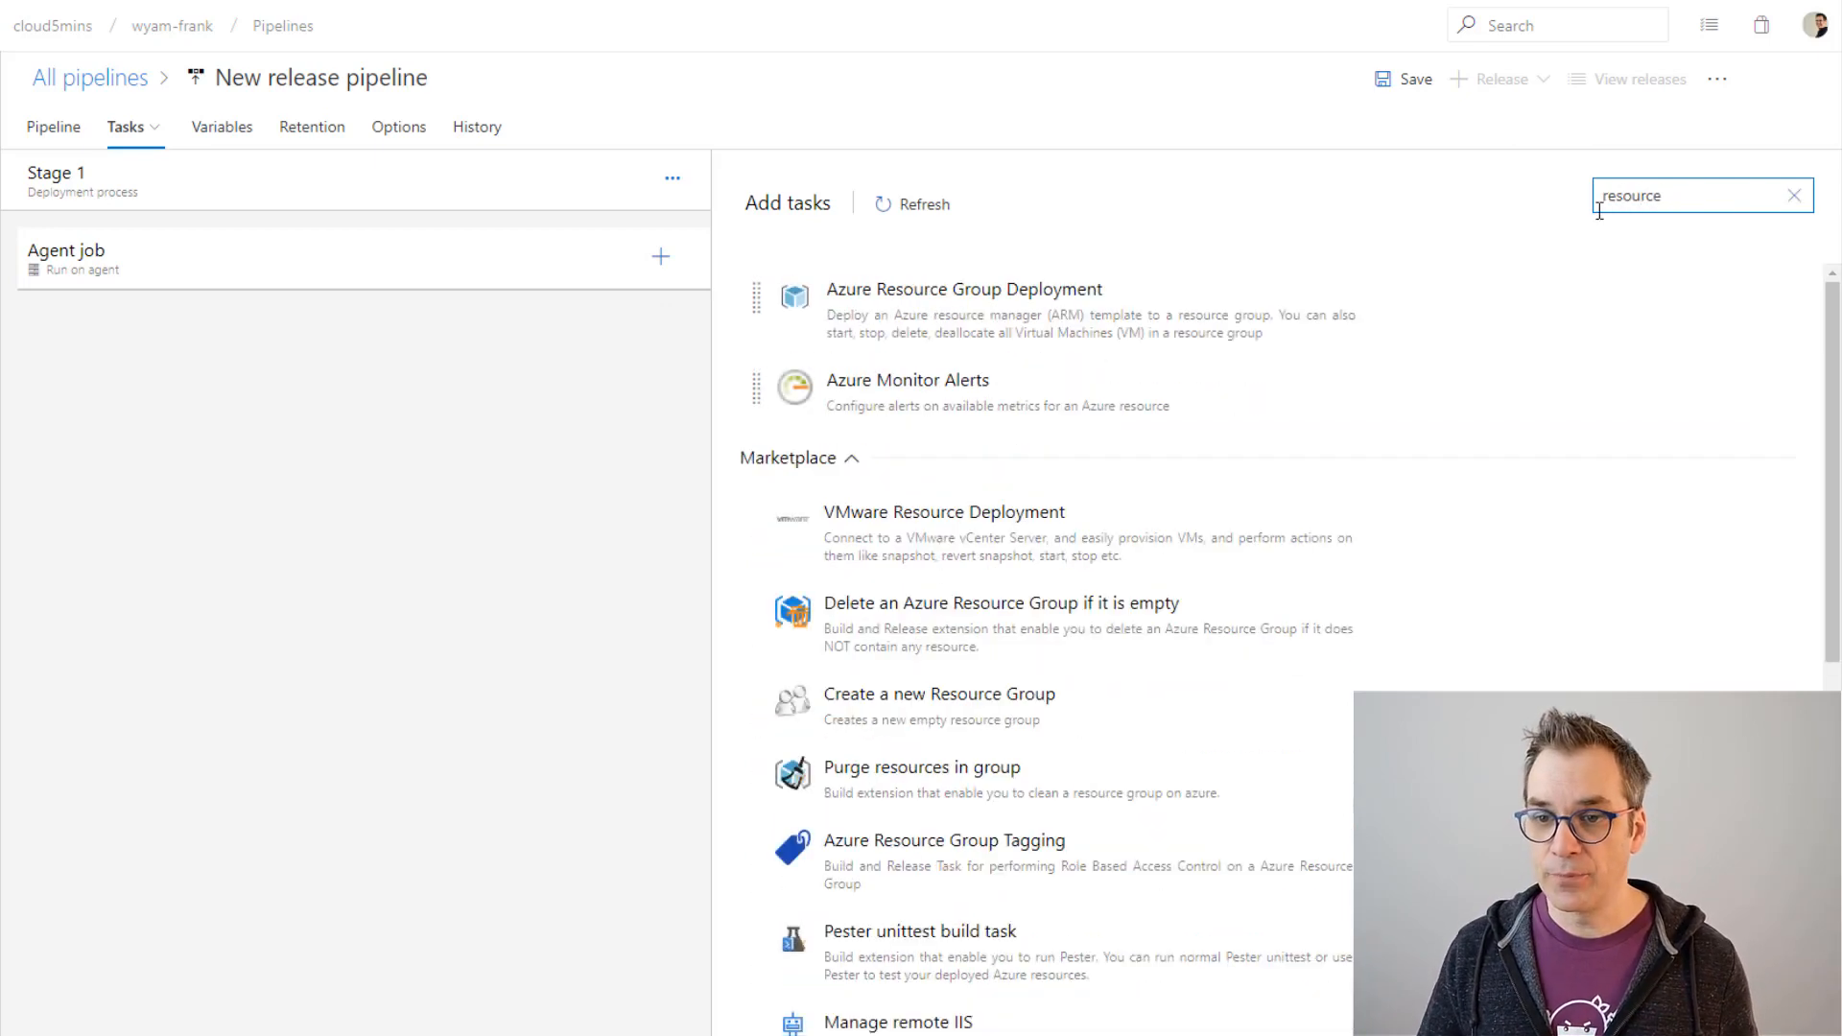
{"action": "mouse_move", "coordinate": [1025, 309]}
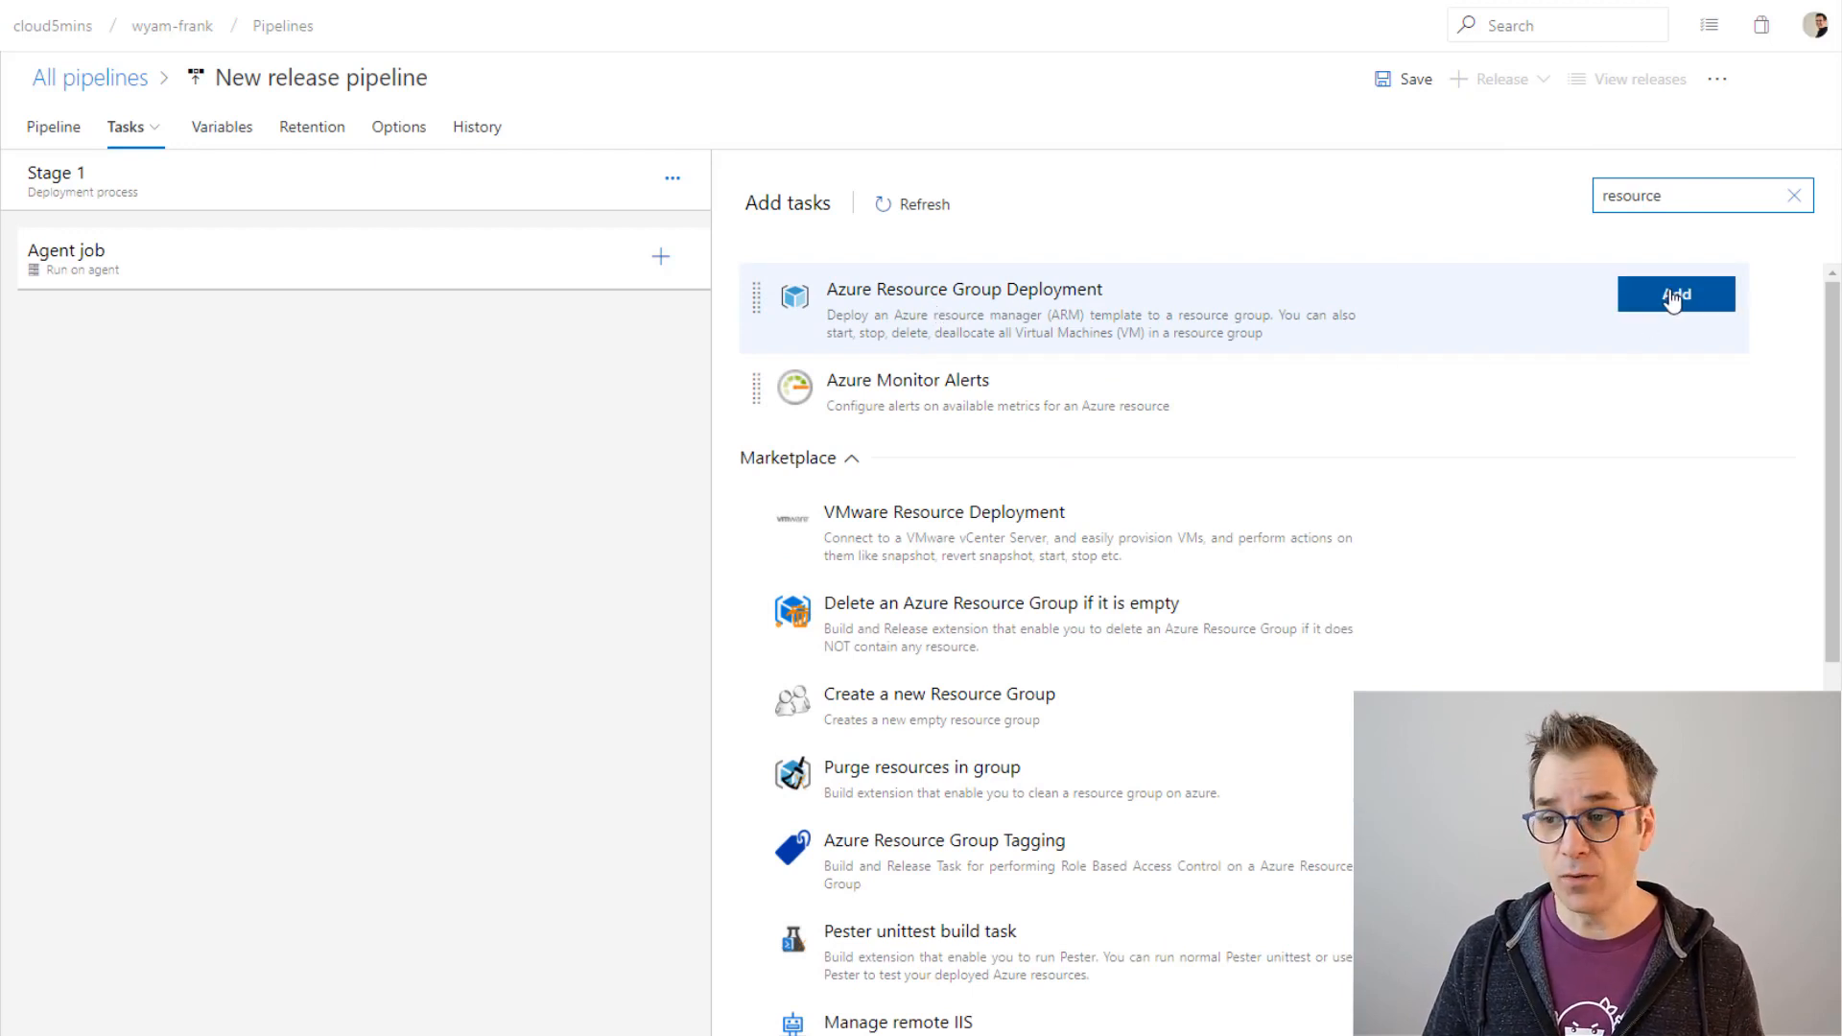
{"action": "left_click", "coordinate": [1674, 293]}
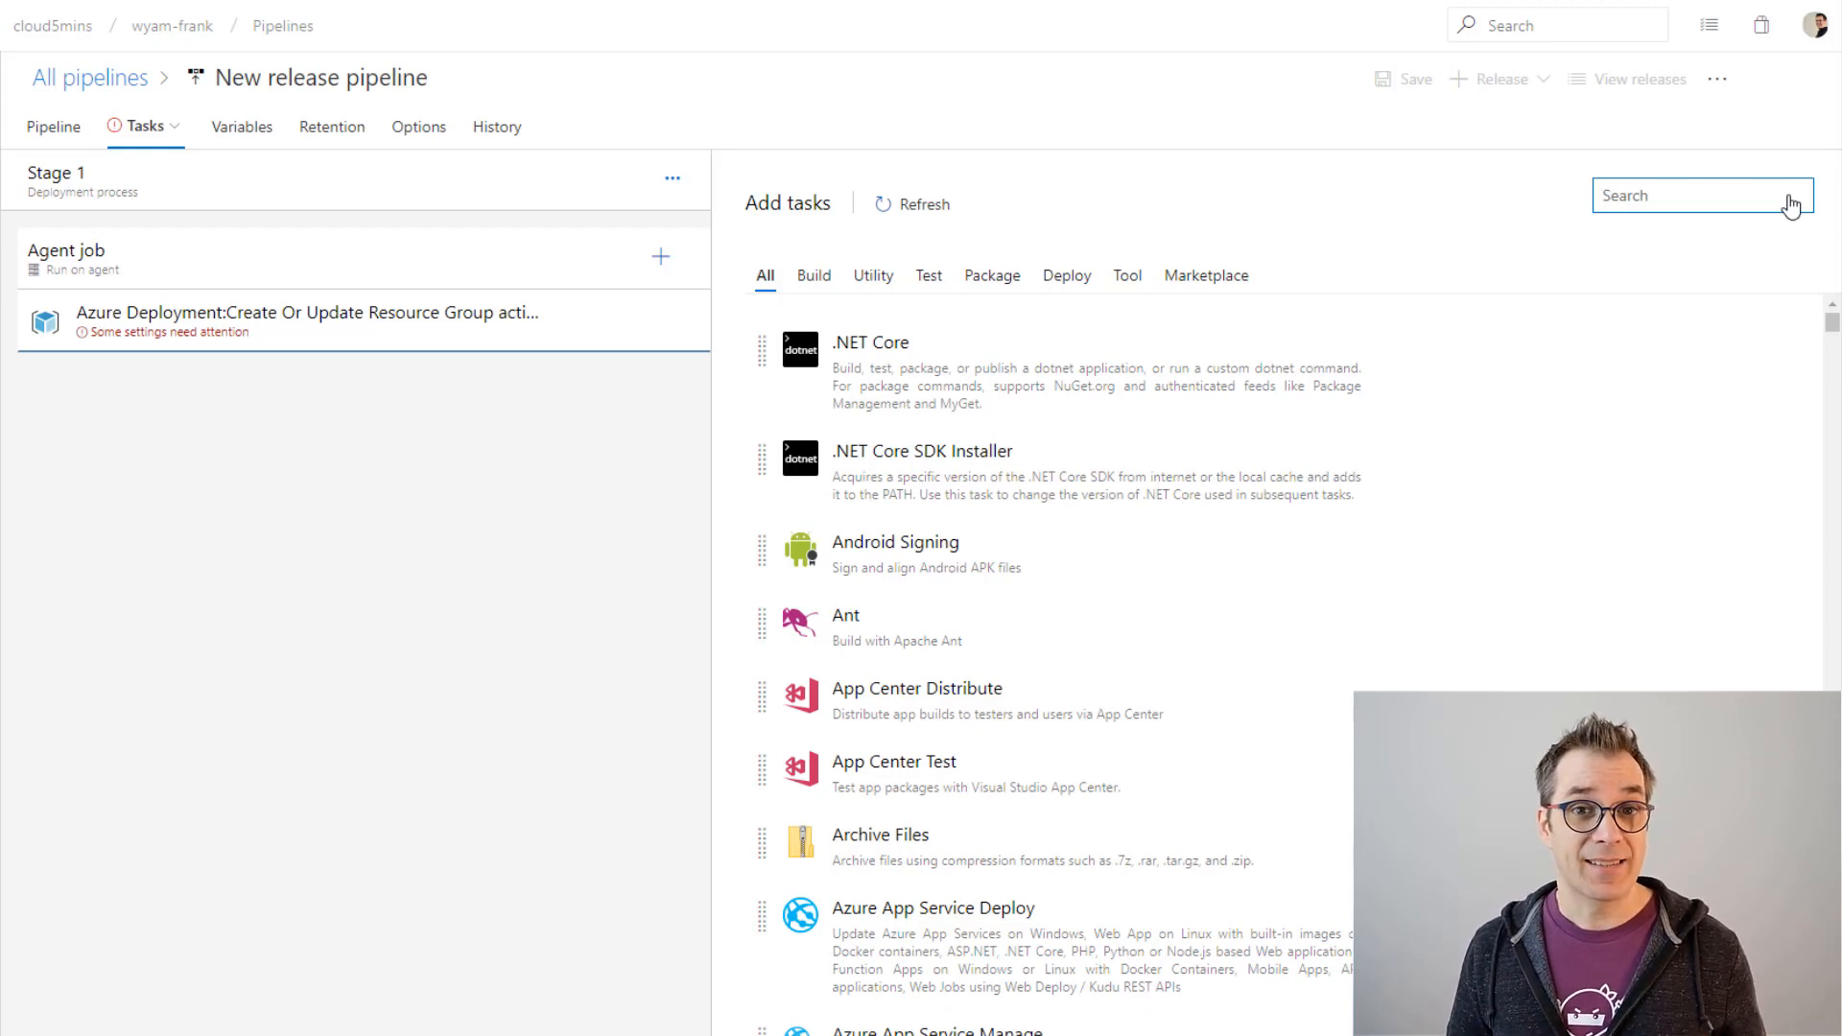
Search 'cli' and add the Azure CLI task to the agent job.
{"action": "left_click", "coordinate": [1698, 196]}
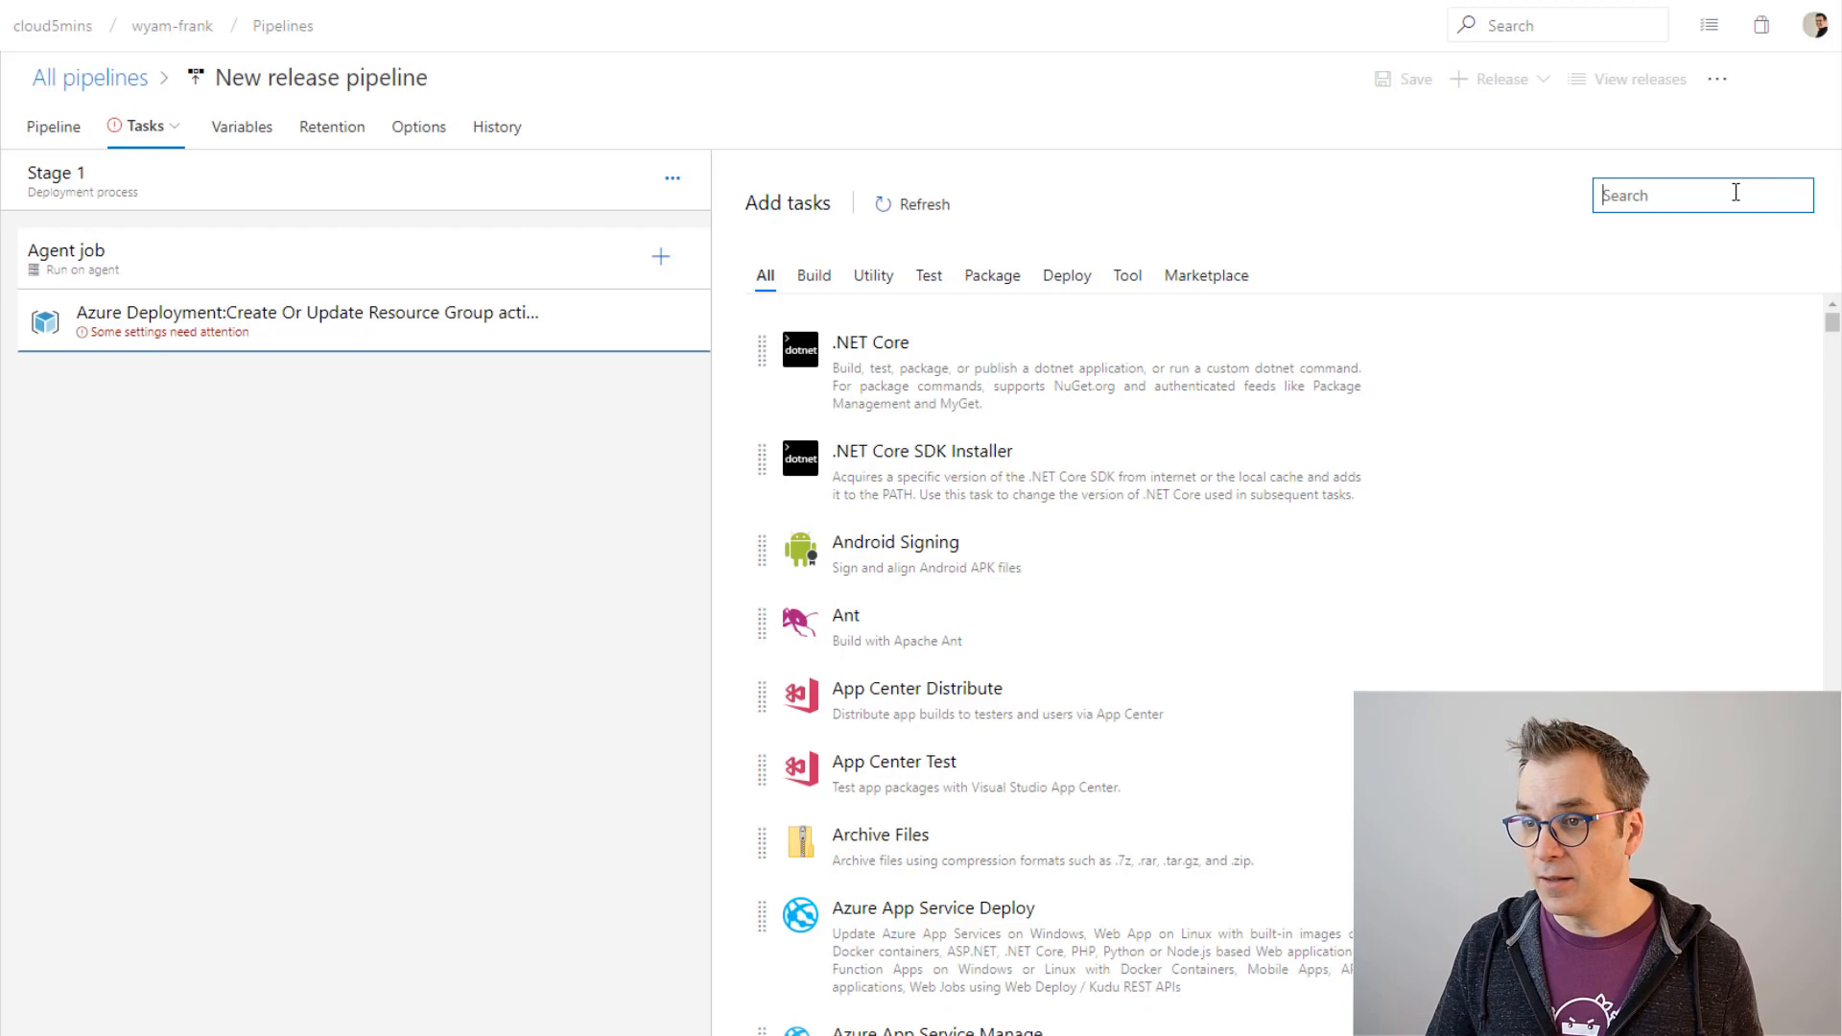
{"action": "type", "text": "cli"}
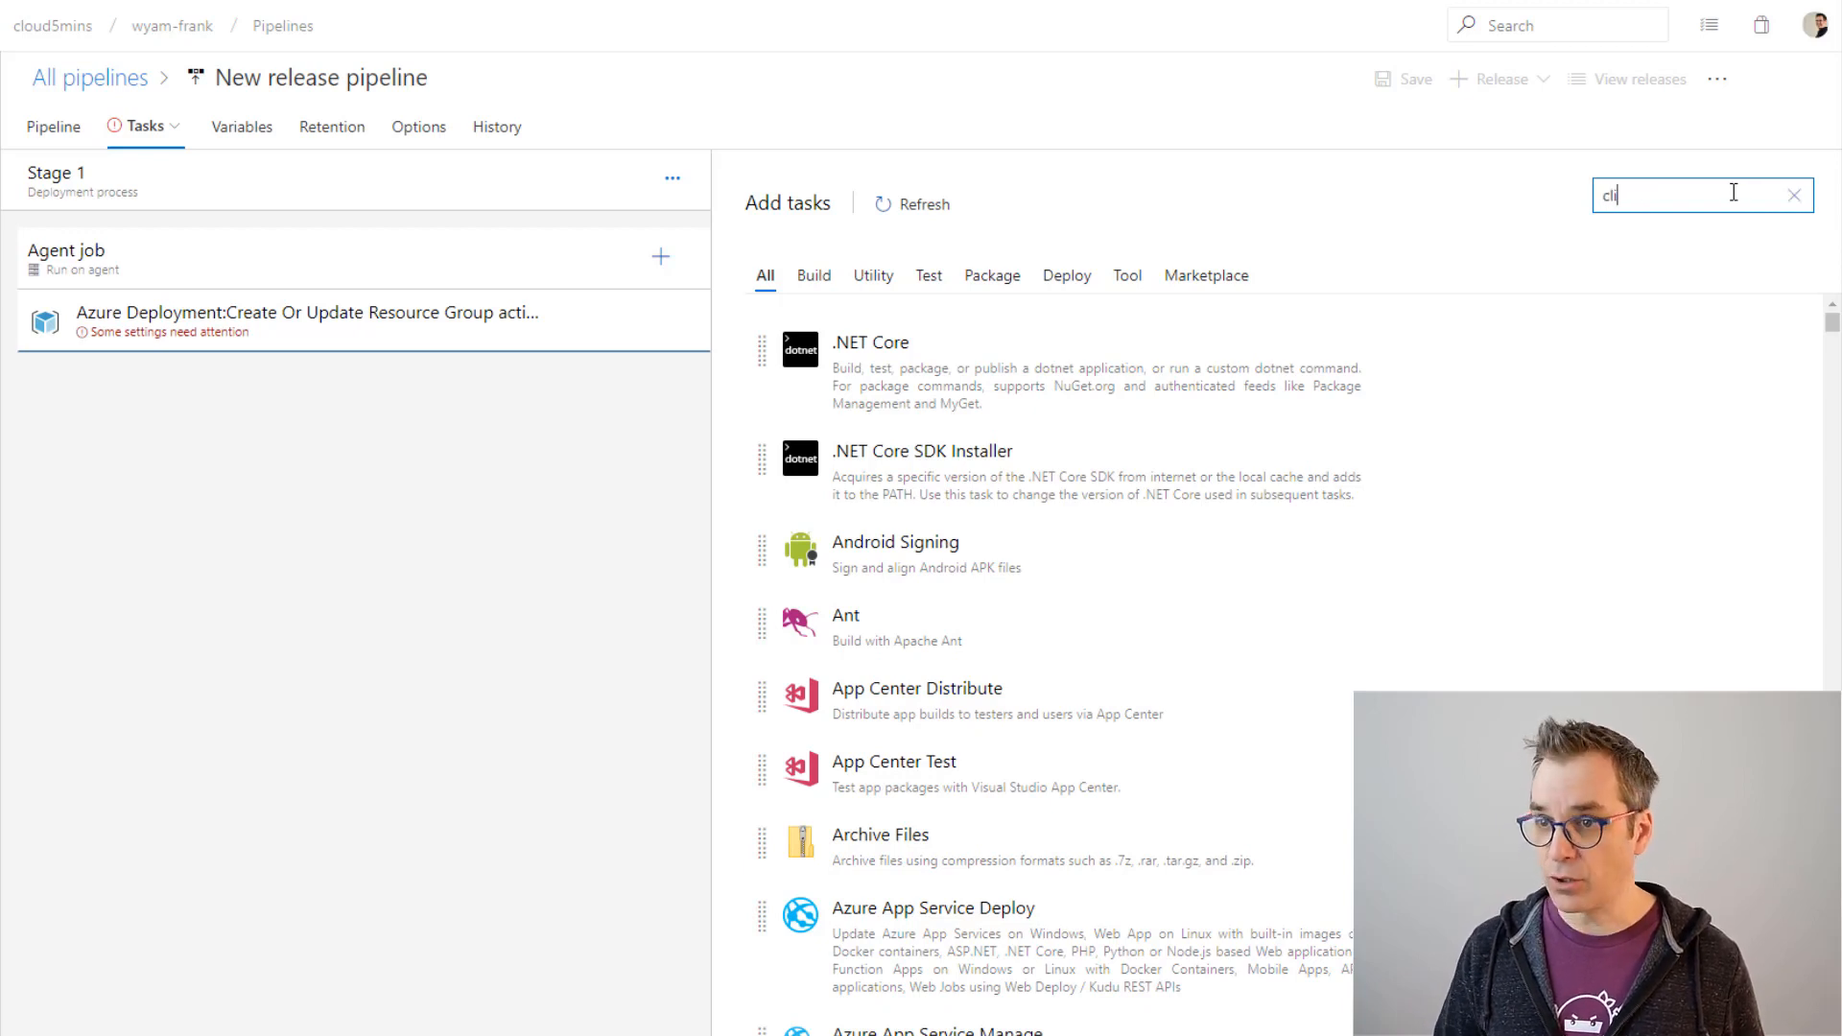
{"action": "type", "text": "cli"}
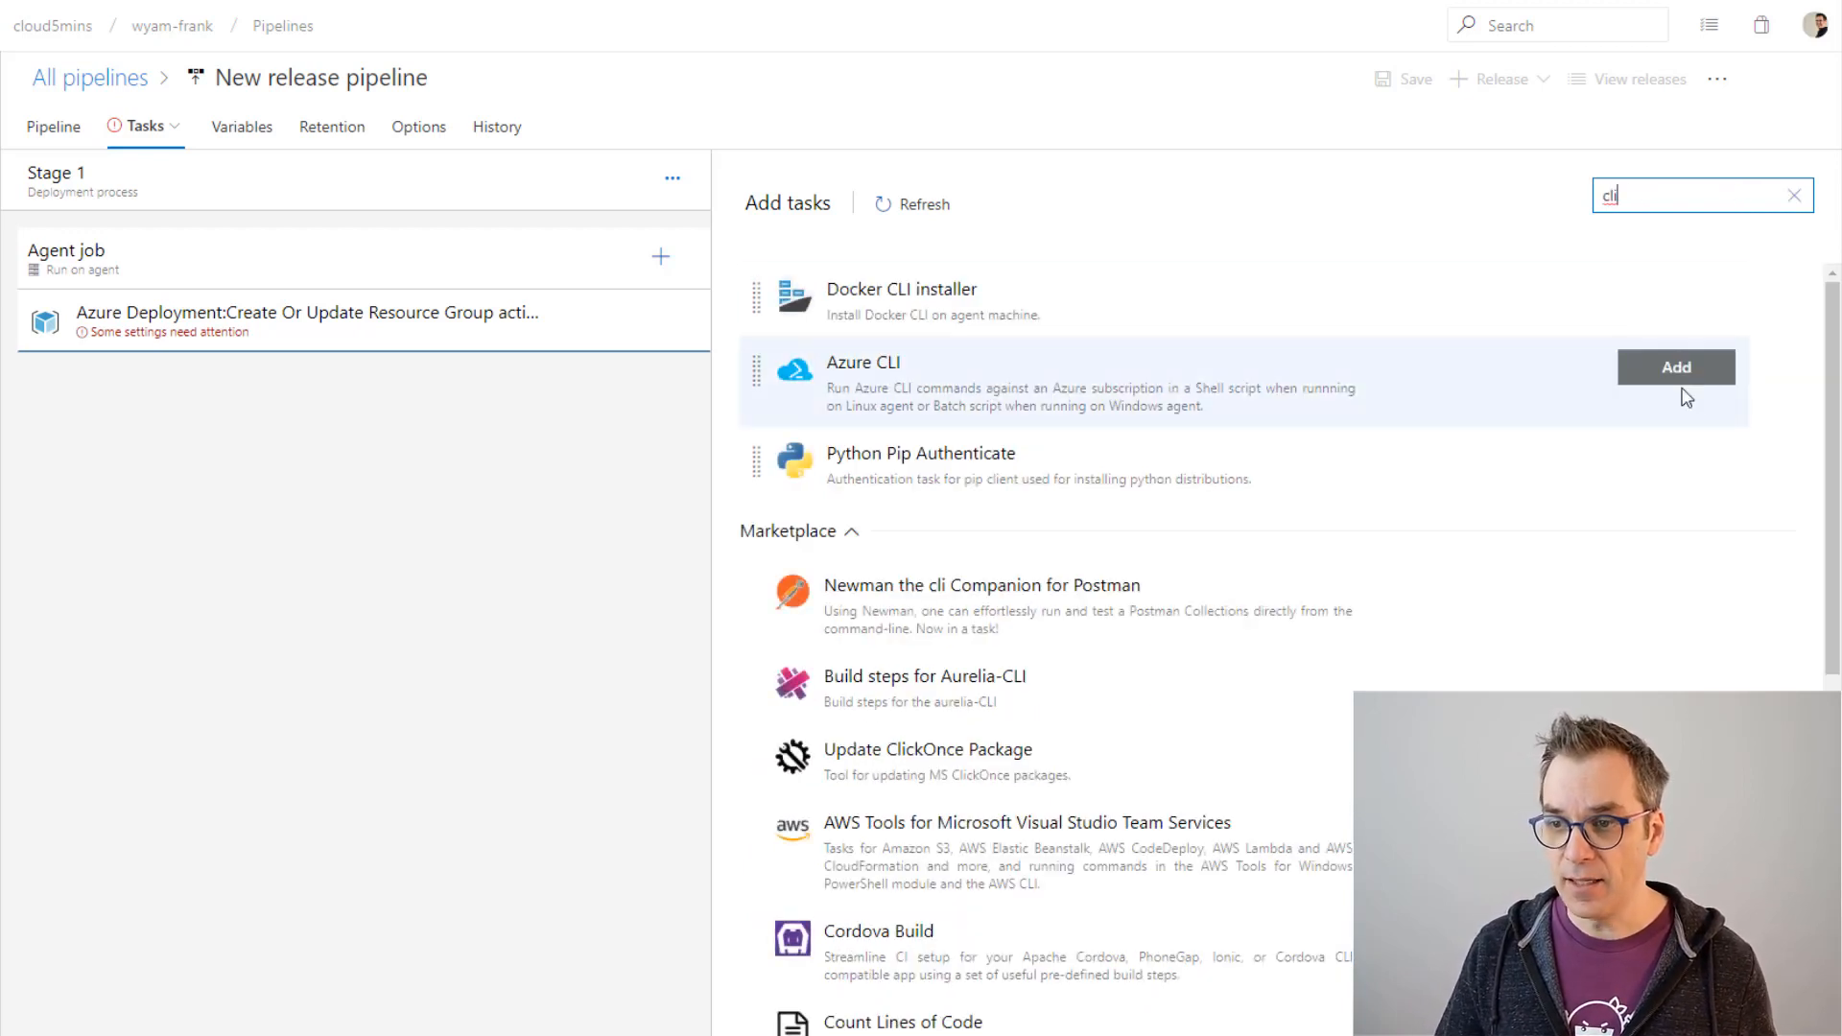
{"action": "left_click", "coordinate": [1675, 367]}
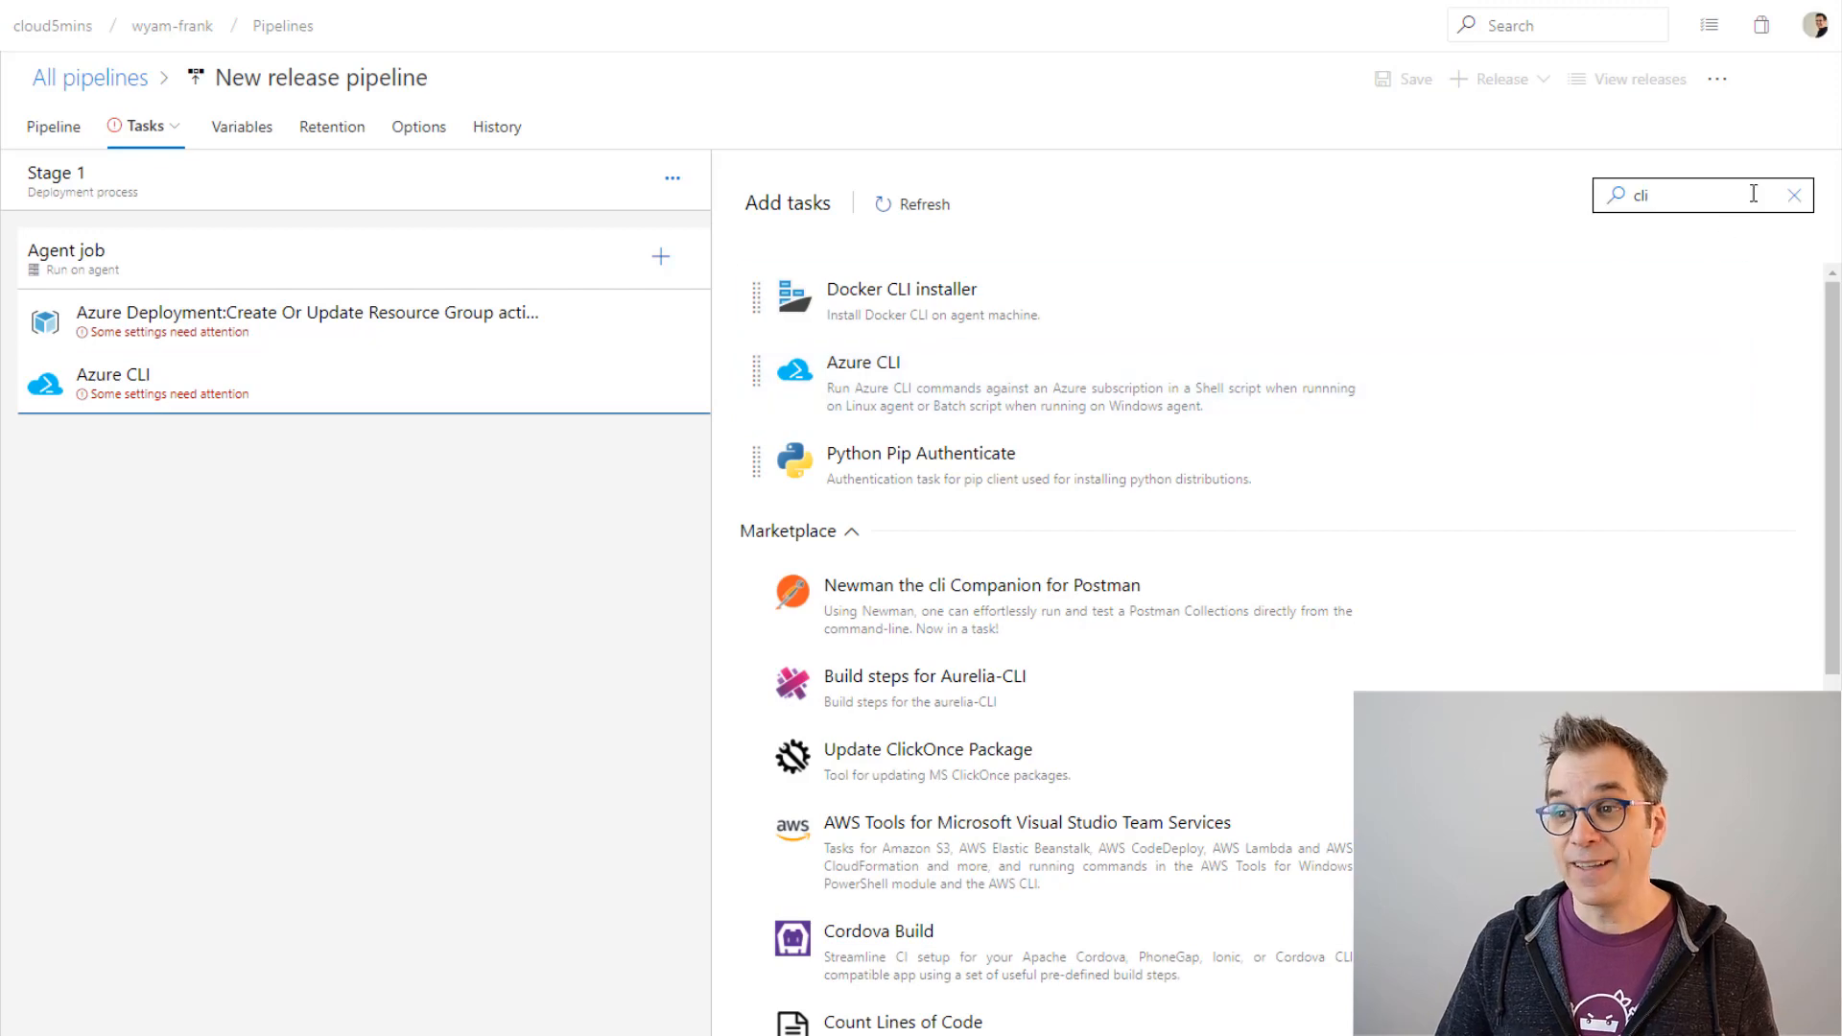
Add the Azure File Copy task and select the resource group deployment task.
{"action": "left_click", "coordinate": [1793, 195]}
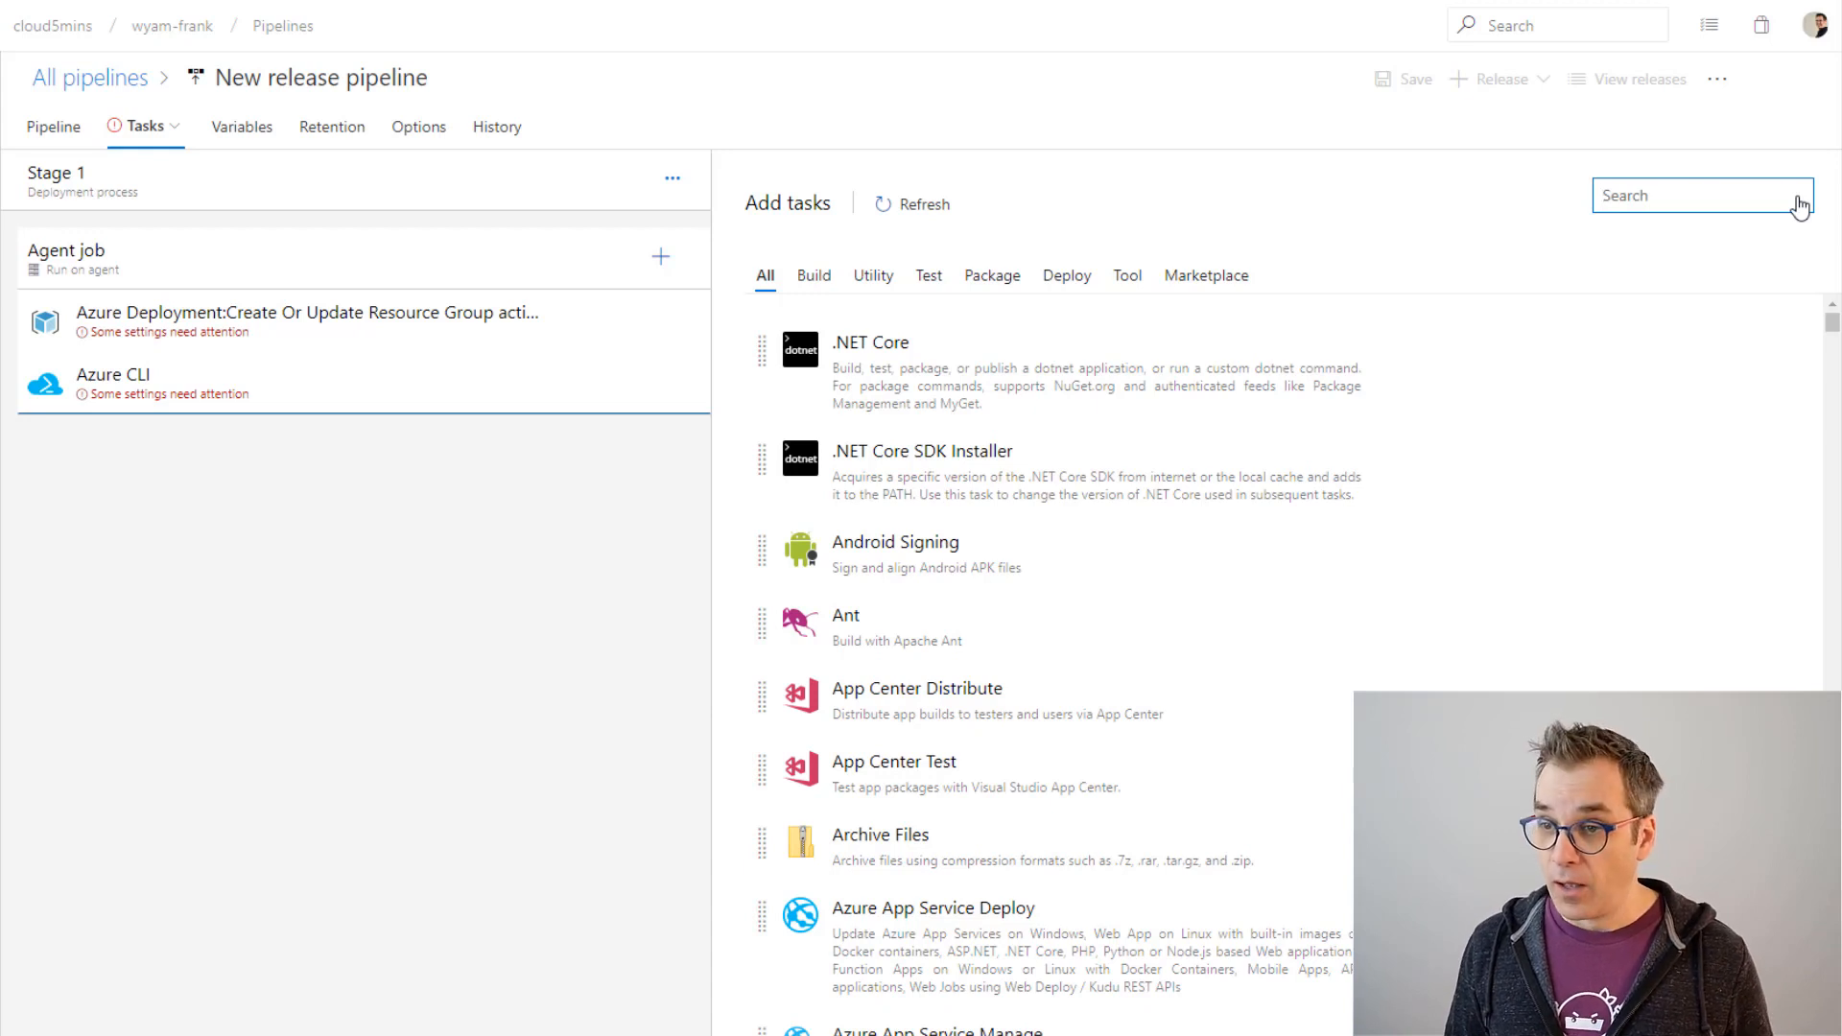
{"action": "type", "text": "file"}
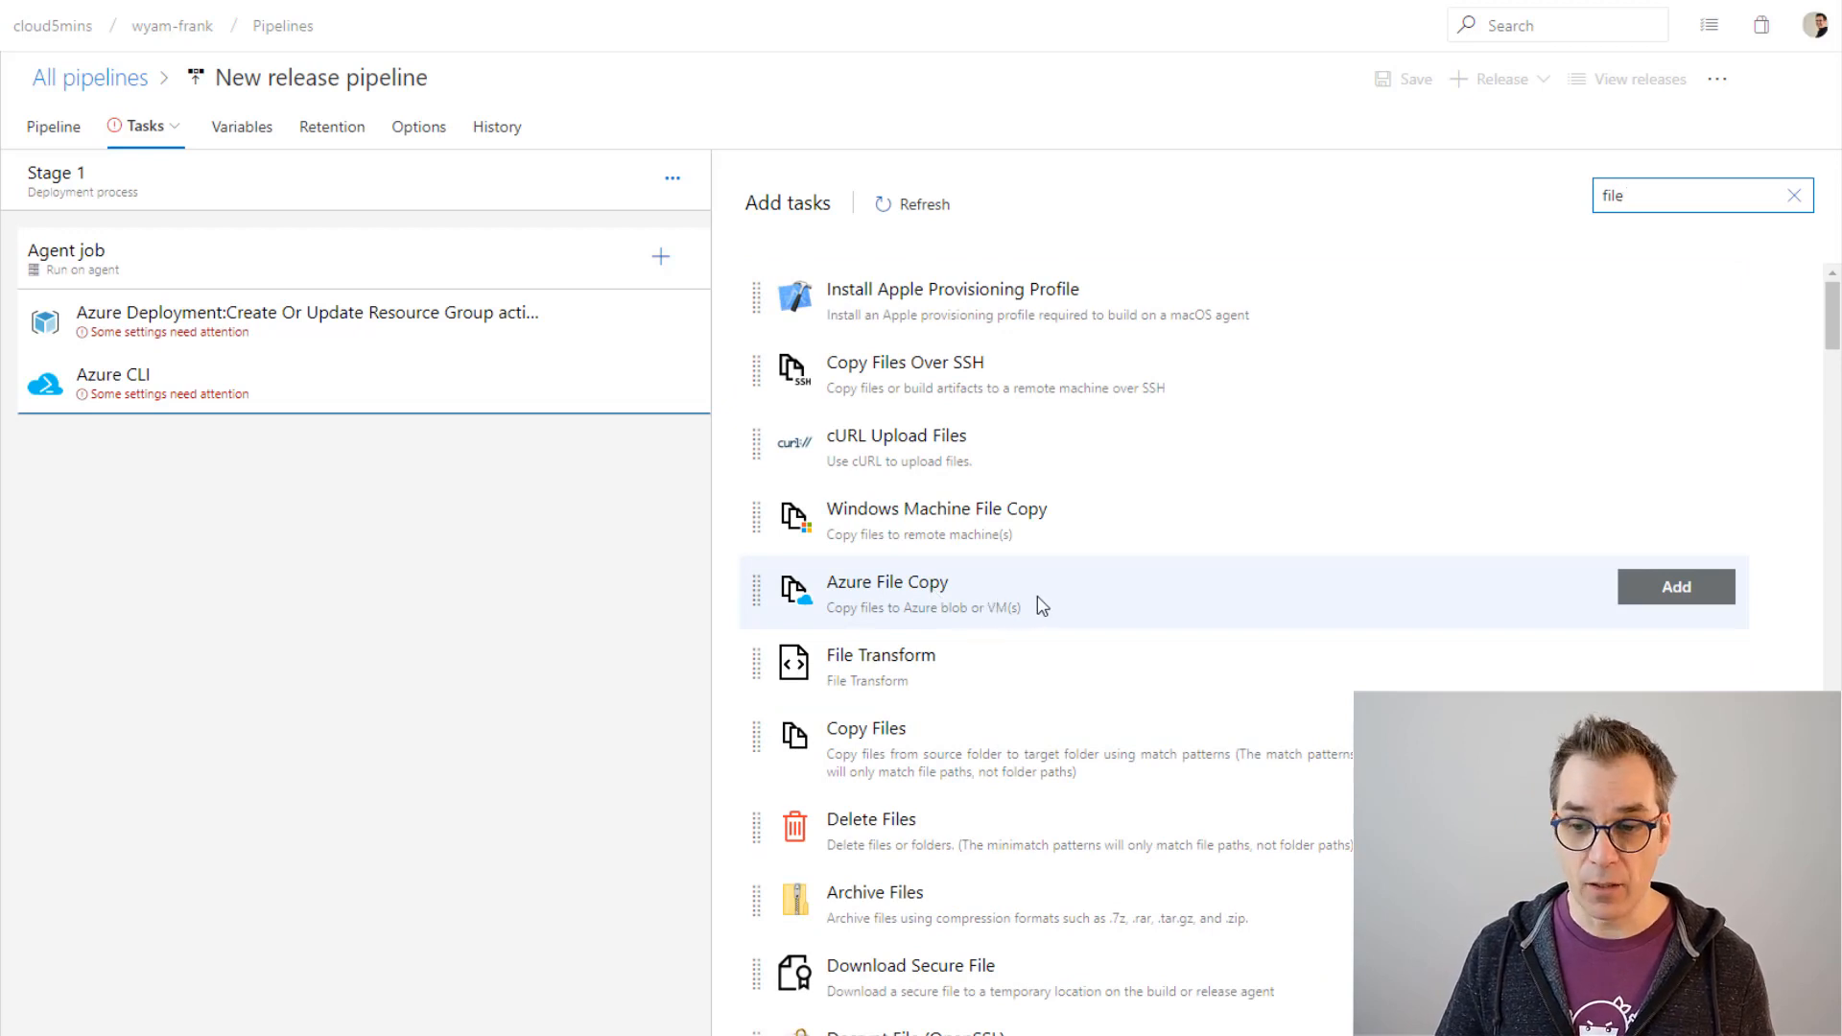
{"action": "mouse_move", "coordinate": [1624, 613]}
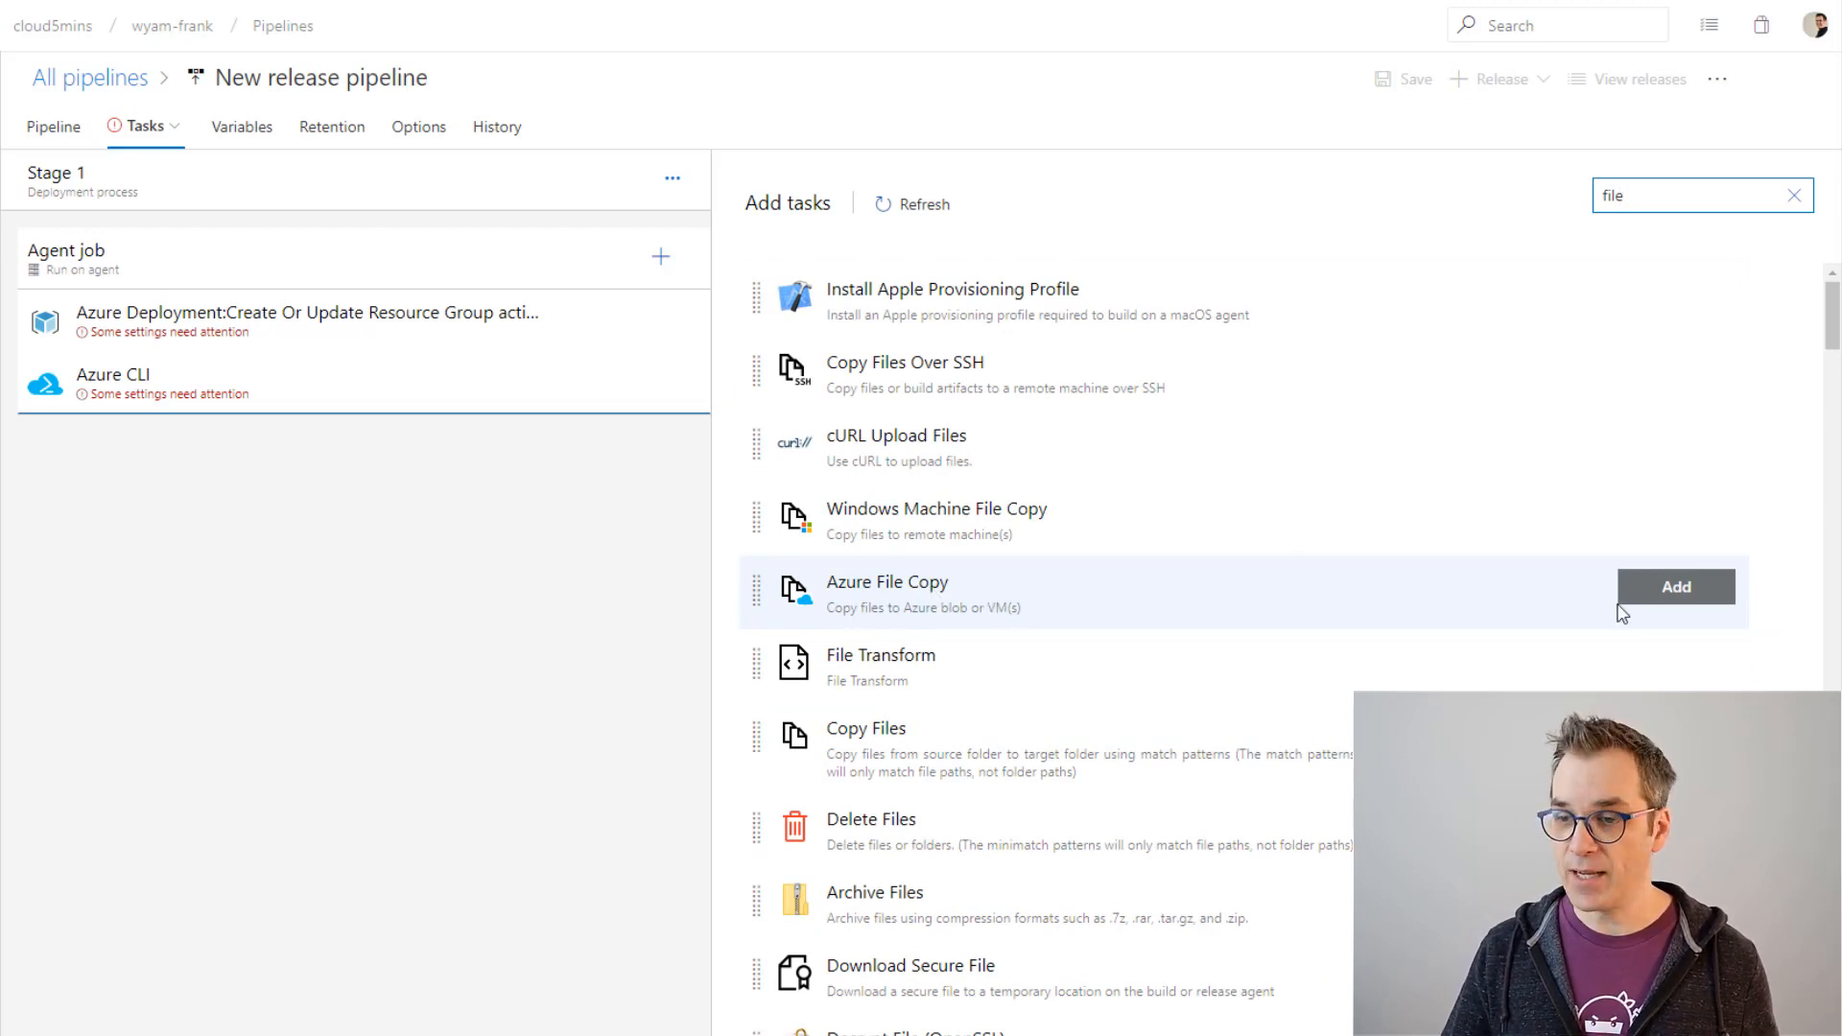
{"action": "left_click", "coordinate": [1676, 587]}
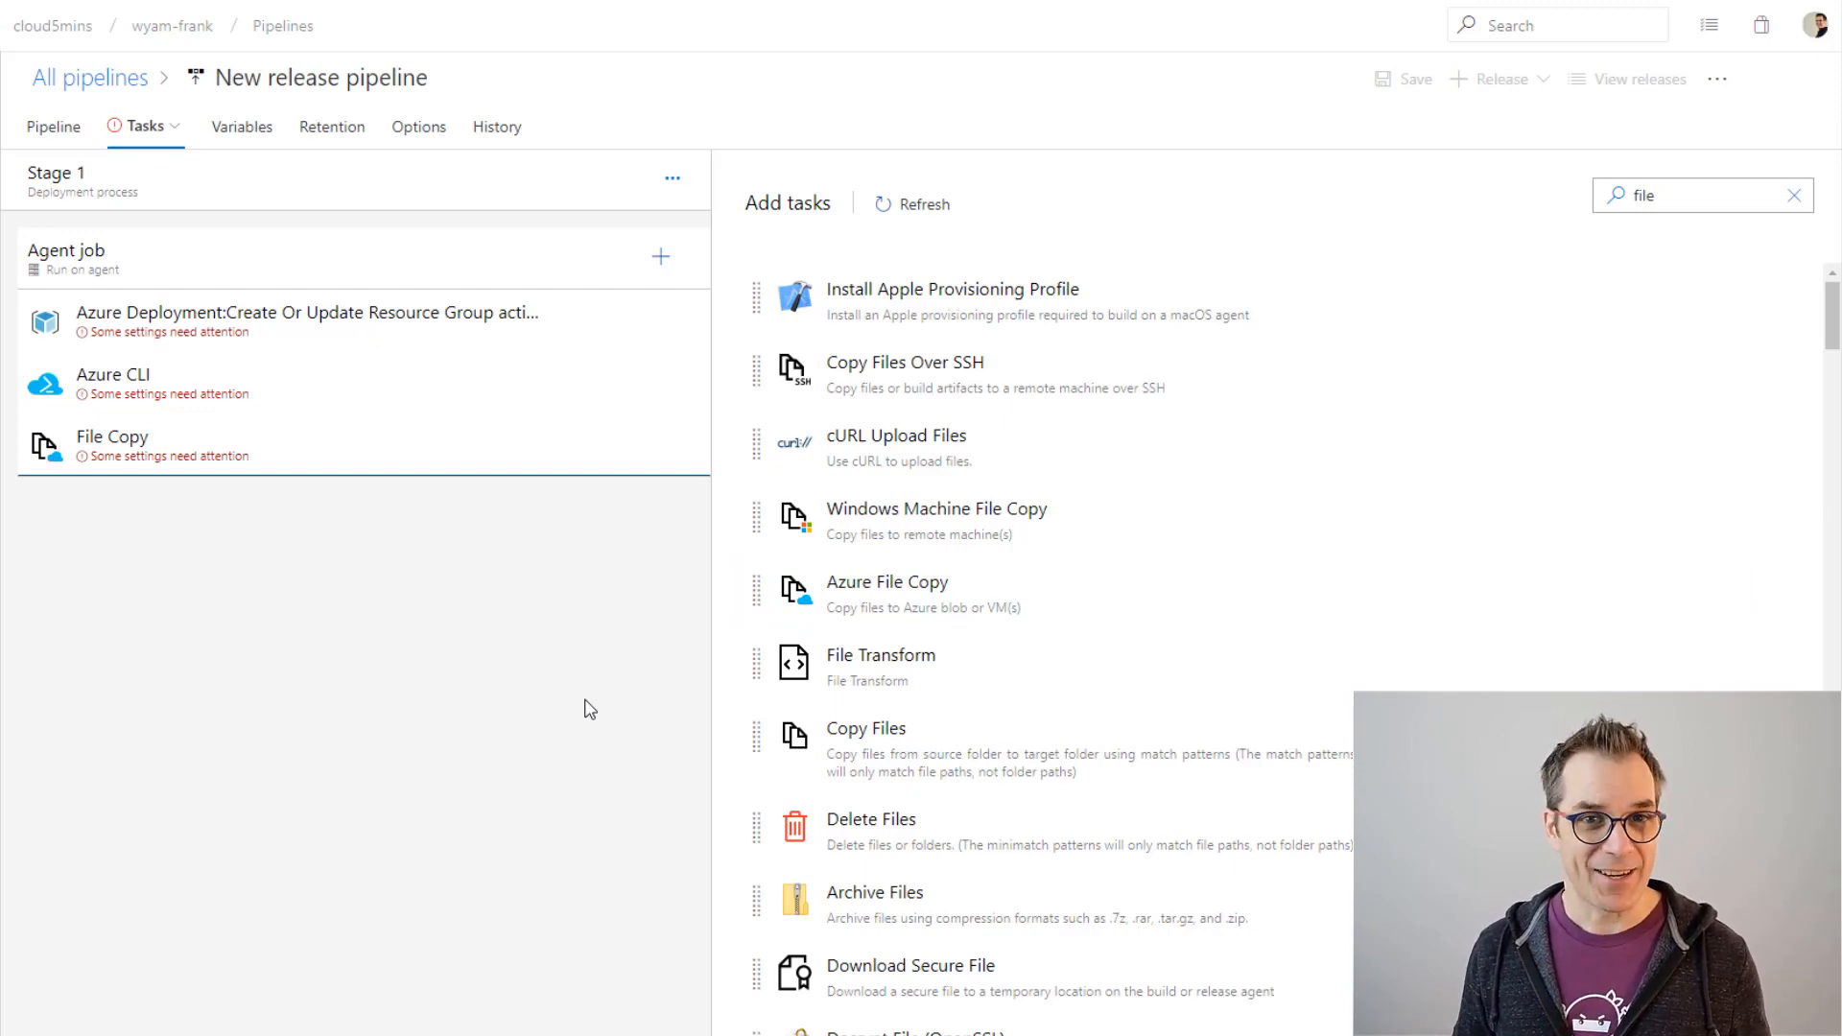
{"action": "left_click", "coordinate": [307, 320]}
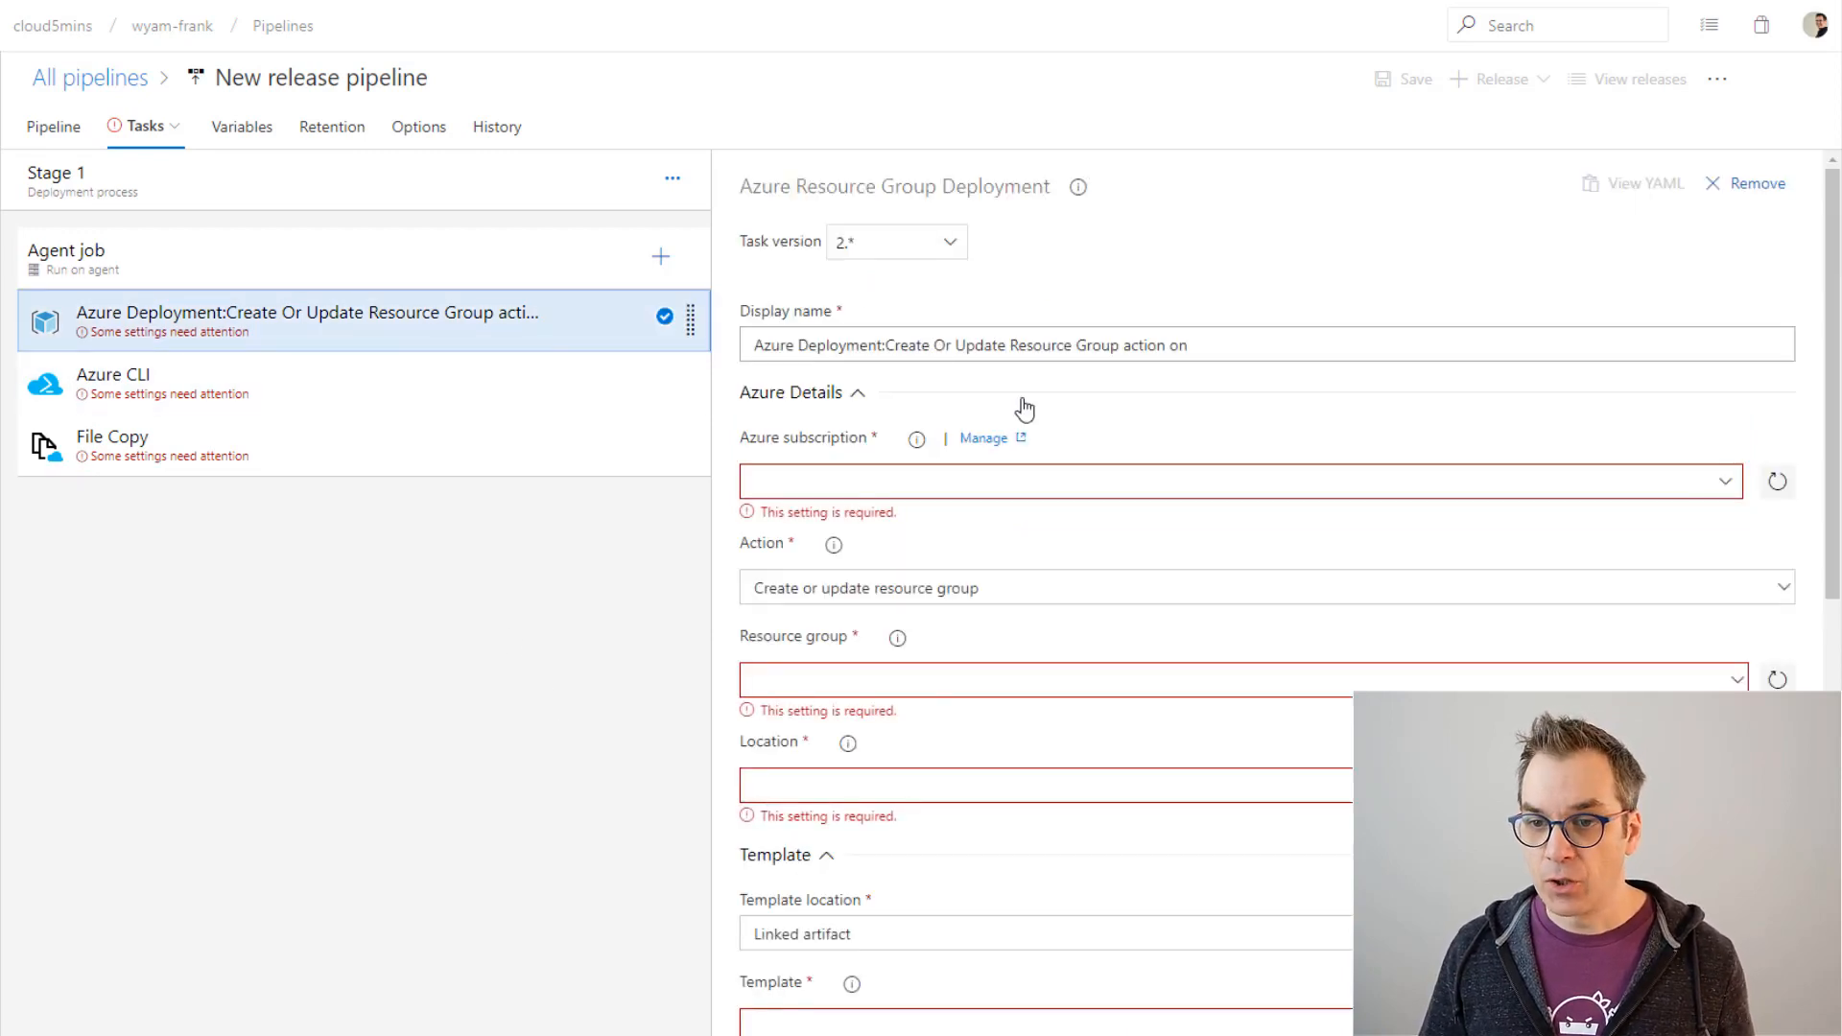
{"action": "mouse_move", "coordinate": [1724, 483]}
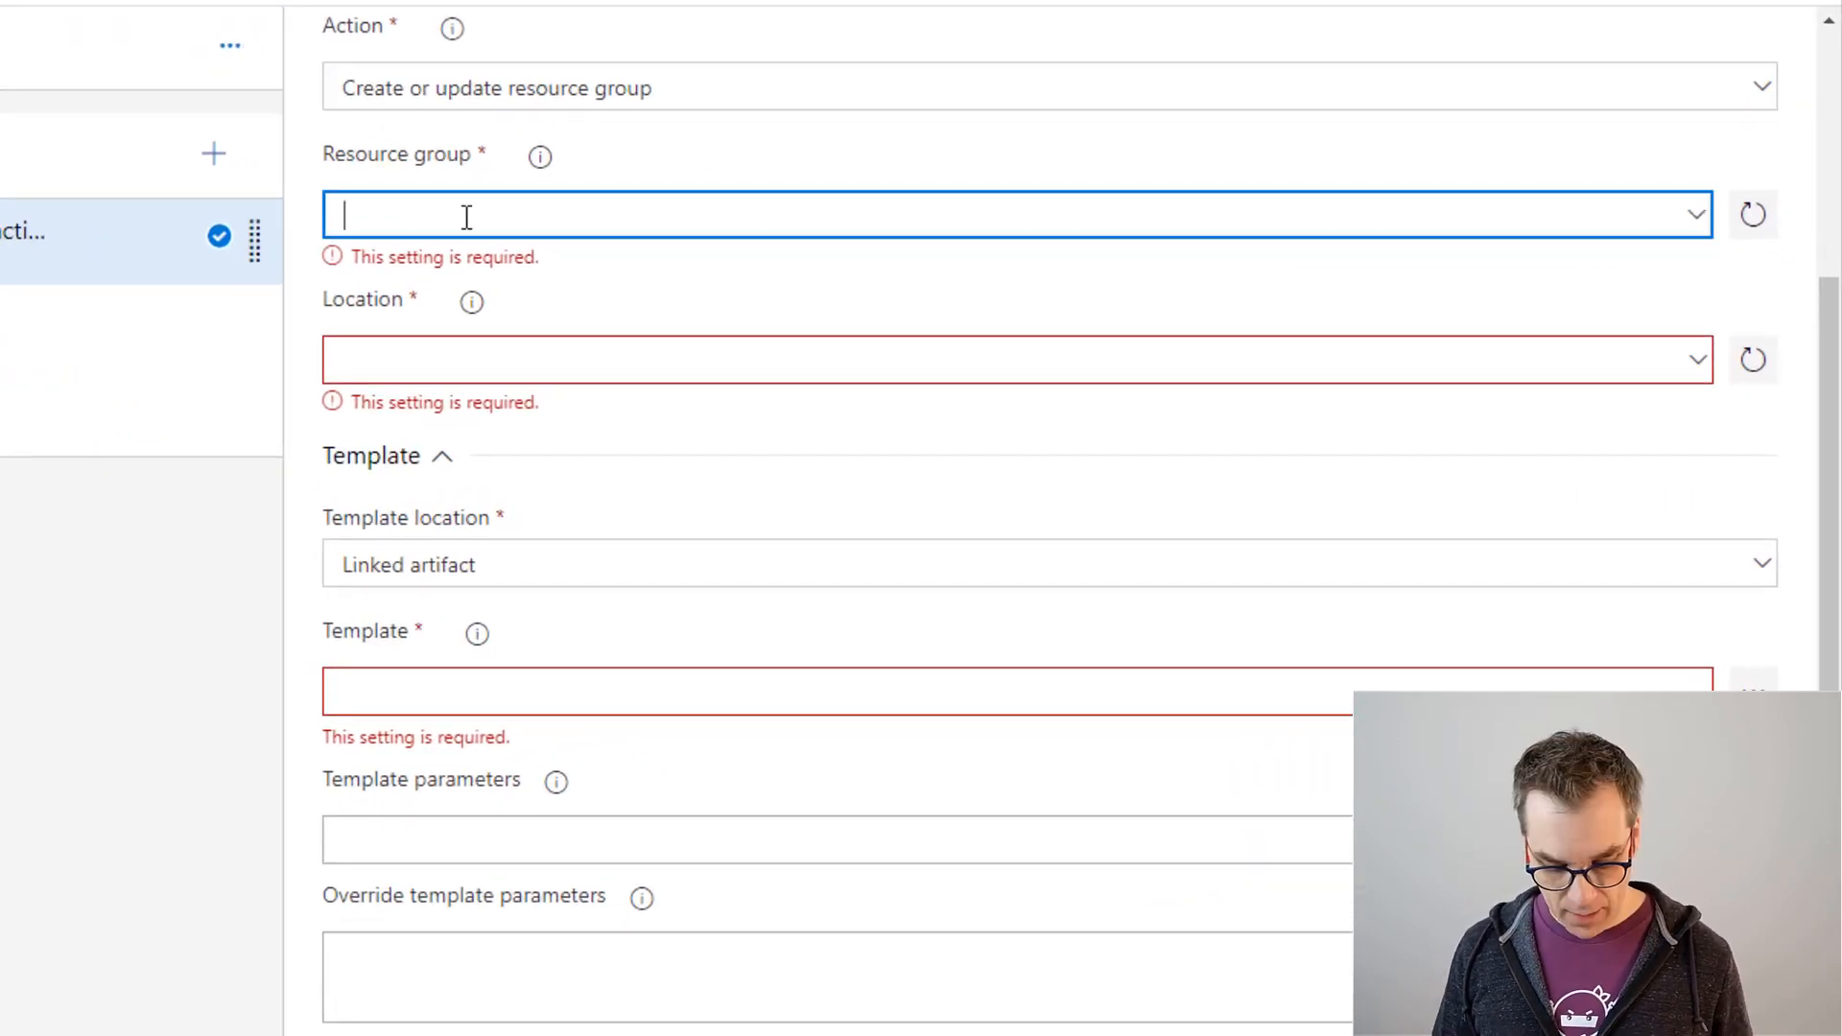
Enter wyamdemo as the deployment task's resource group, located in East US.
{"action": "type", "text": "wyamdemo"}
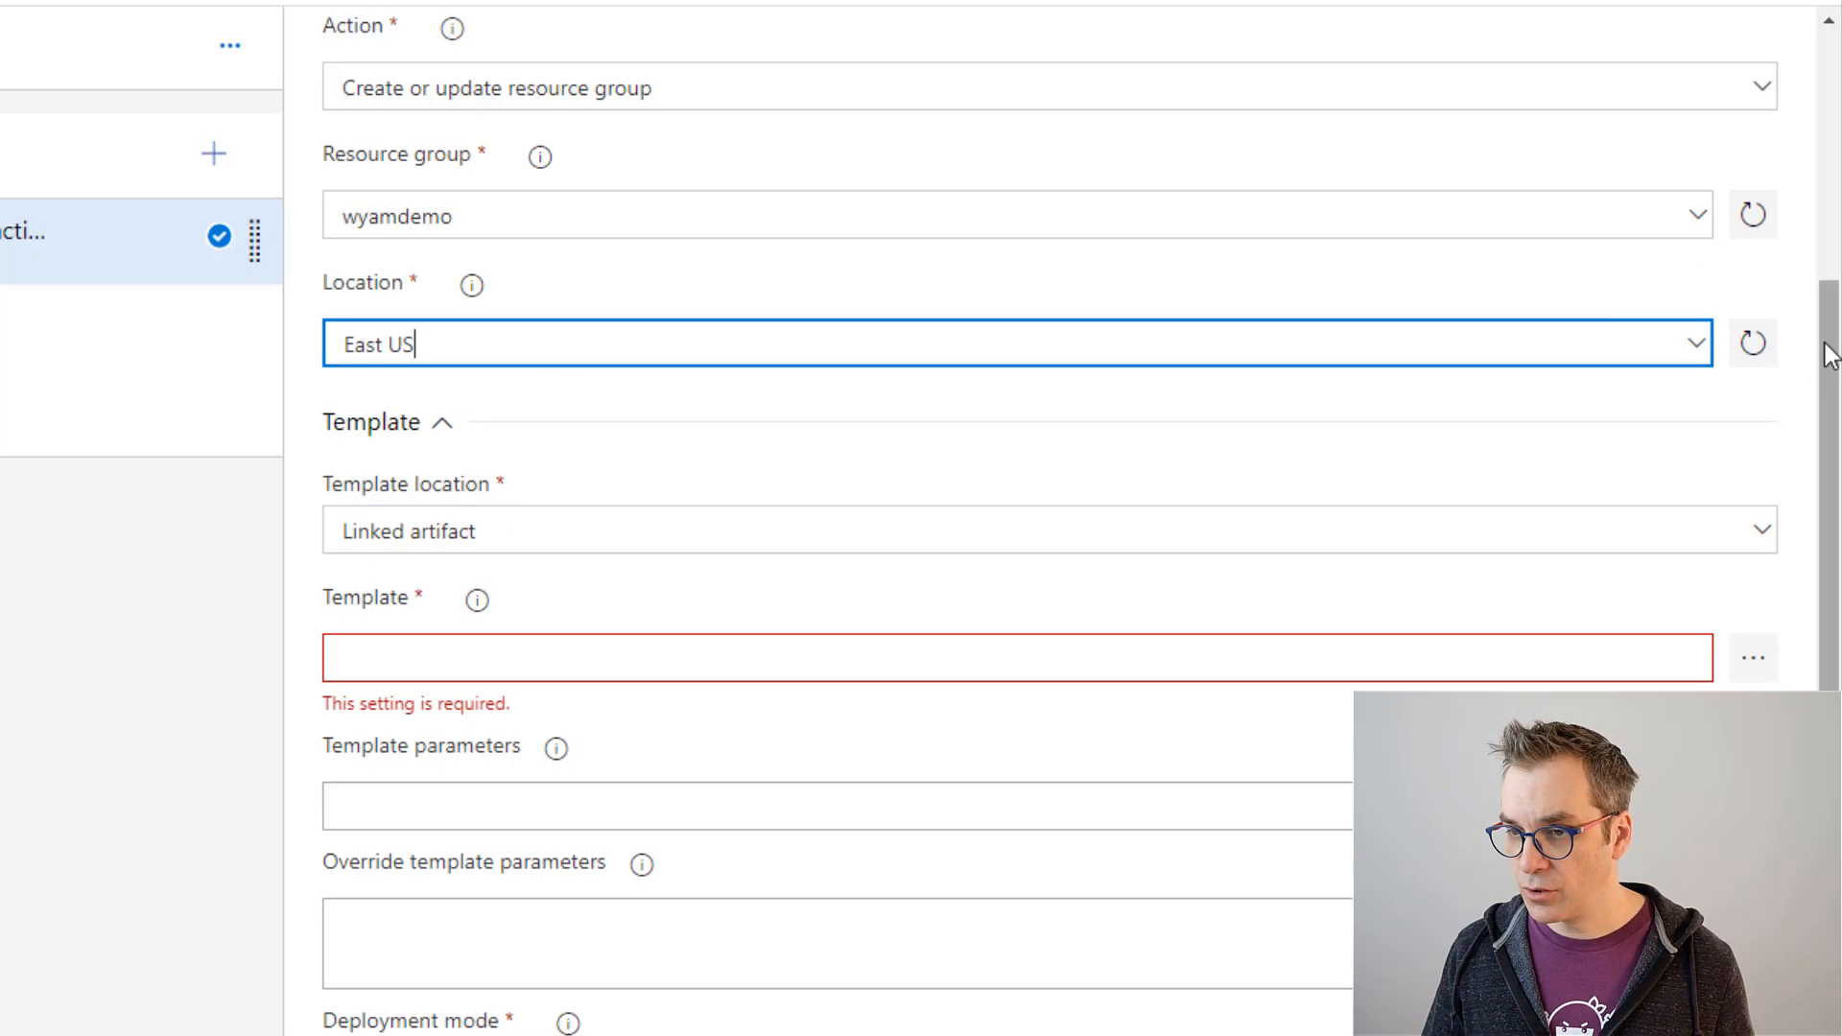
{"action": "scroll", "scroll_direction": "down", "scroll_amount": 3}
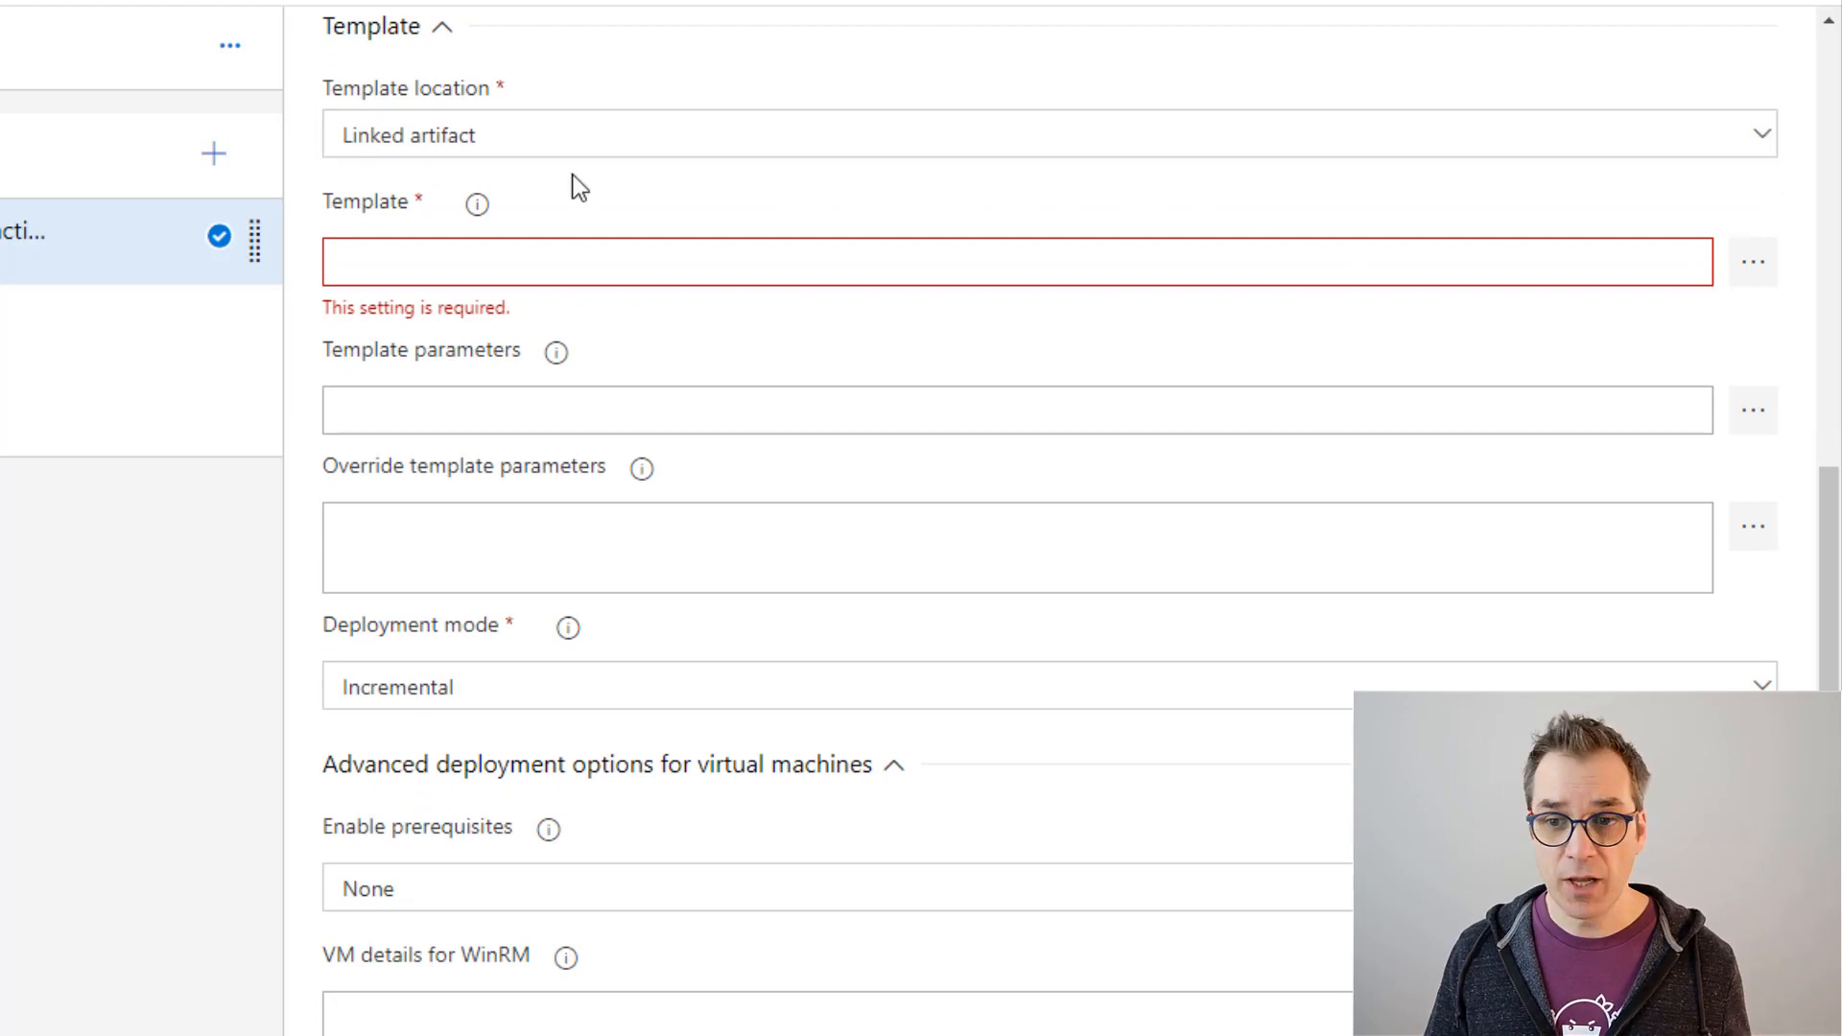
{"action": "mouse_move", "coordinate": [1378, 252]}
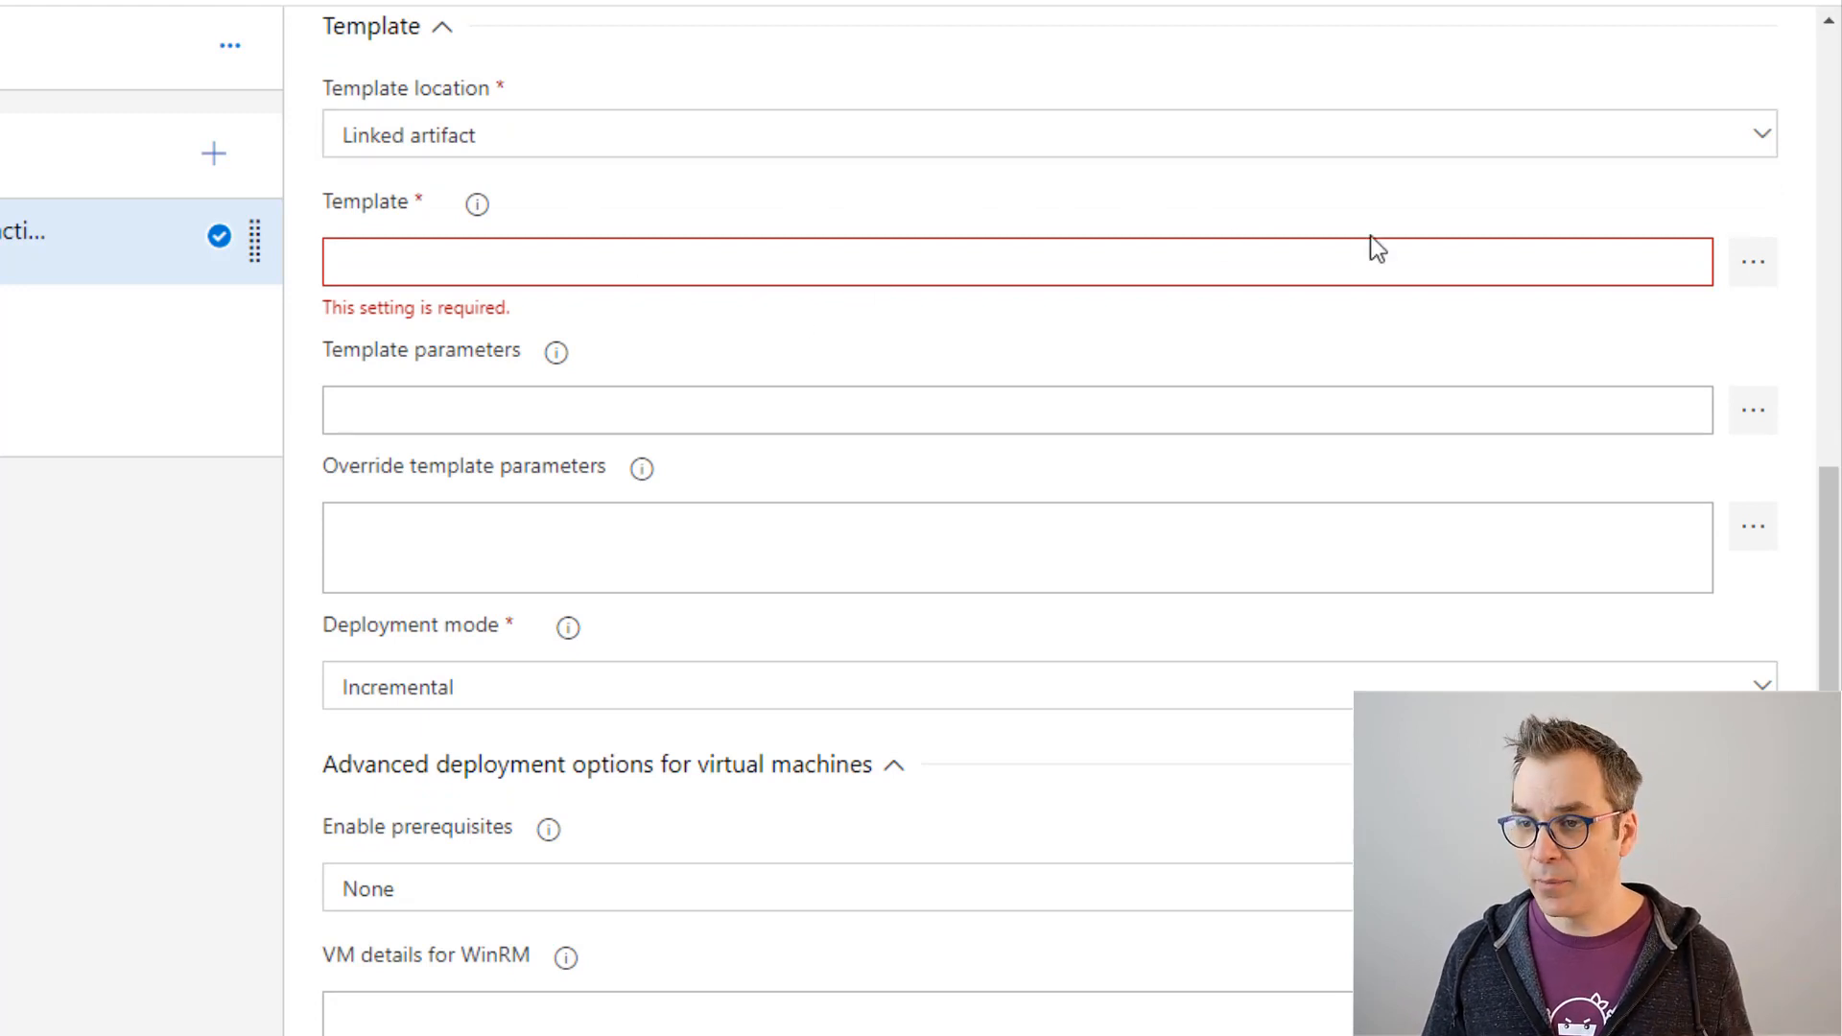
Set the deployment template to deploy.json from the drop artifact's deployment folder.
{"action": "left_click", "coordinate": [1754, 262]}
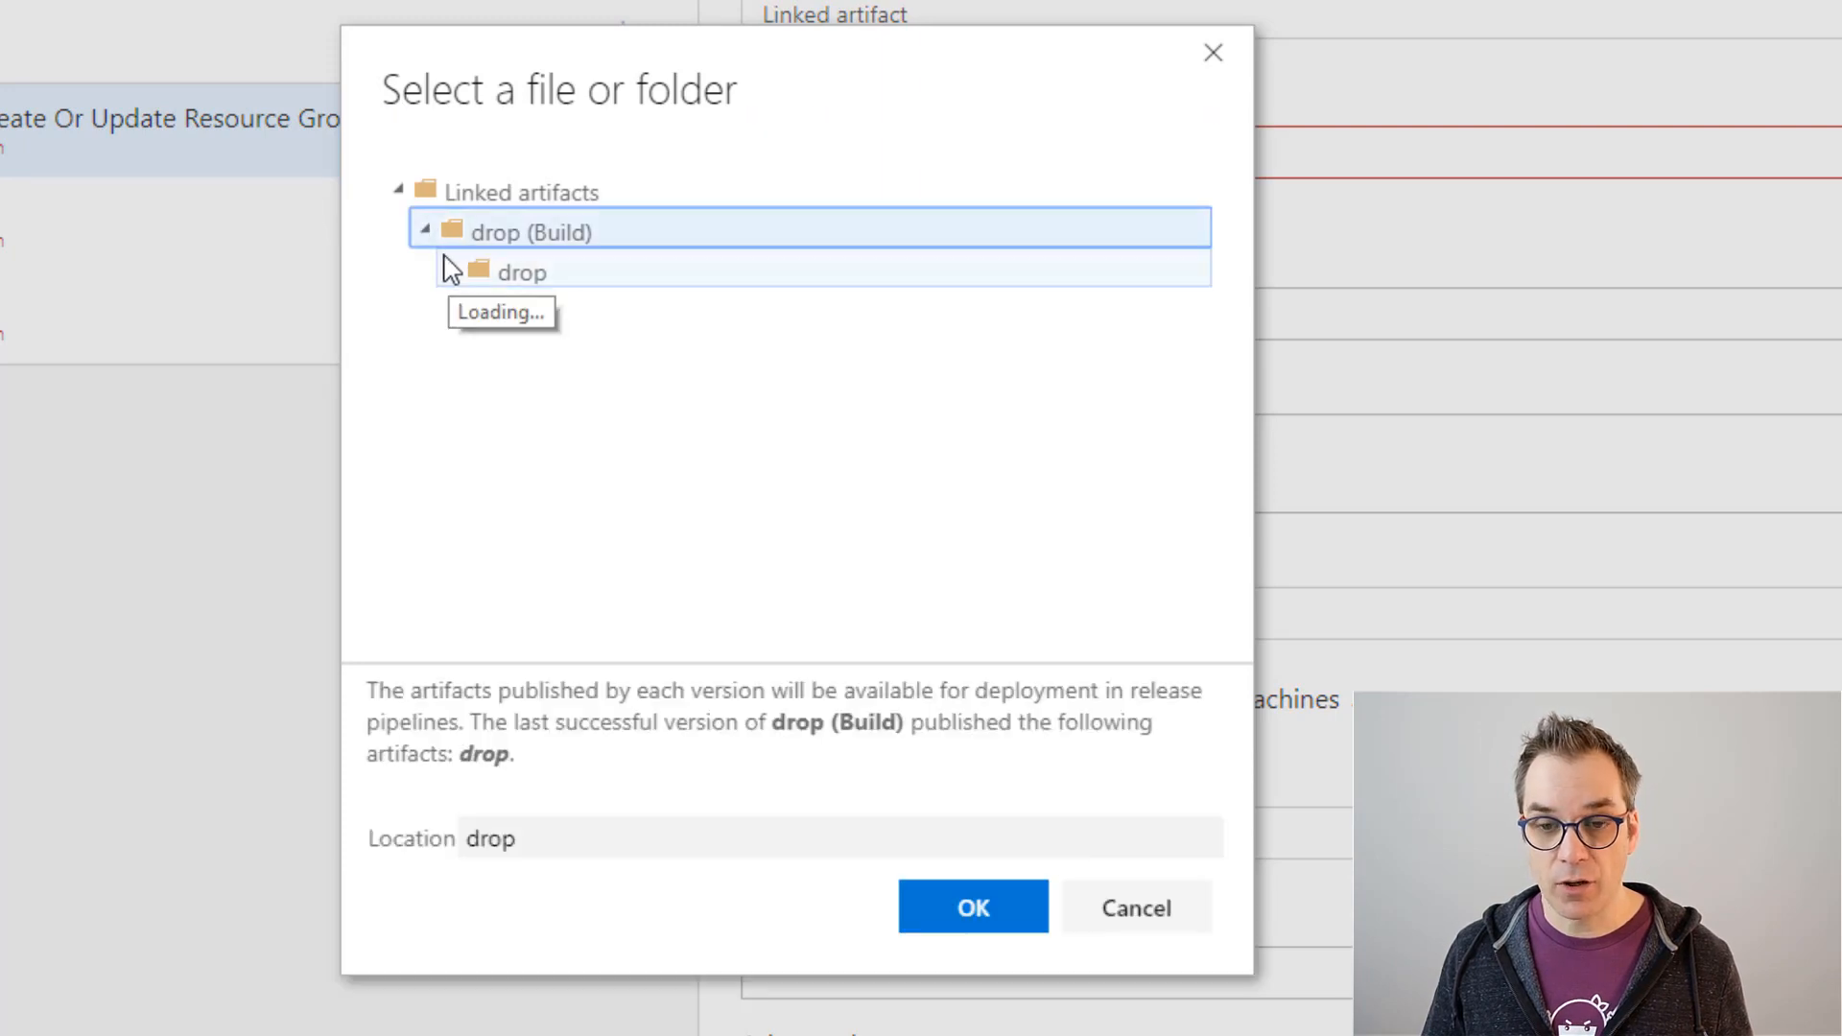
{"action": "left_click", "coordinate": [526, 272]}
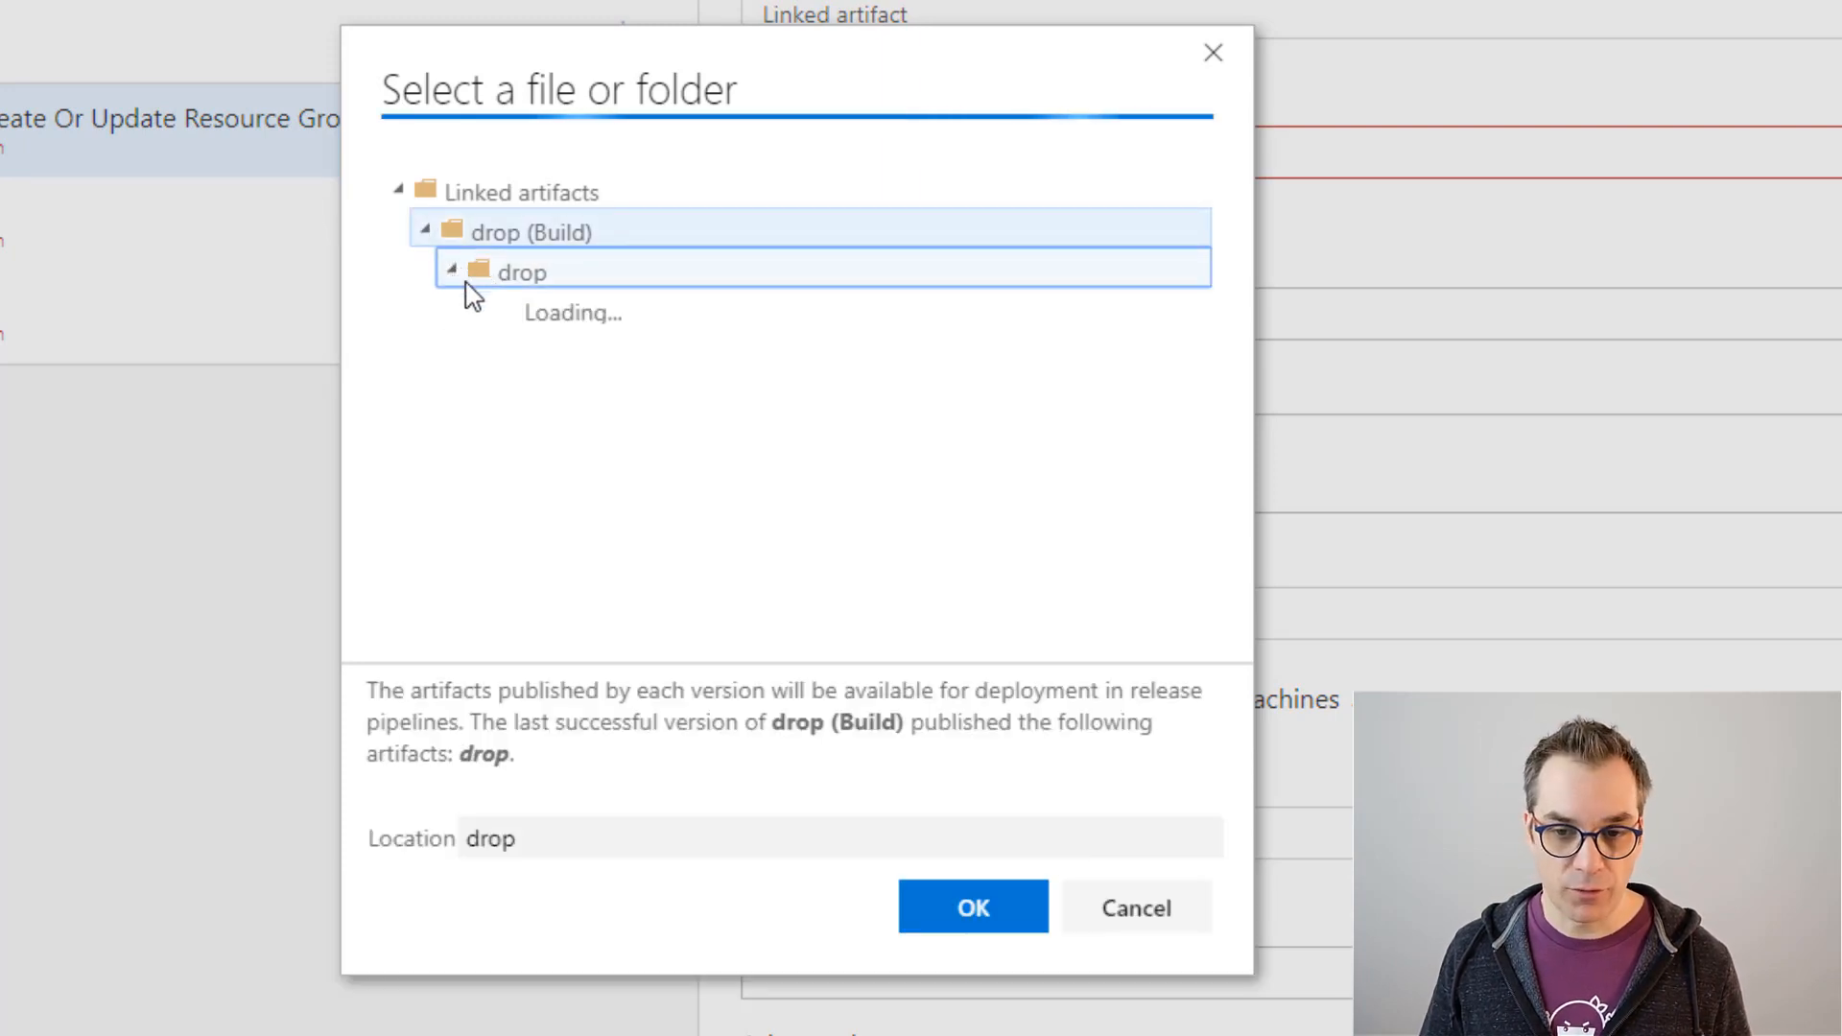
{"action": "left_click", "coordinate": [484, 271]}
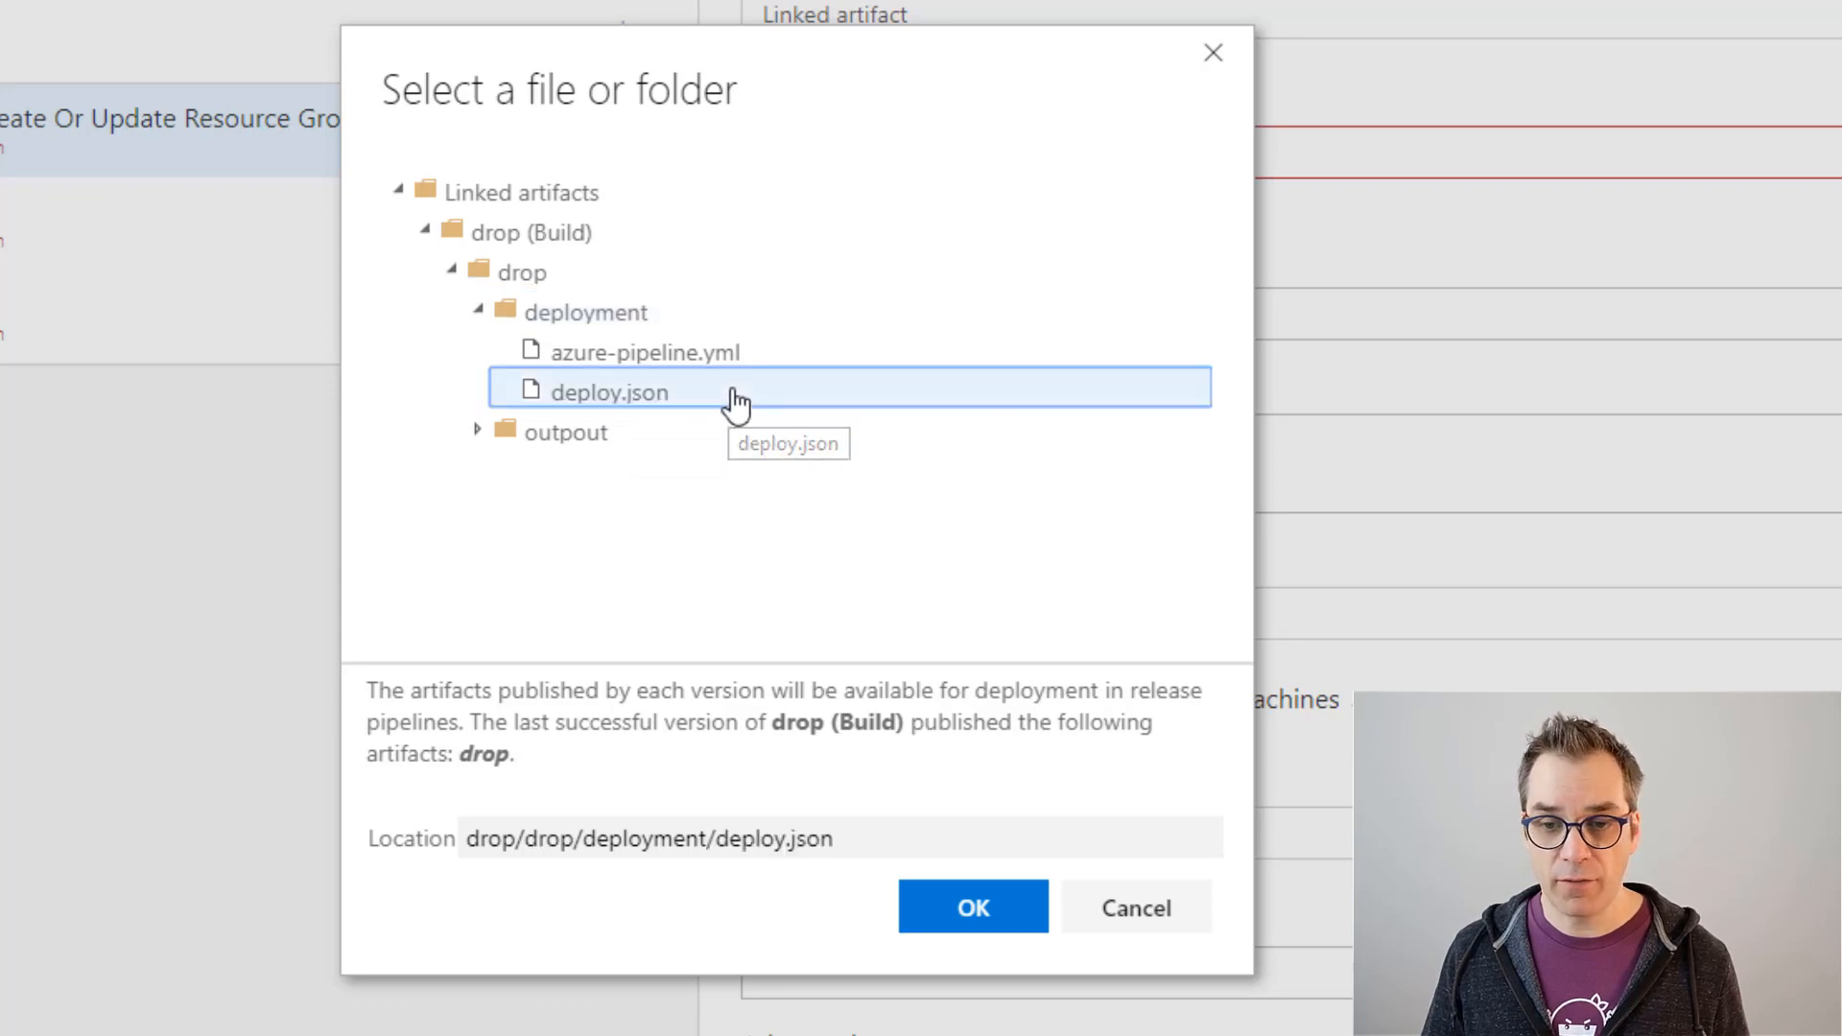
{"action": "left_click", "coordinate": [973, 906]}
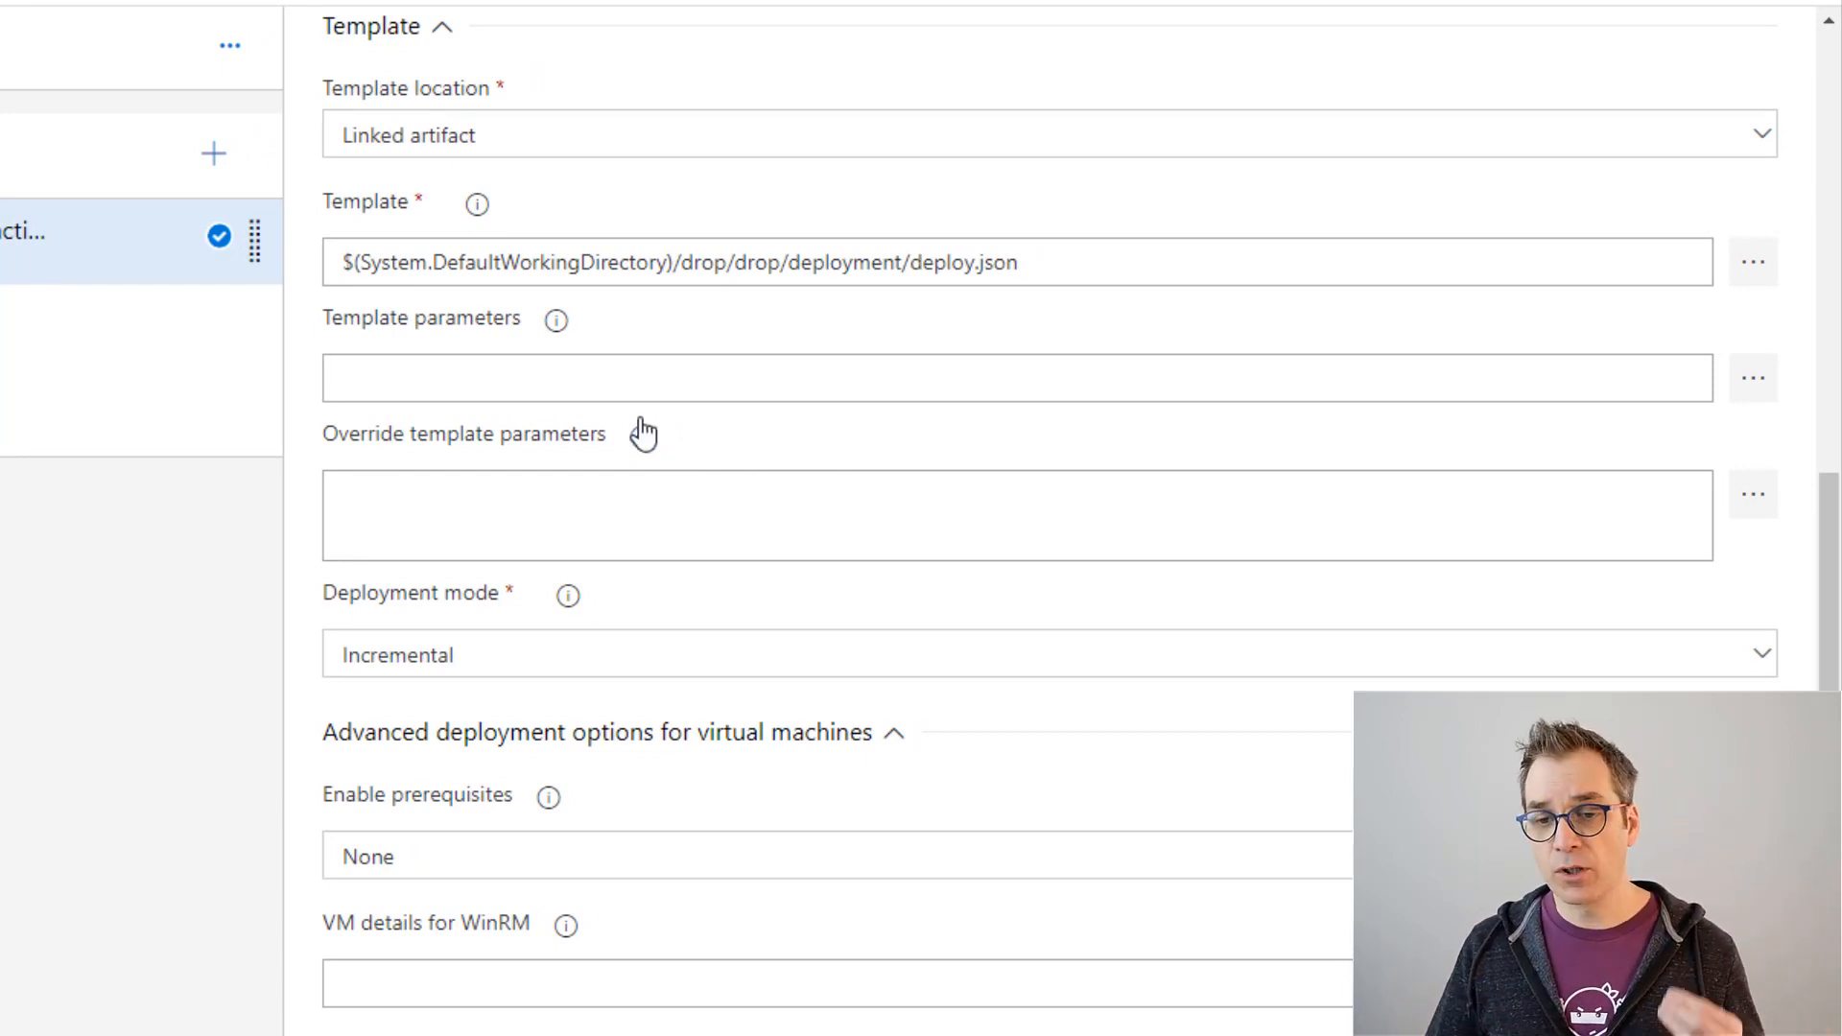
{"action": "left_click", "coordinate": [644, 520]}
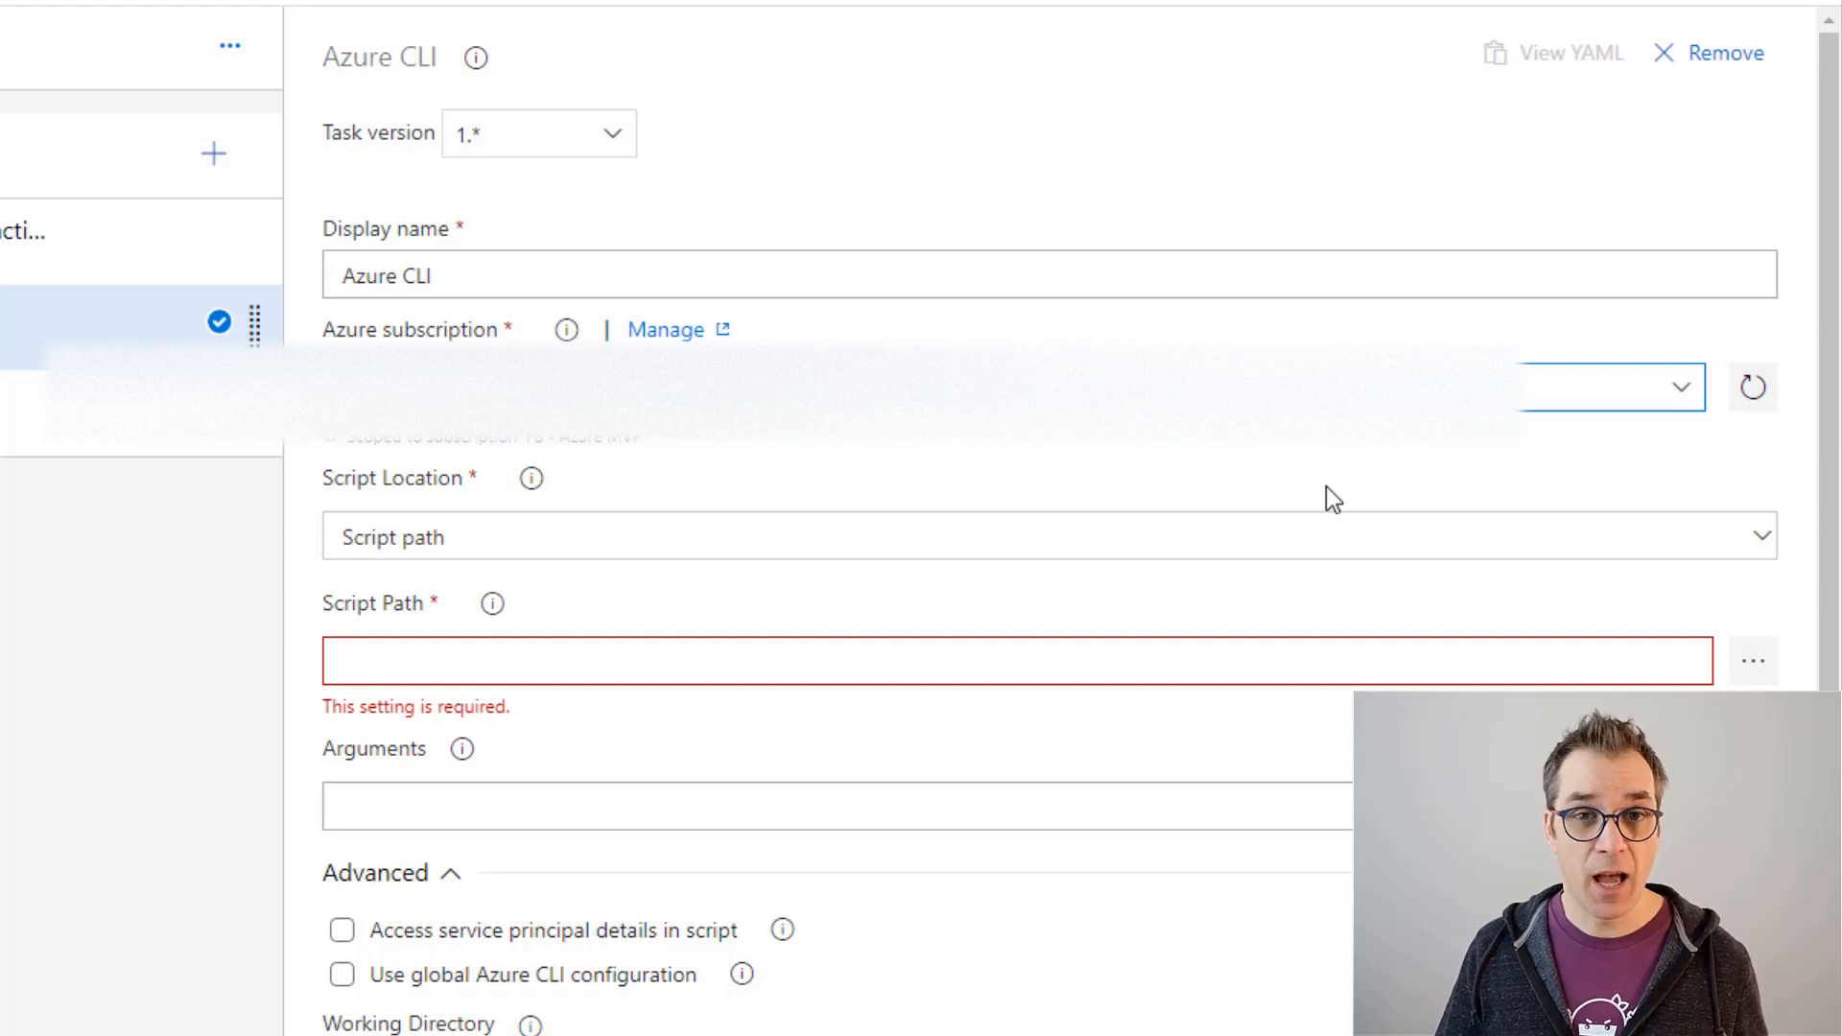
Switch the Azure CLI task's Script Location to Inline script.
{"action": "left_click", "coordinate": [1035, 551]}
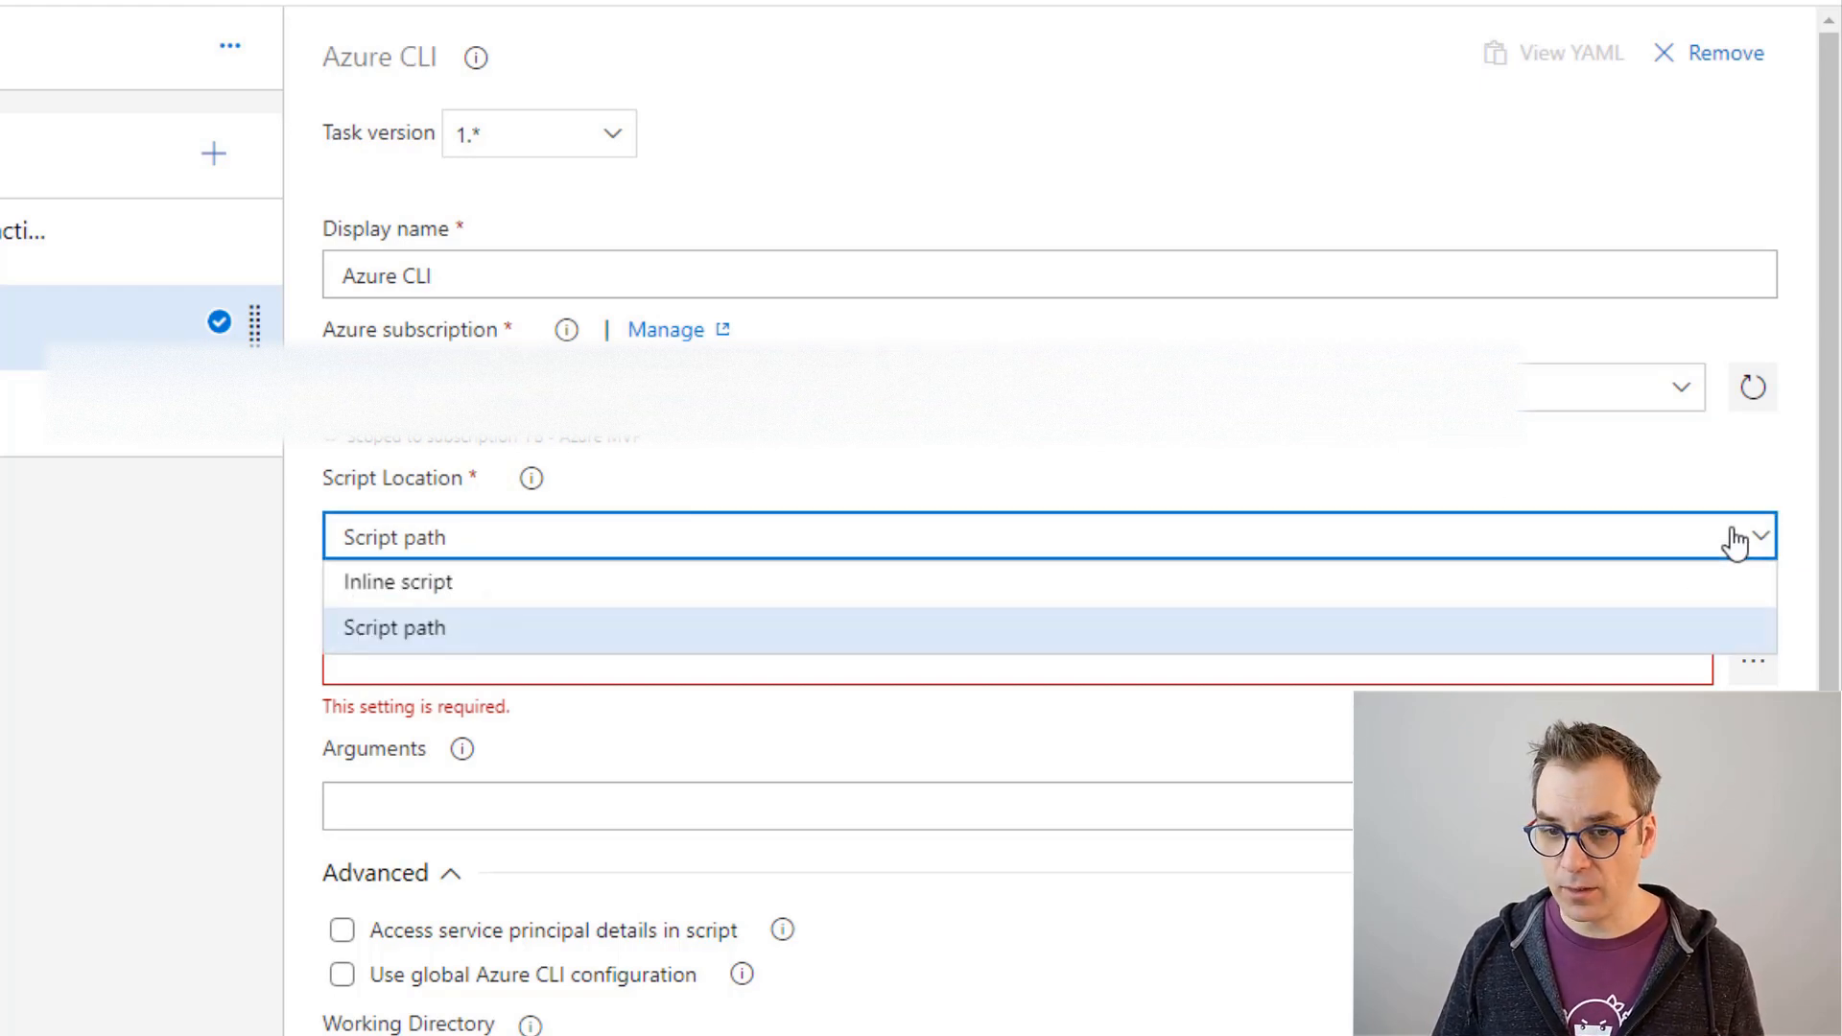
{"action": "mouse_move", "coordinate": [550, 596]}
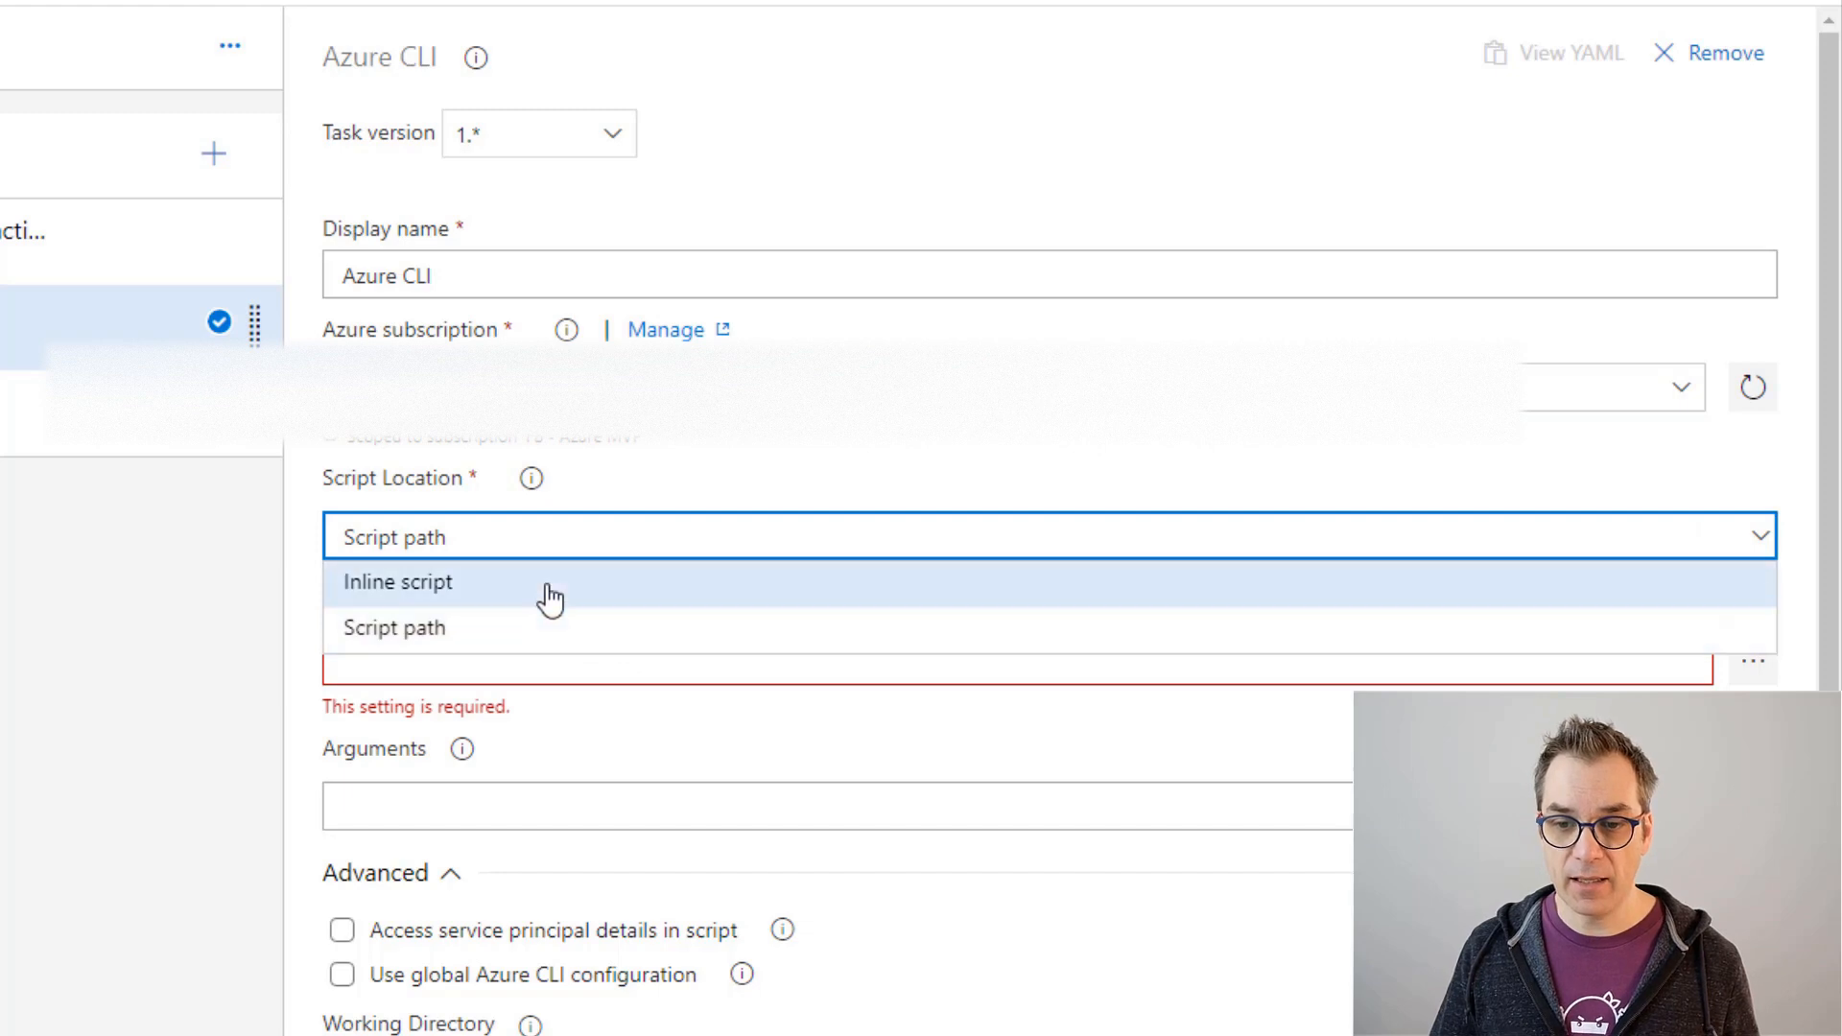
{"action": "left_click", "coordinate": [398, 582]}
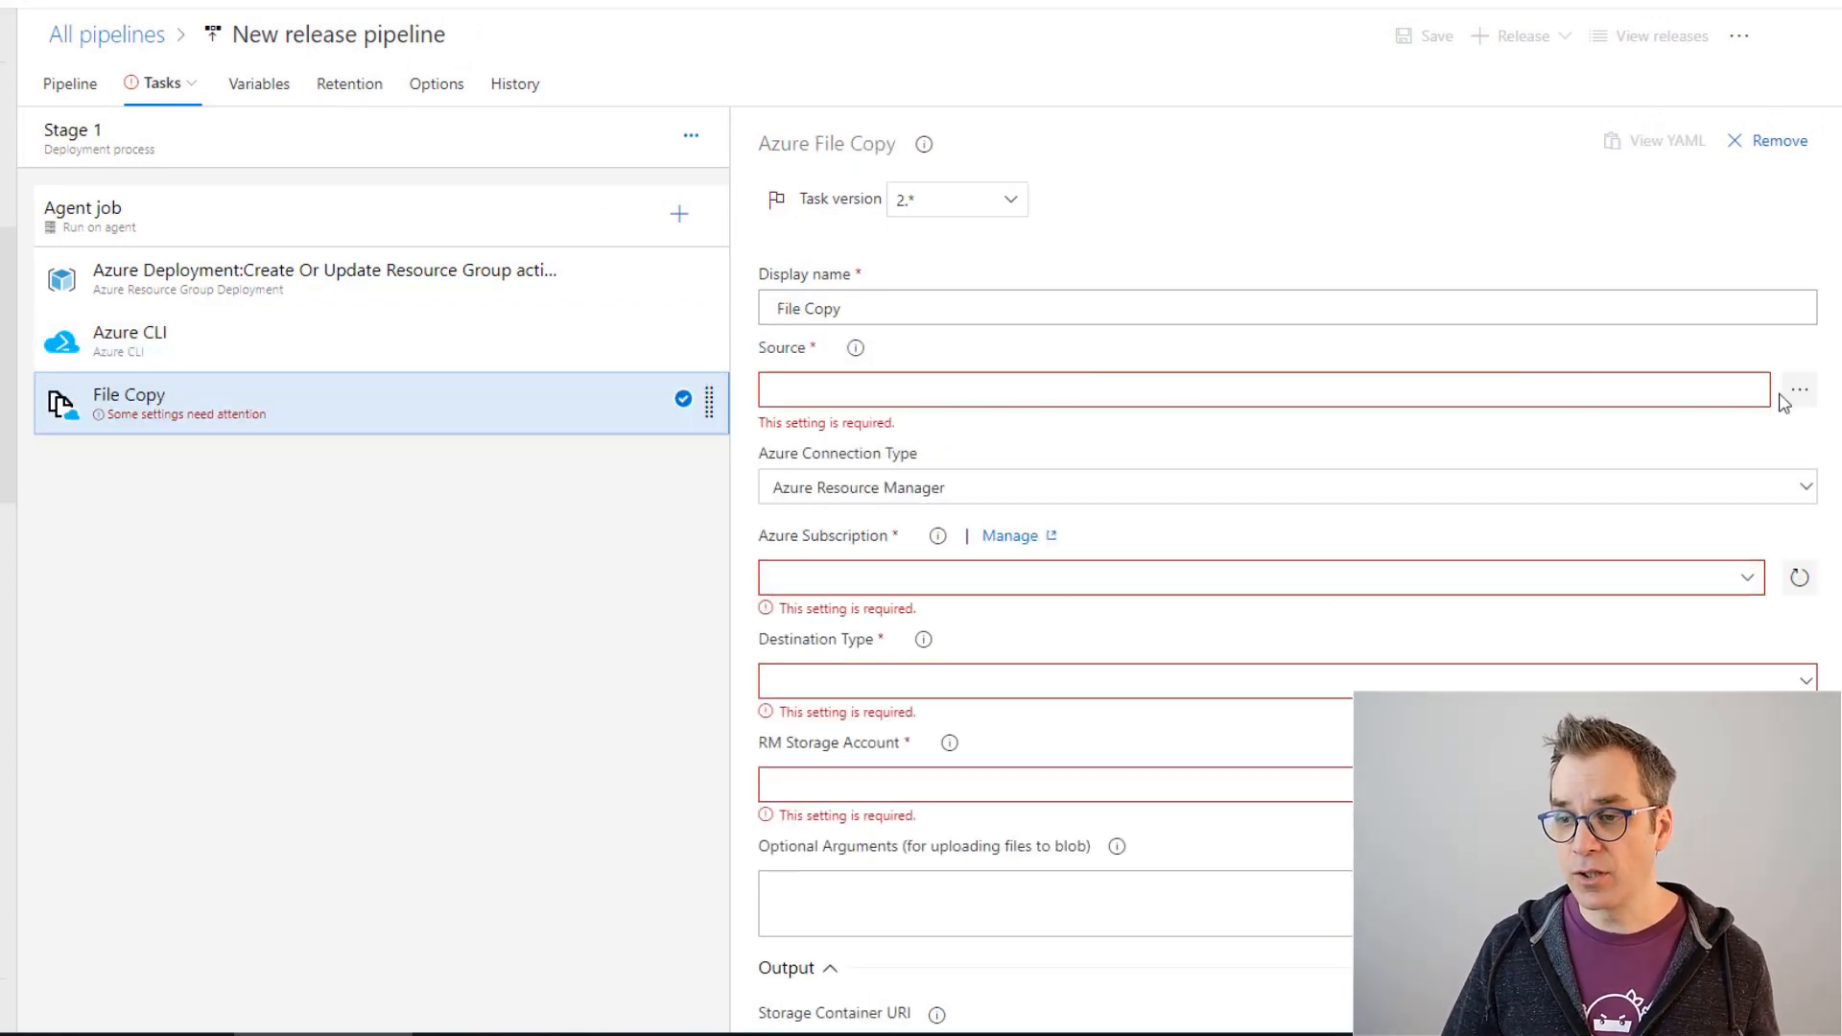
Copy the drop/drop/outout folder to Azure Blob, storage account wyamfrankdemo, container $web.
{"action": "left_click", "coordinate": [1800, 388]}
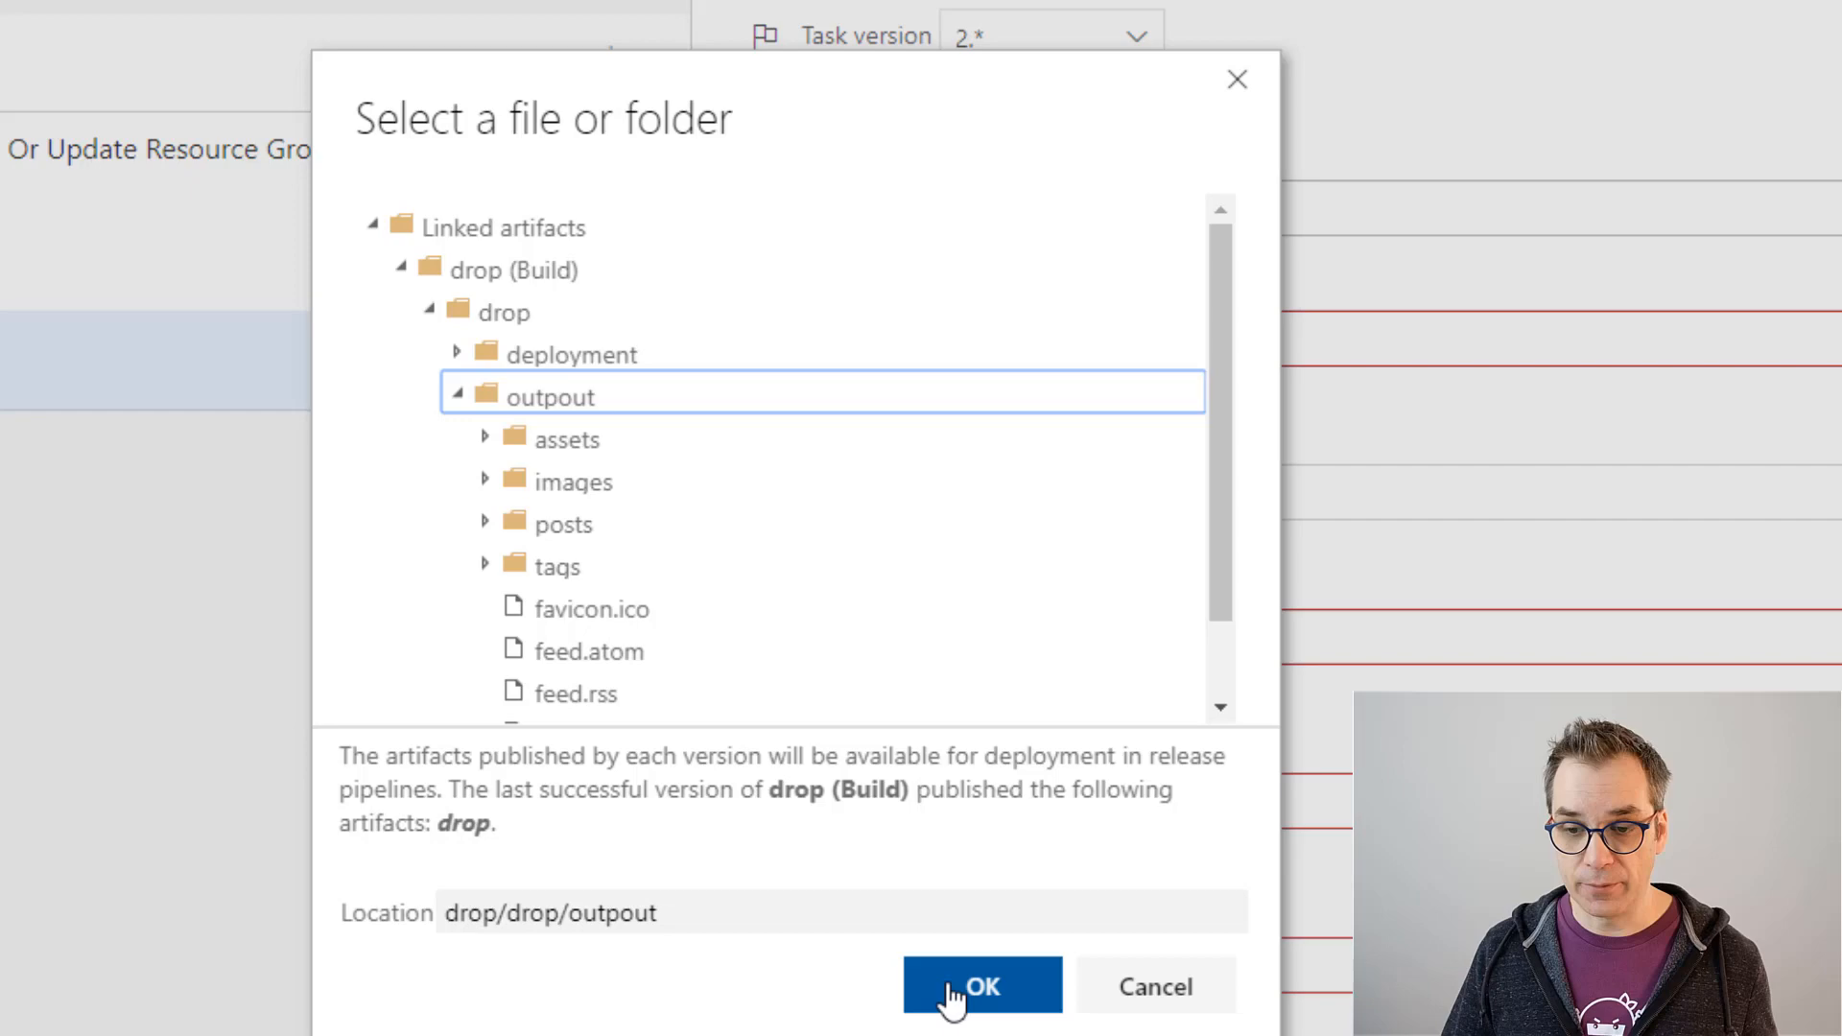
{"action": "left_click", "coordinate": [973, 986]}
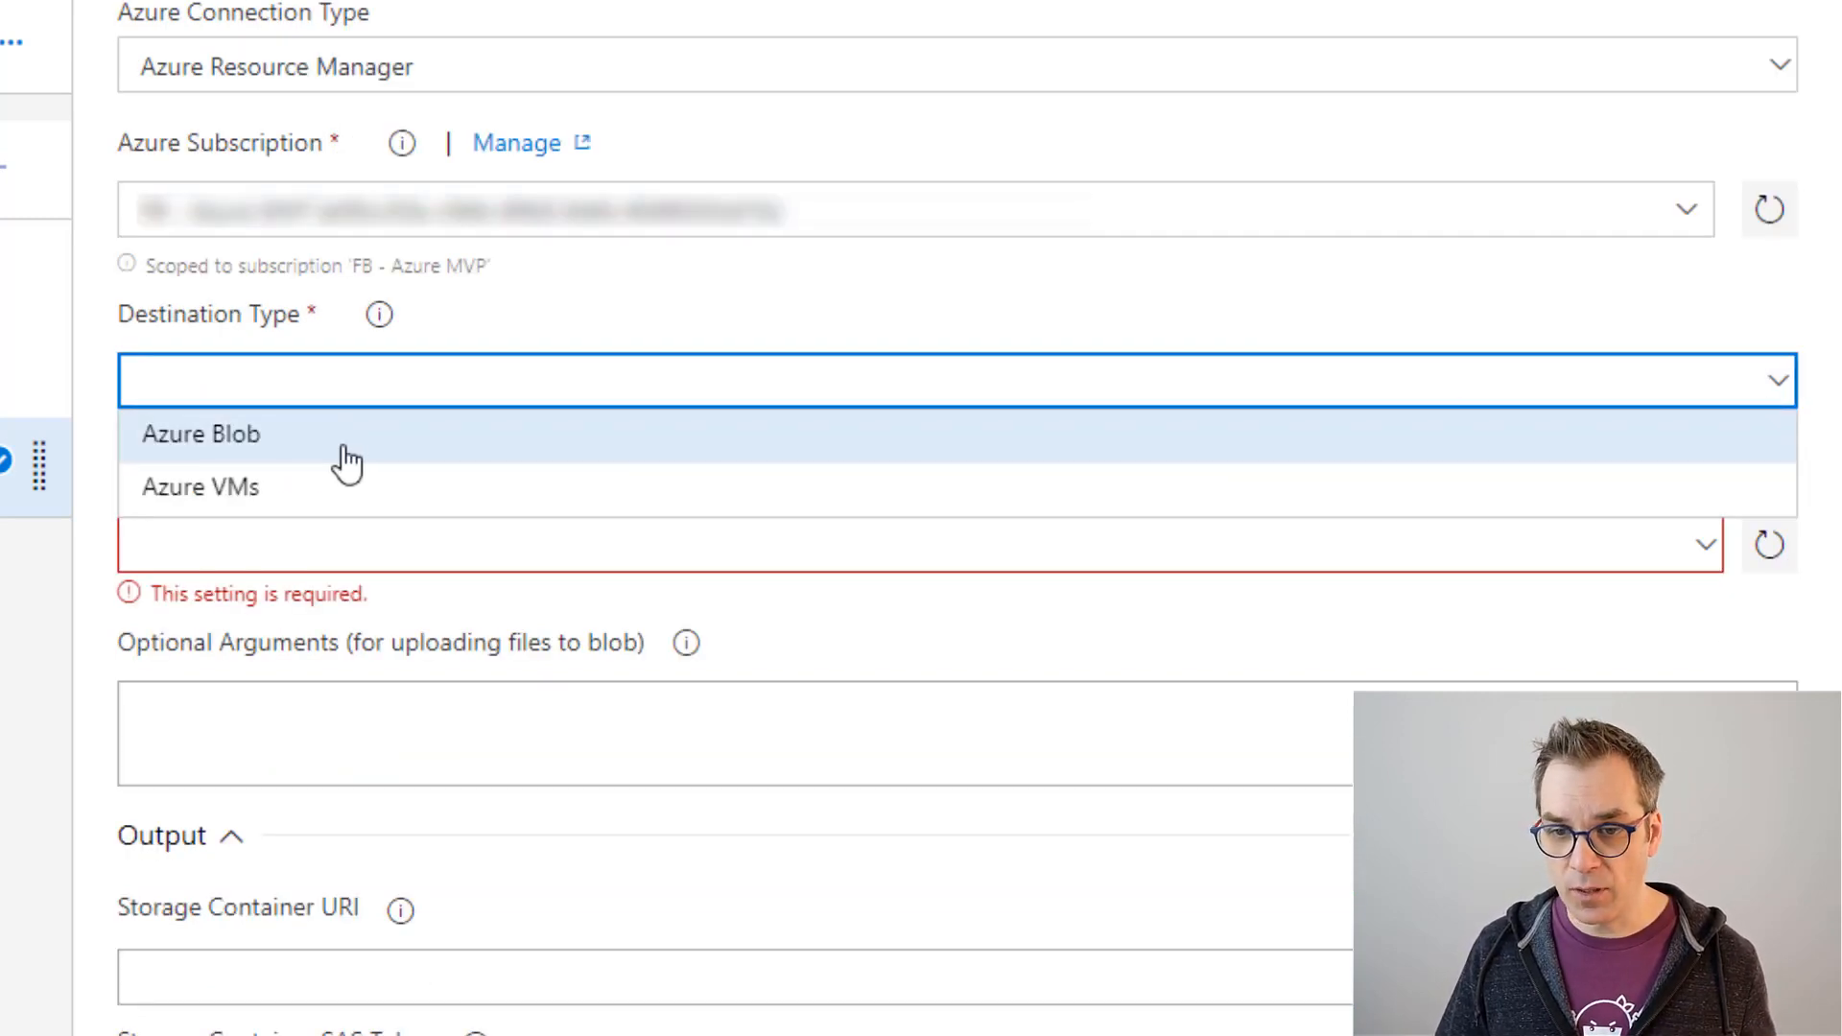
{"action": "left_click", "coordinate": [201, 434]}
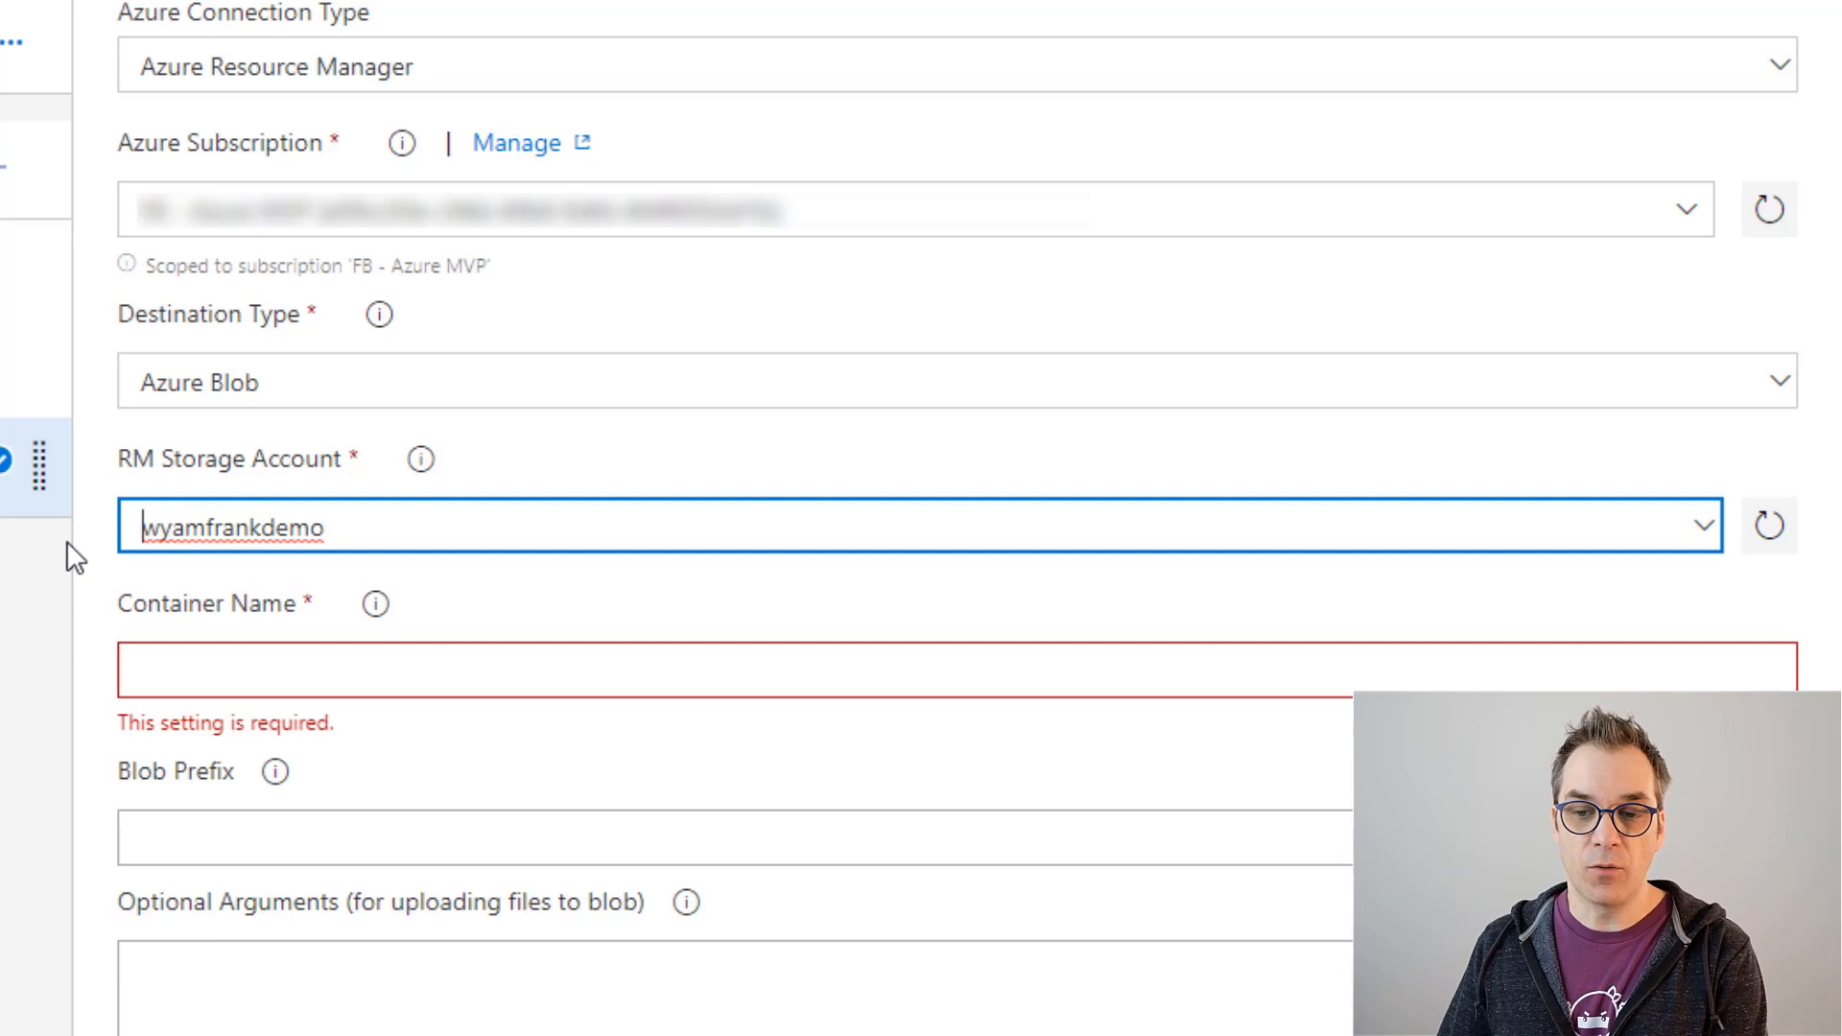
{"action": "mouse_move", "coordinate": [397, 627]}
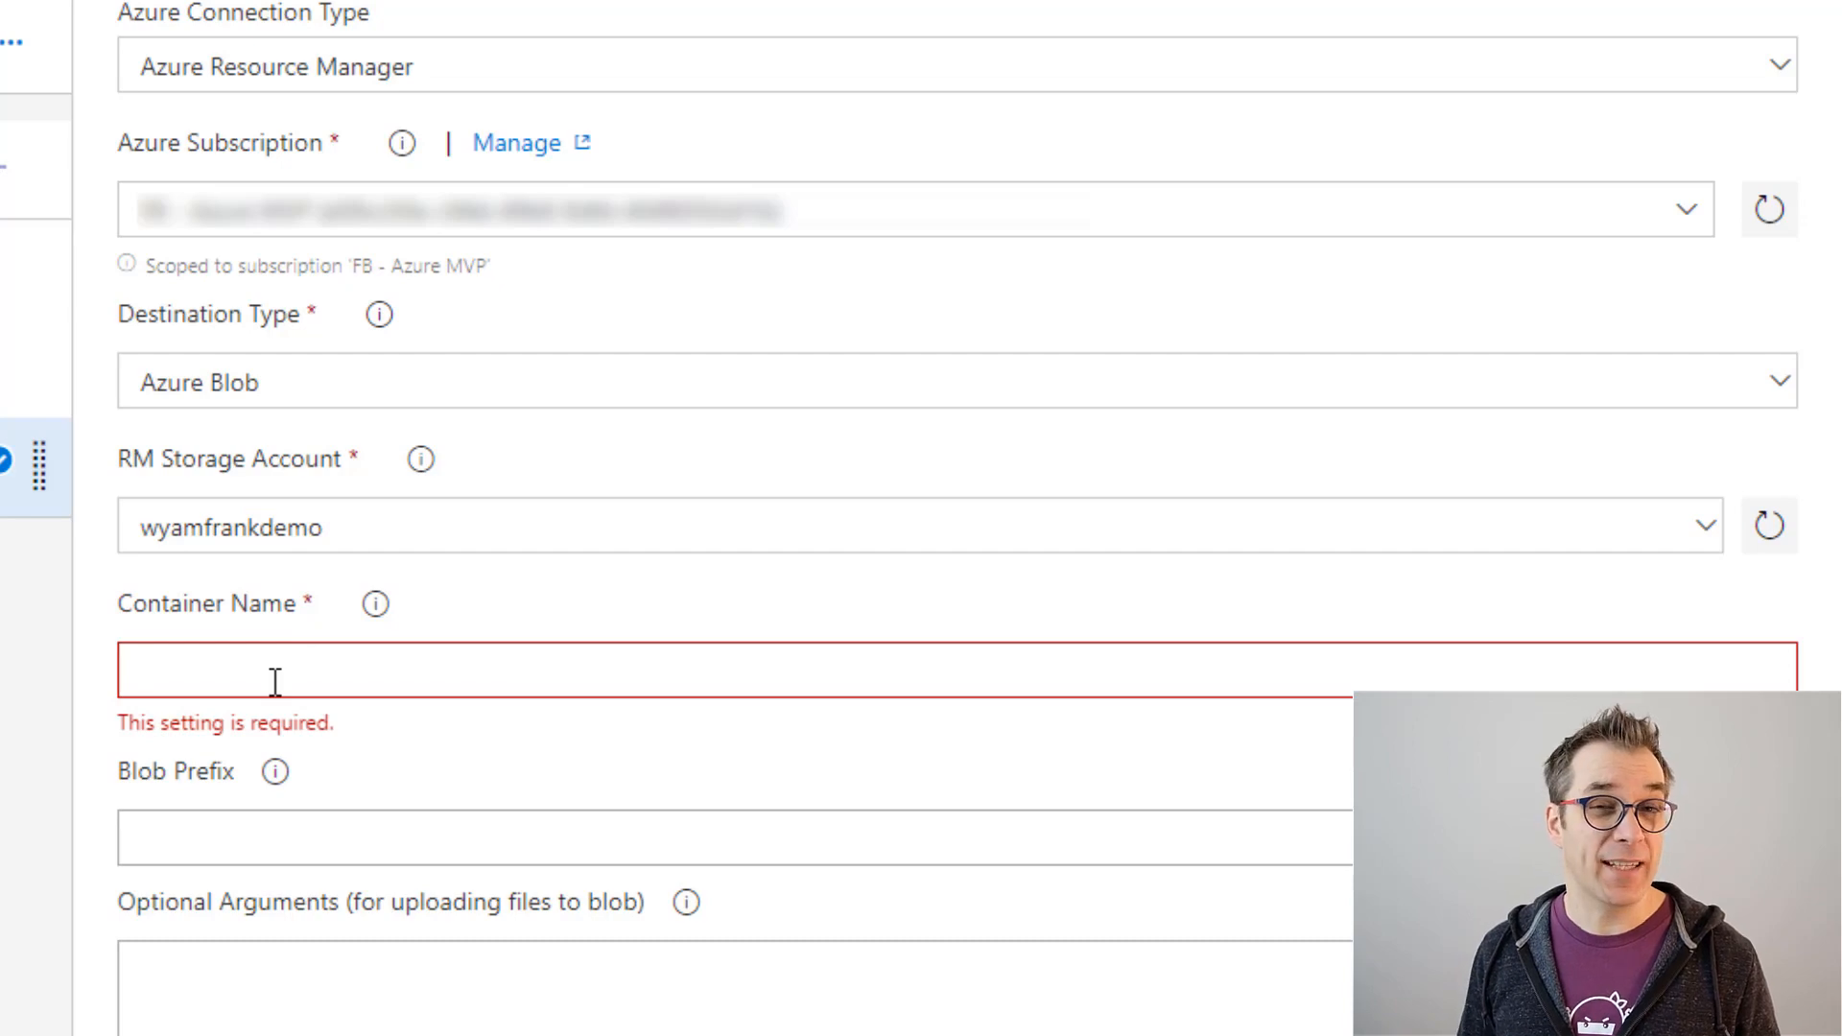
{"action": "type", "text": "$"}
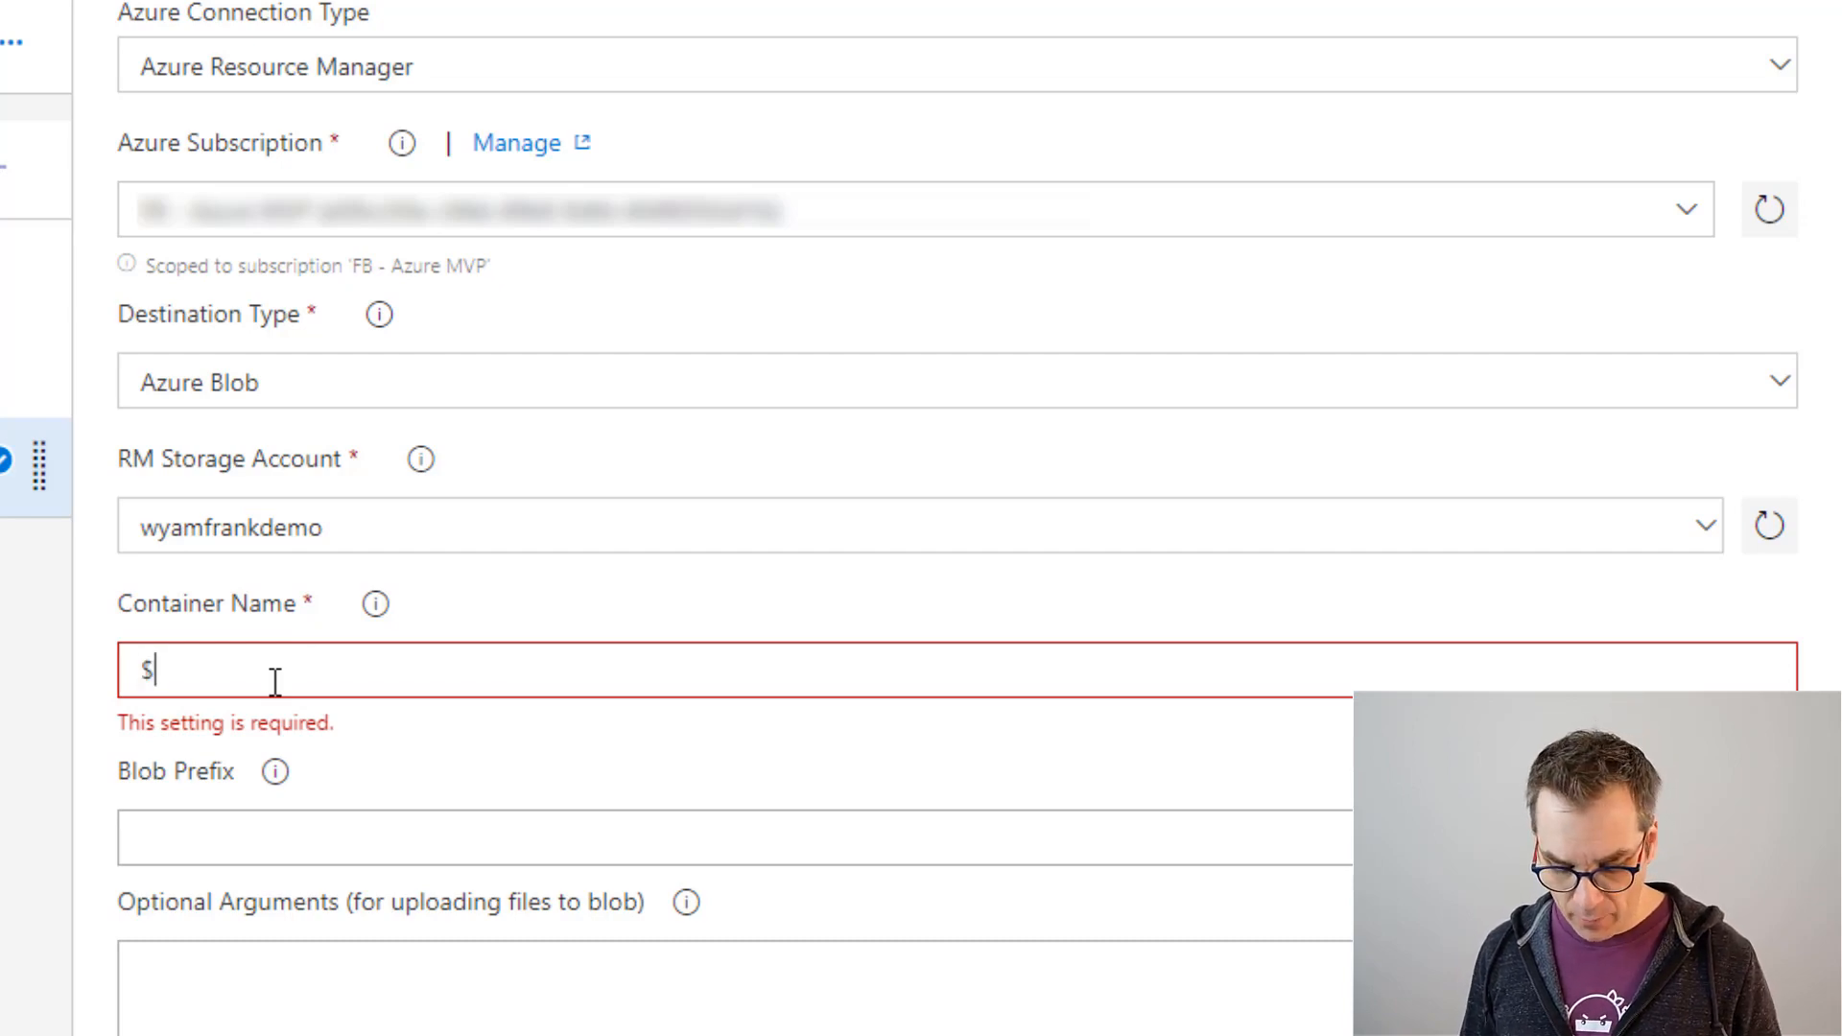
{"action": "type", "text": "web"}
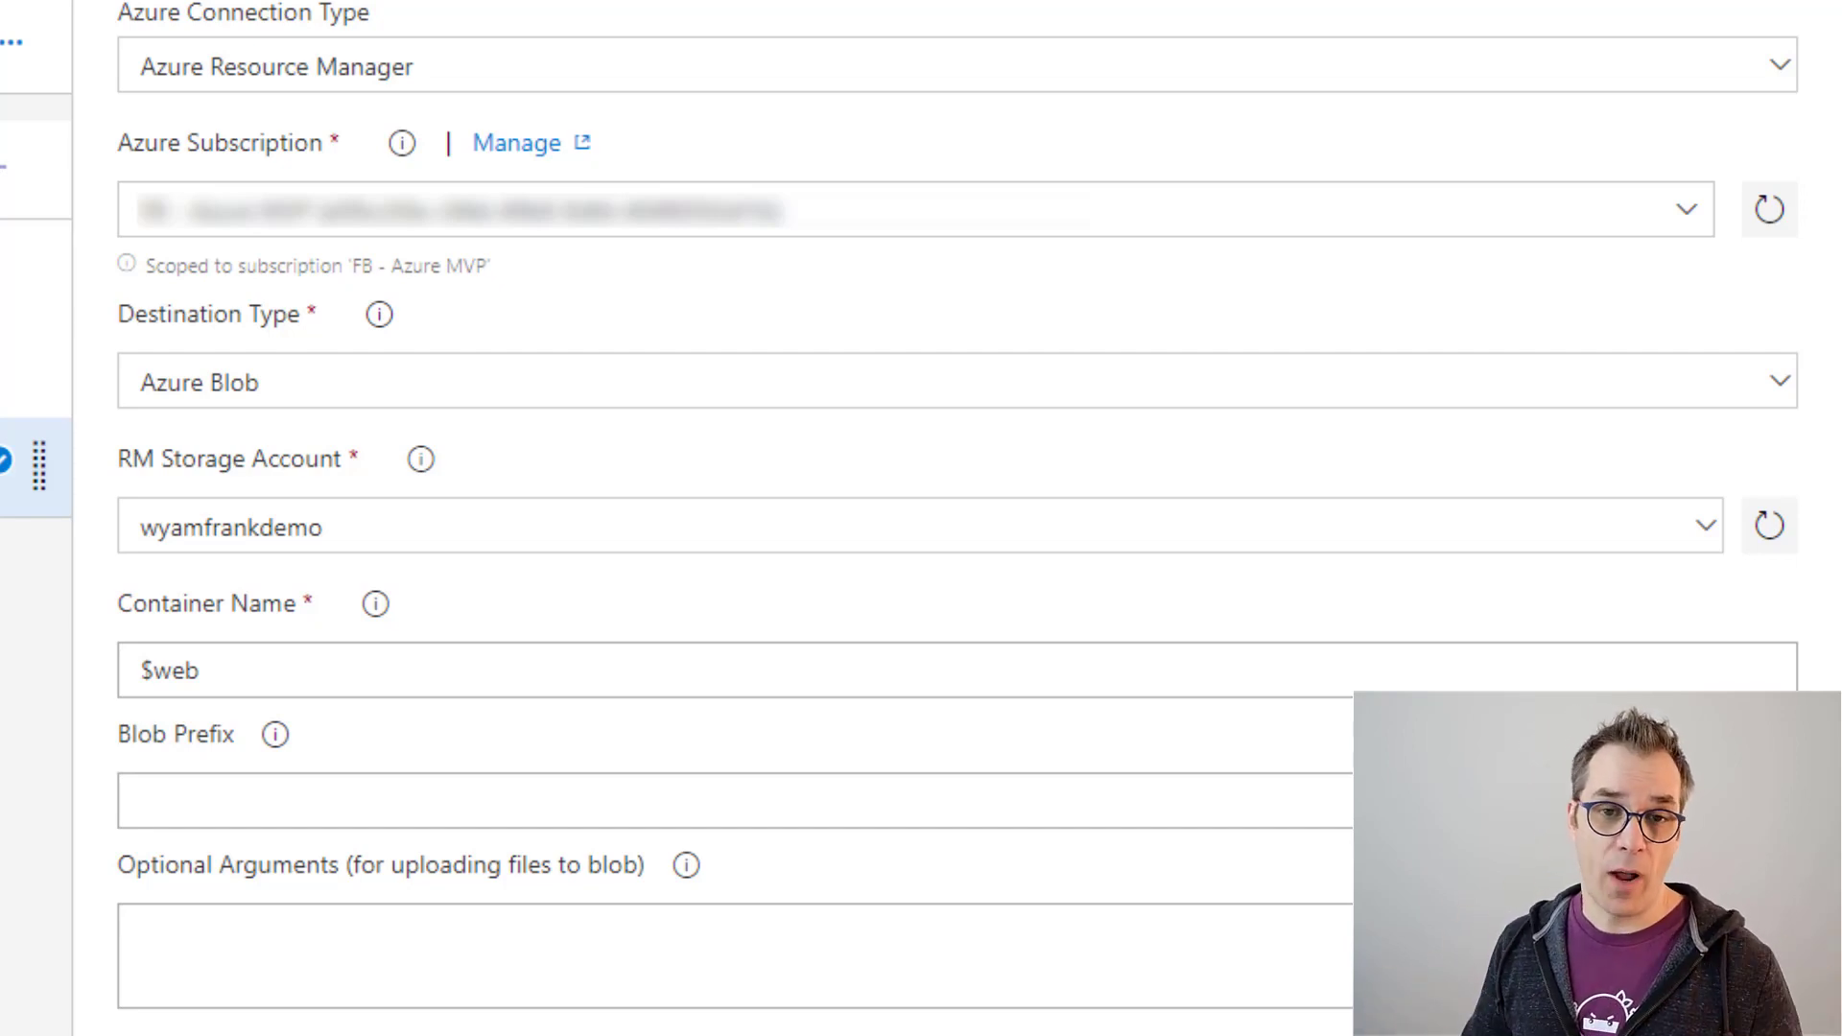
{"action": "mouse_move", "coordinate": [838, 251]}
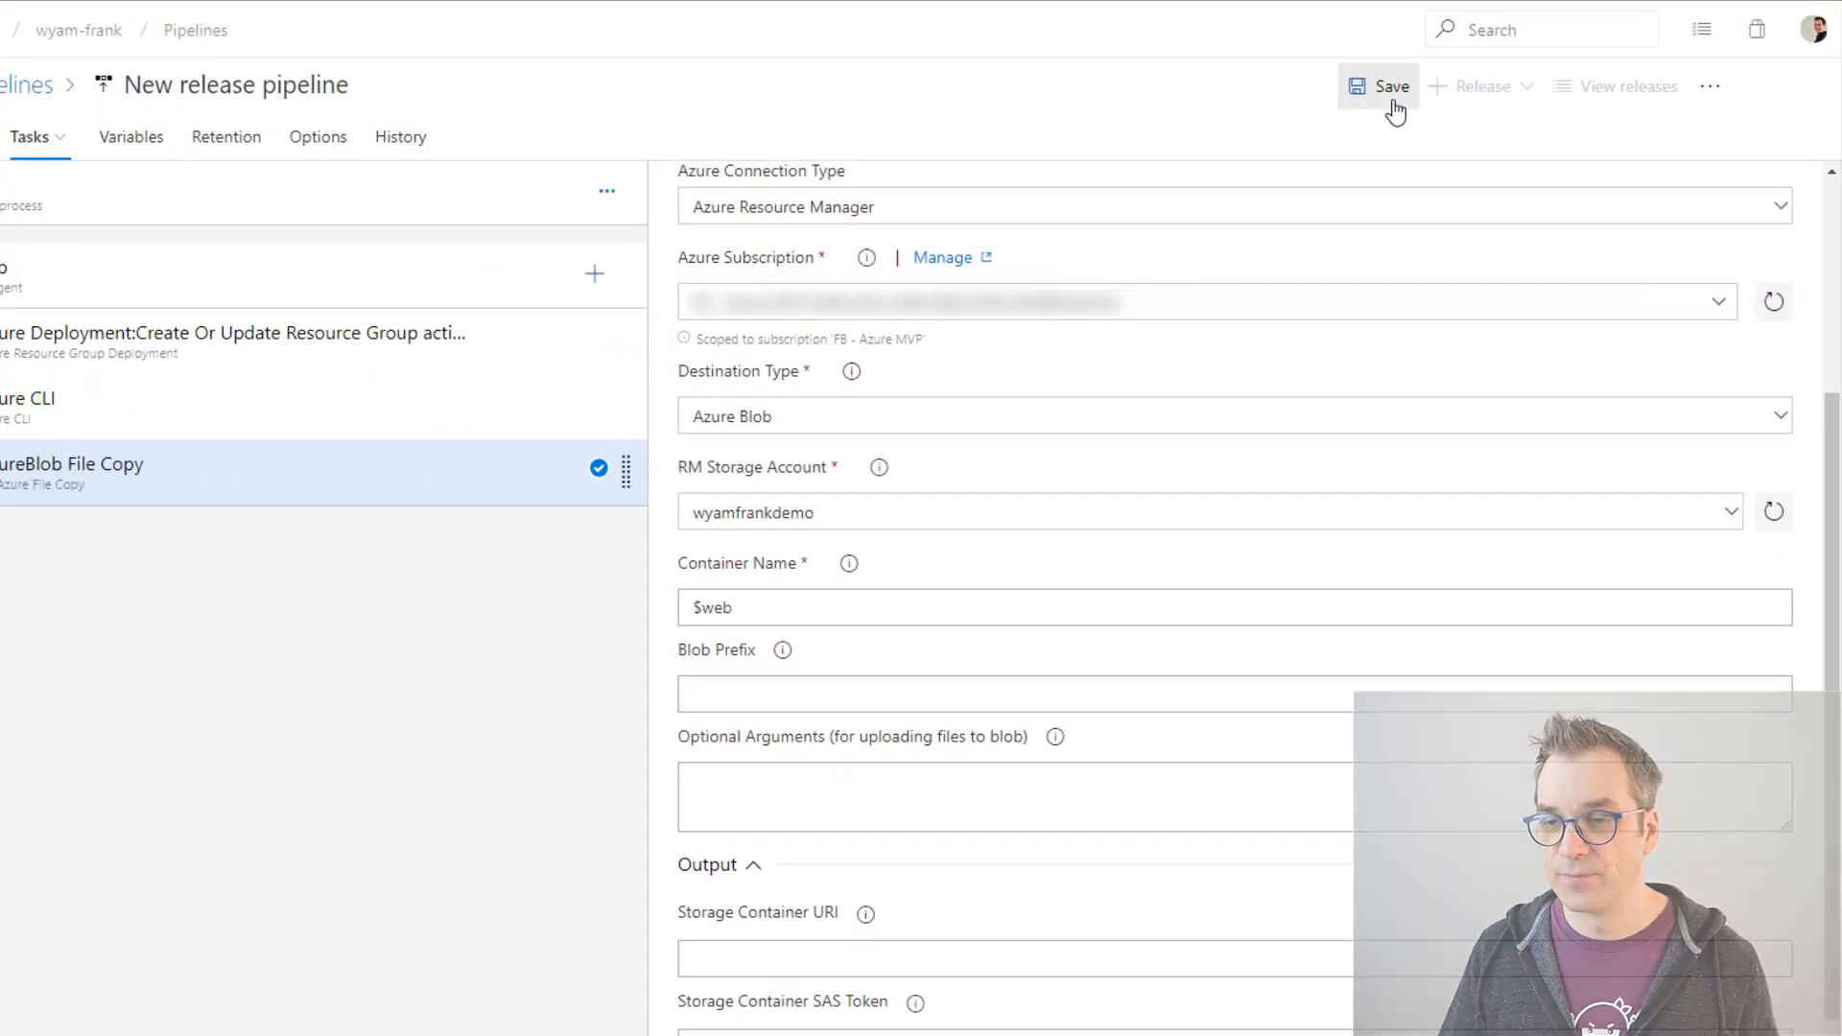
Save the pipeline, create Release-1, and start its Stage 1 deployment.
{"action": "left_click", "coordinate": [1488, 86]}
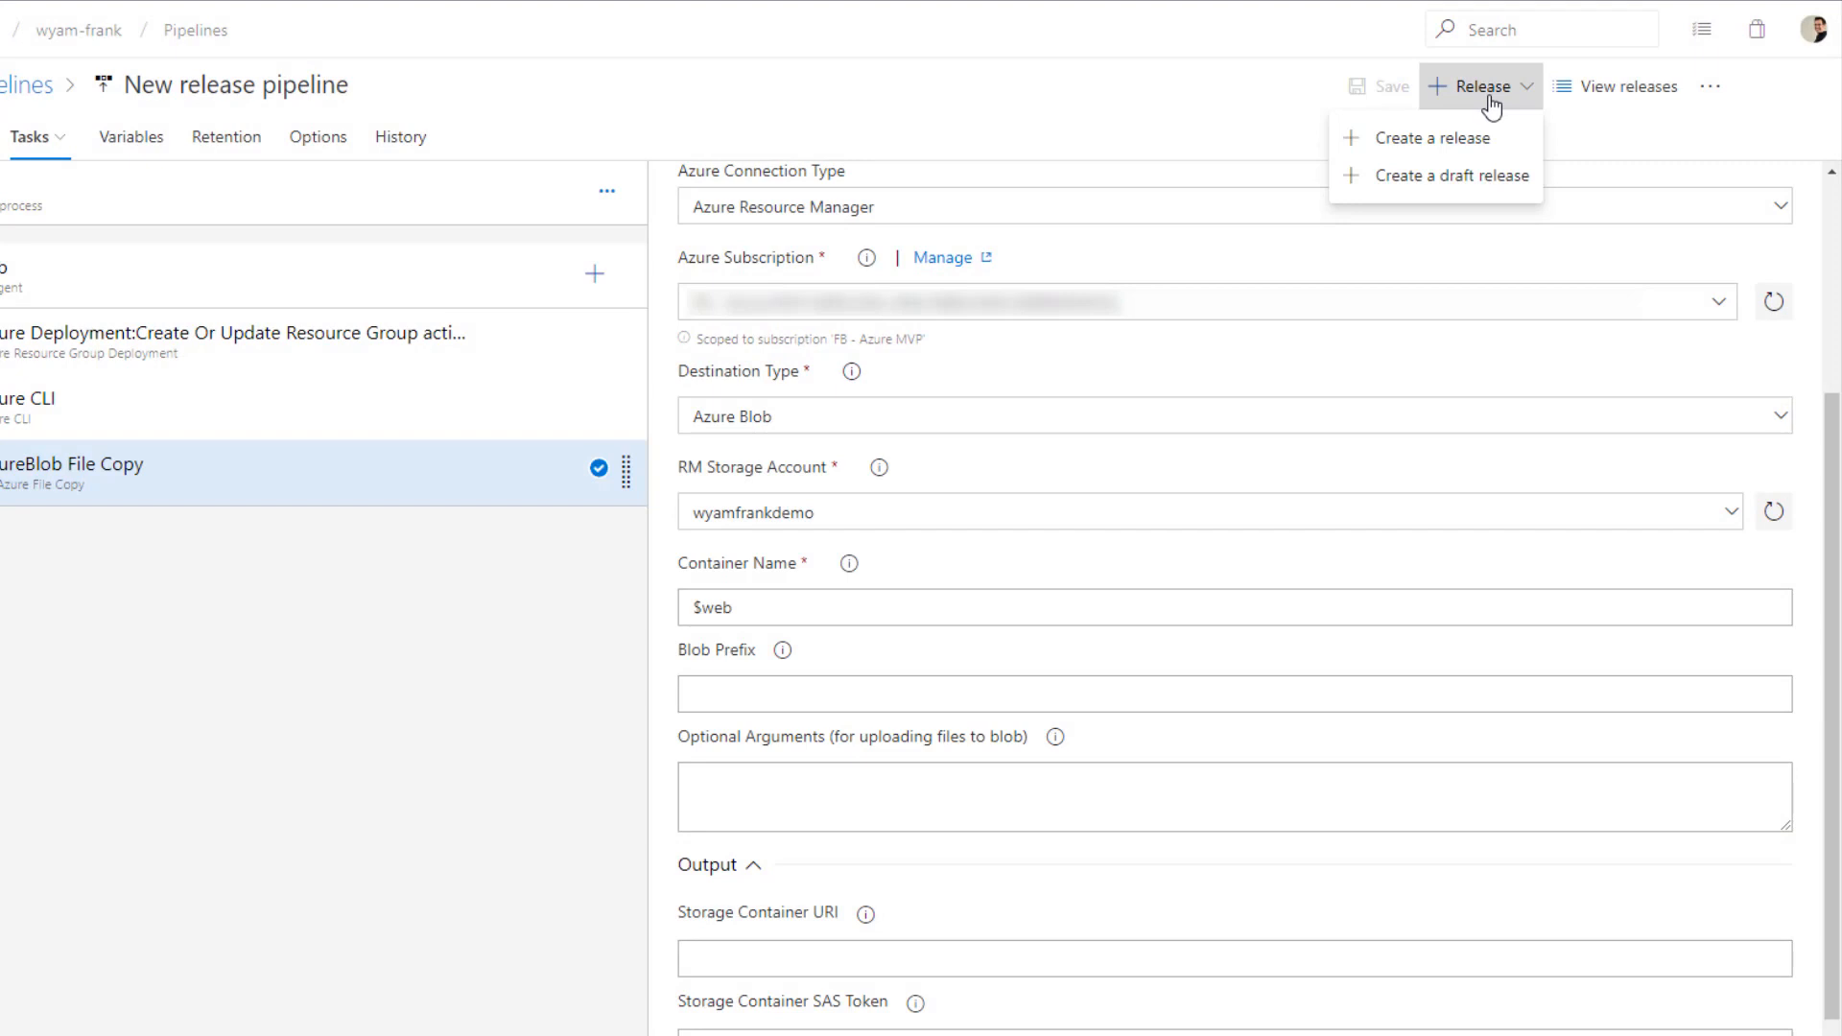
{"action": "left_click", "coordinate": [1434, 138]}
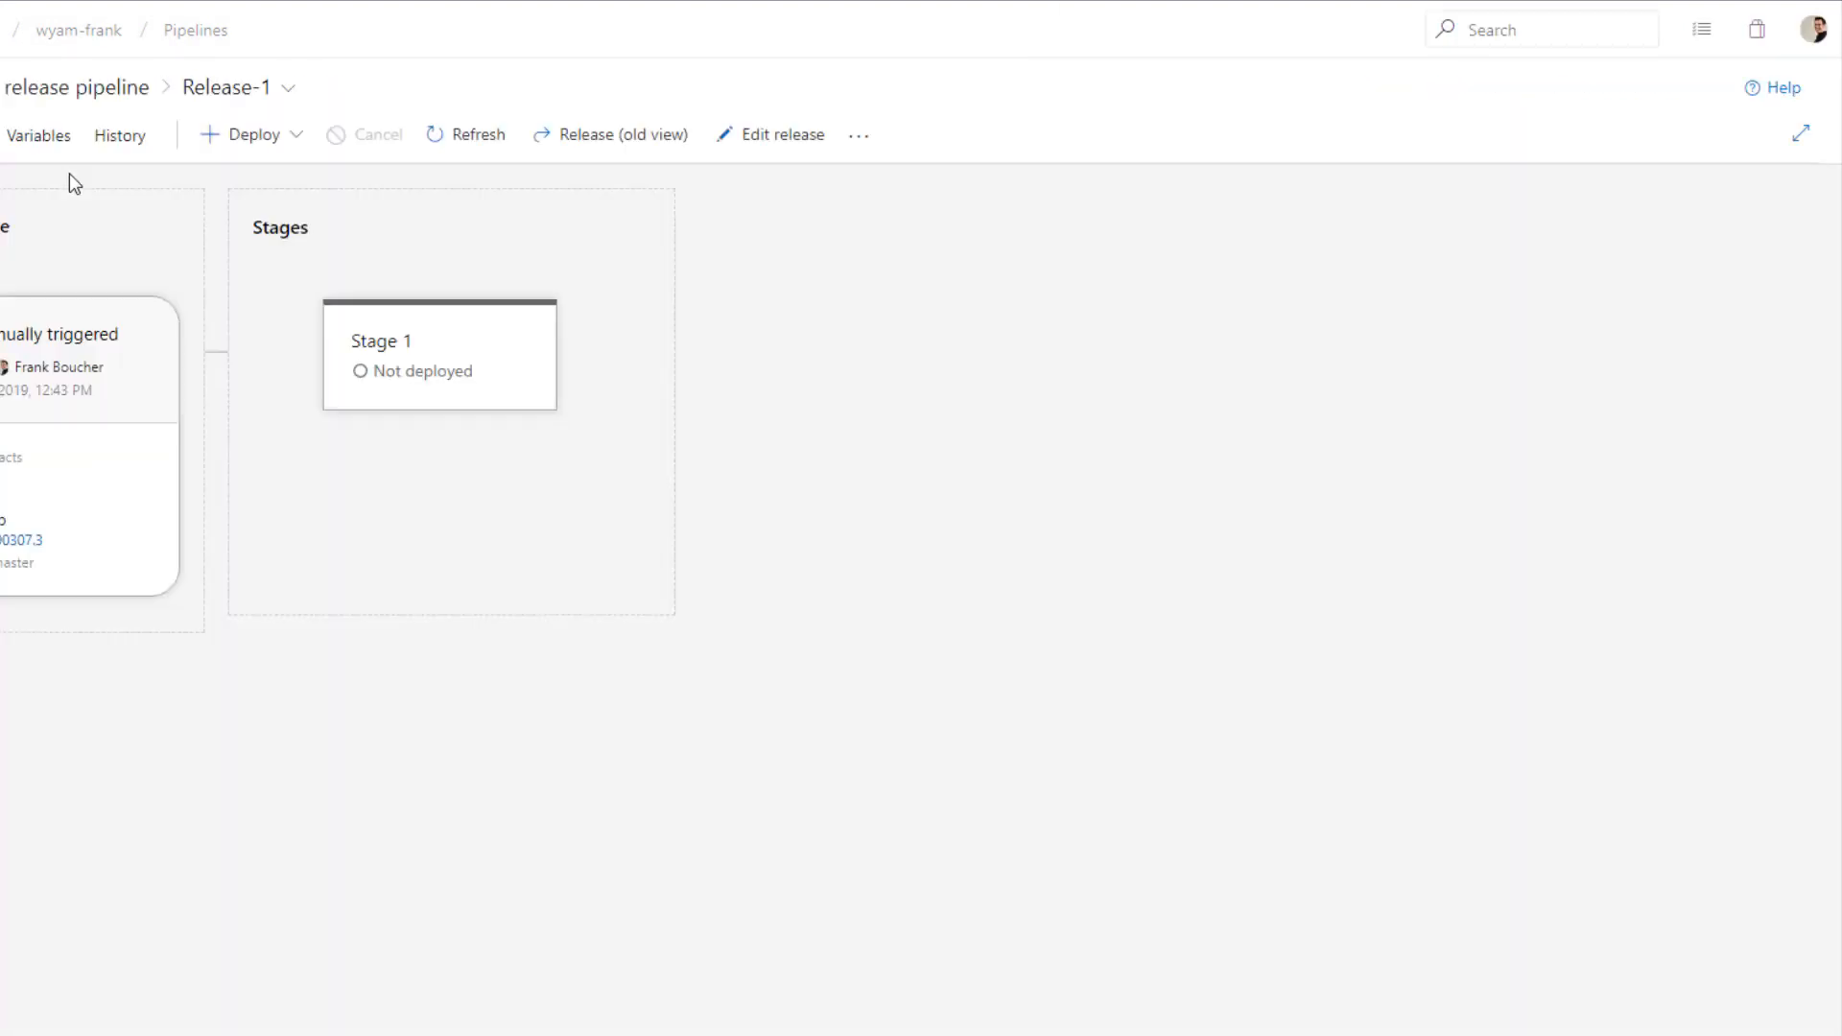
{"action": "left_click", "coordinate": [244, 134]}
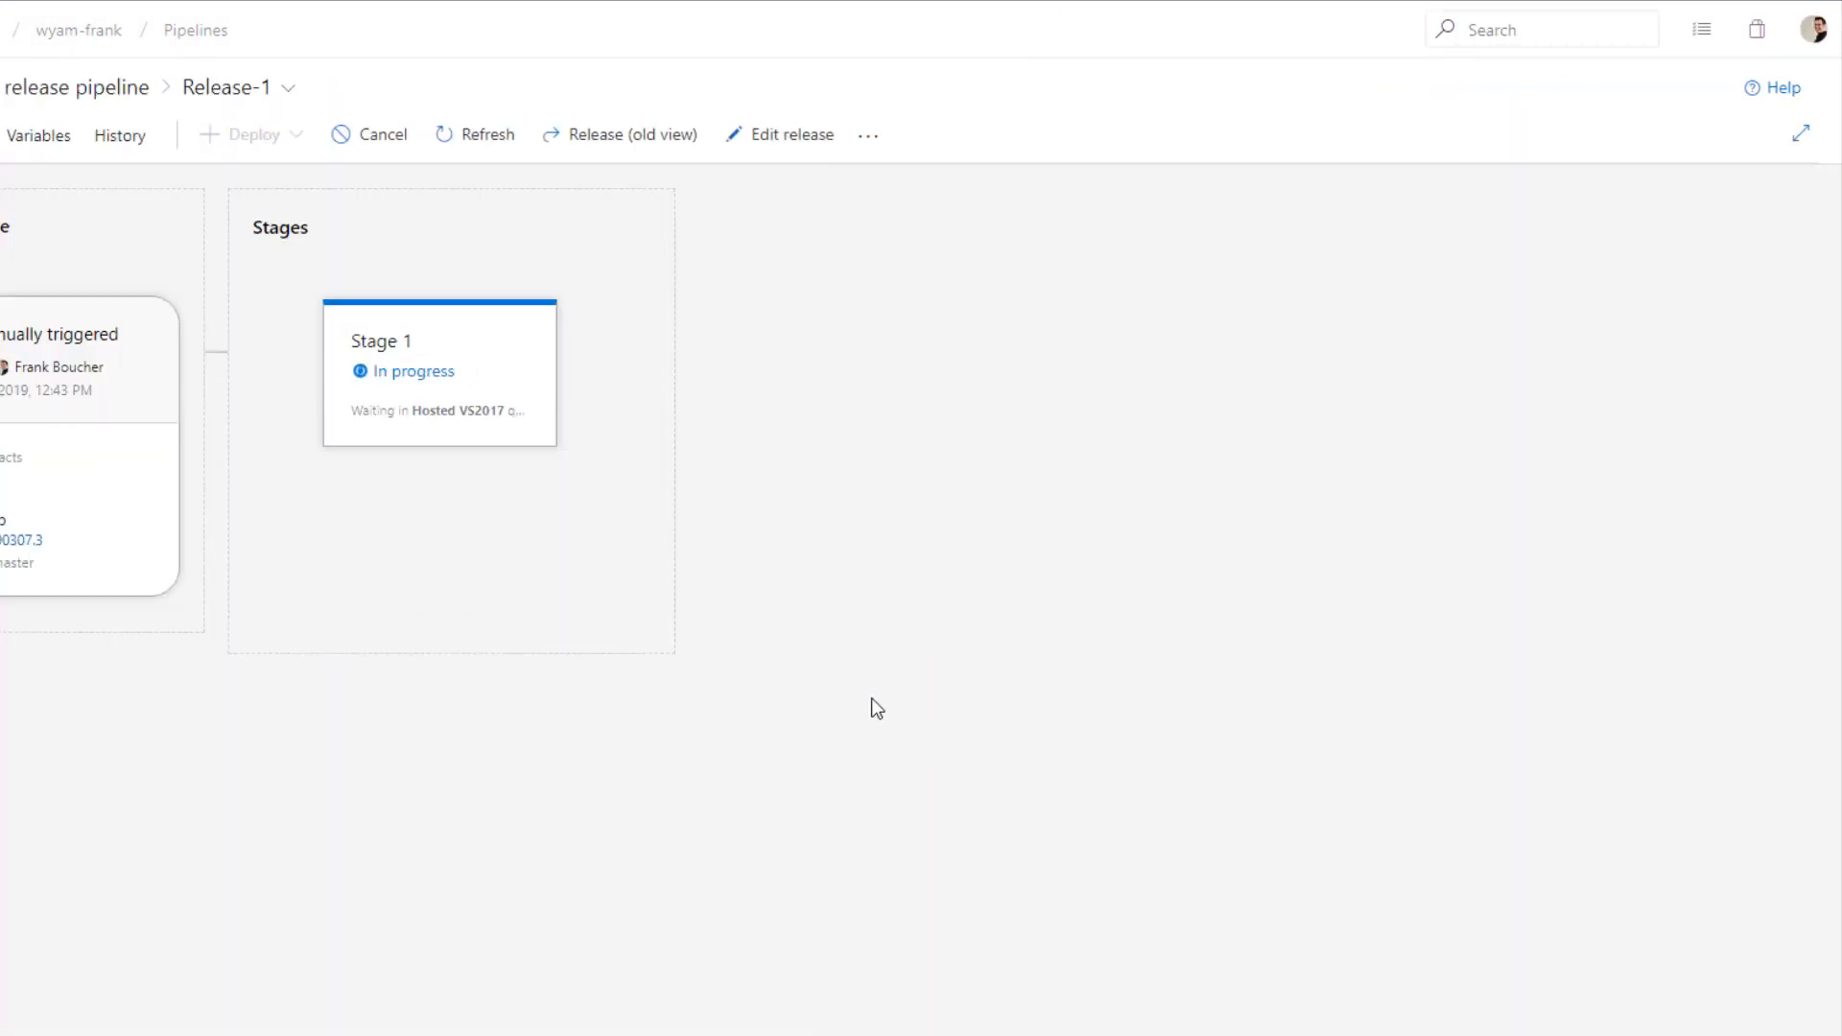